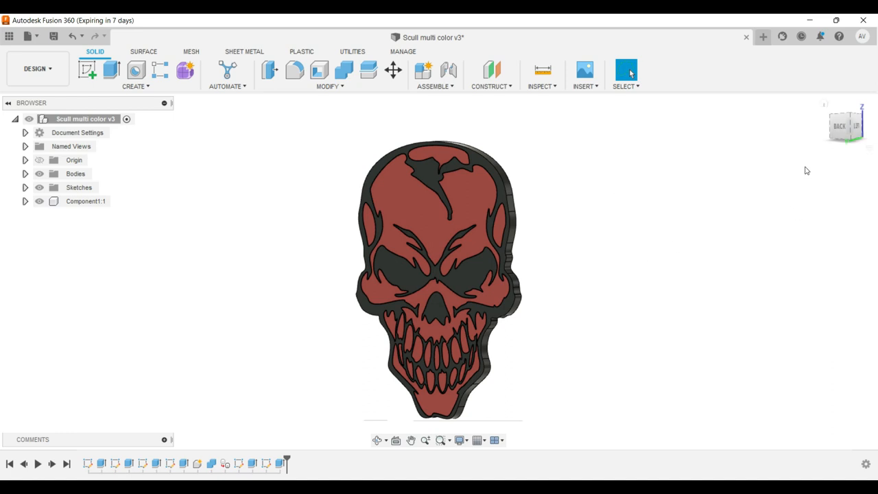
pyautogui.moveTo(840, 128)
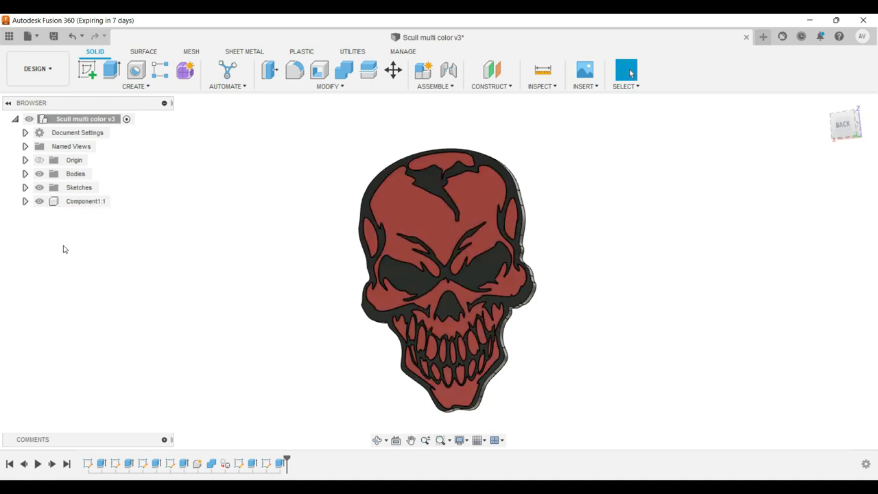
# Go from the 'chrome store' Google search results to the Chrome Web Store.
pyautogui.click(74, 160)
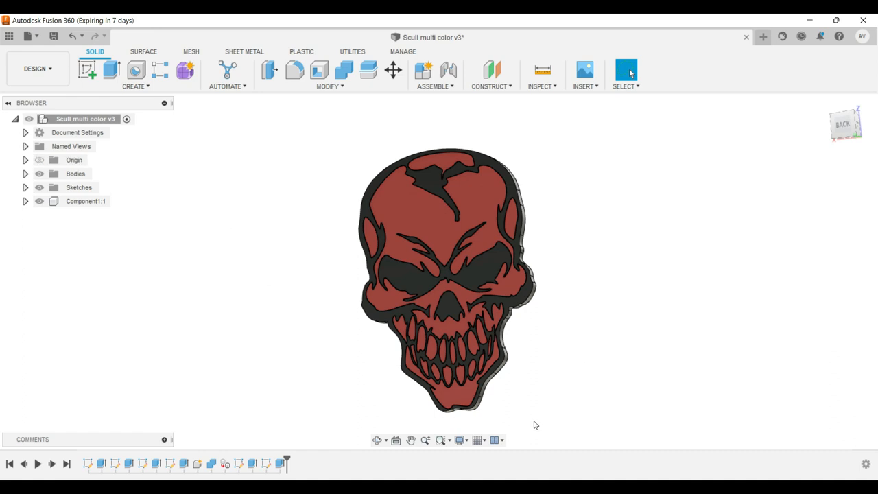
pyautogui.moveTo(529, 392)
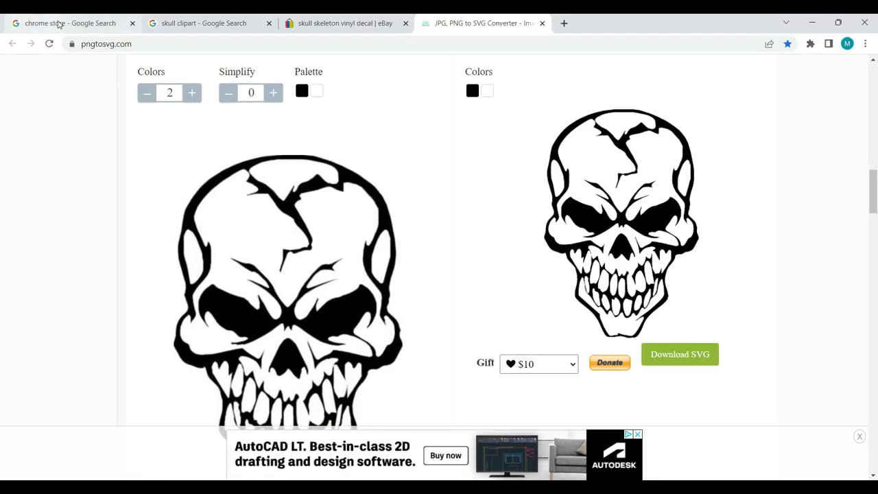
pyautogui.click(69, 23)
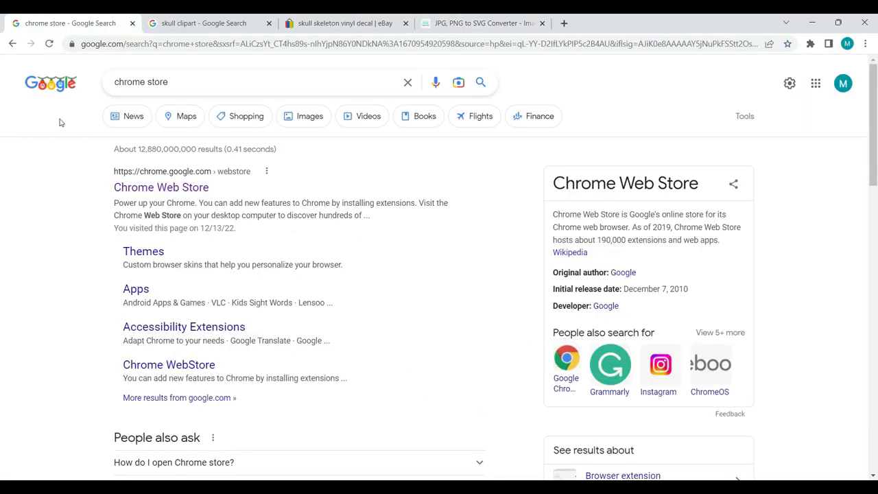
pyautogui.moveTo(770, 58)
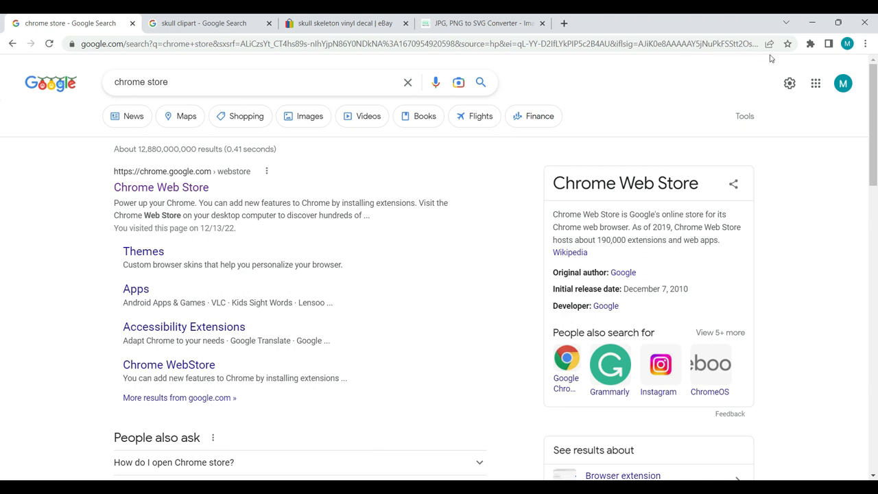
pyautogui.moveTo(810, 43)
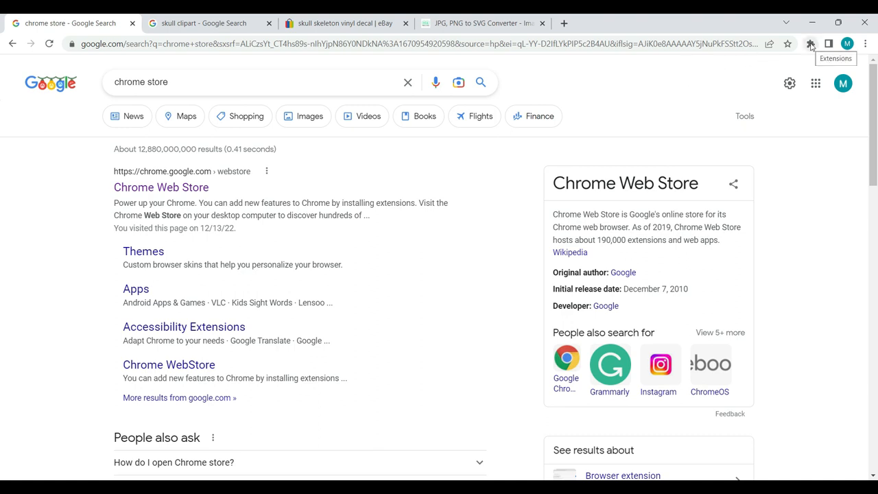
pyautogui.moveTo(710, 103)
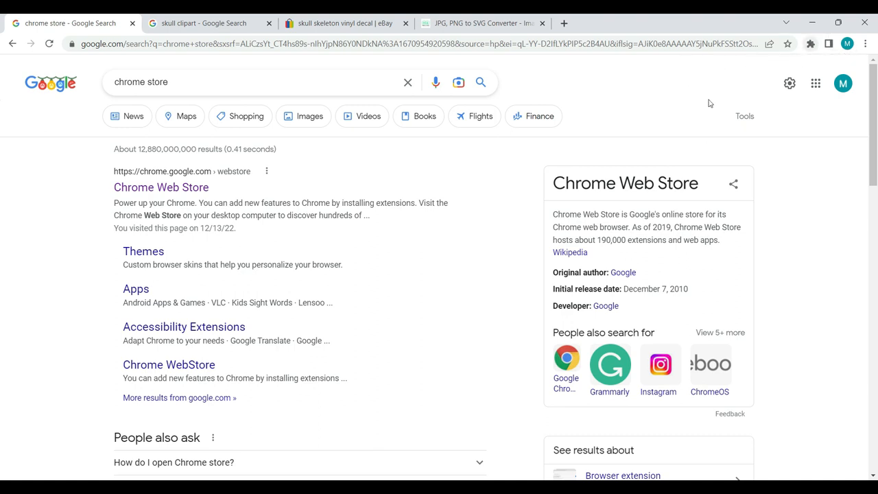
pyautogui.click(161, 187)
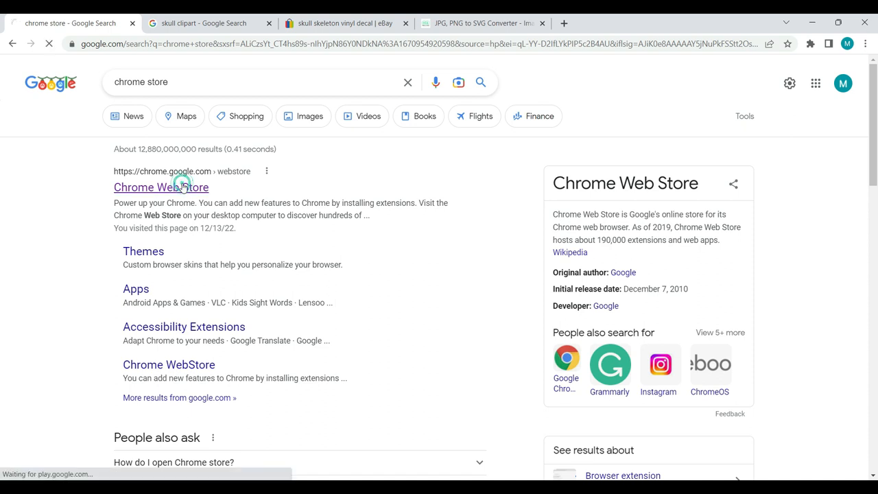
pyautogui.click(160, 187)
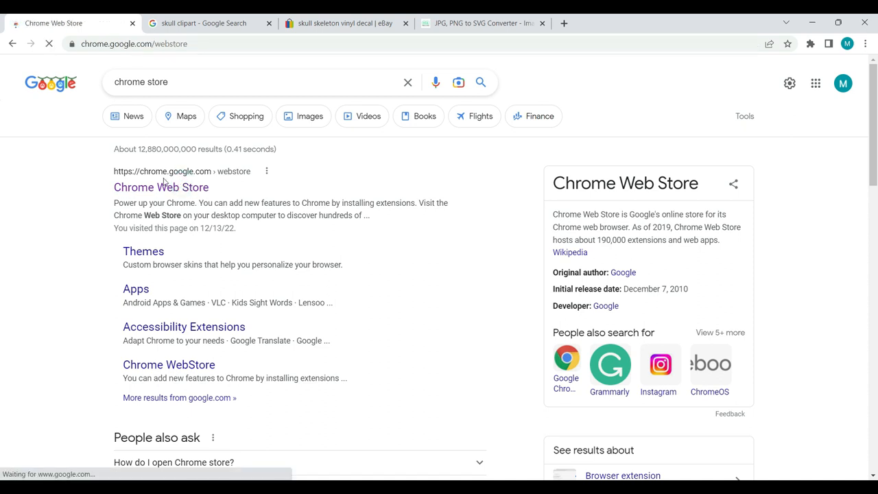
pyautogui.click(160, 187)
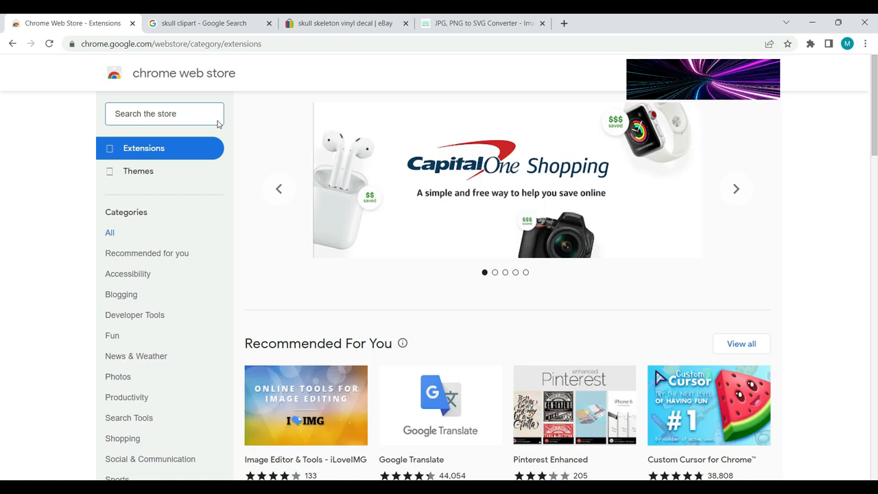
# Search the store for 'svg converter' and open the Image to SVG converter extension page.
pyautogui.write('svg')
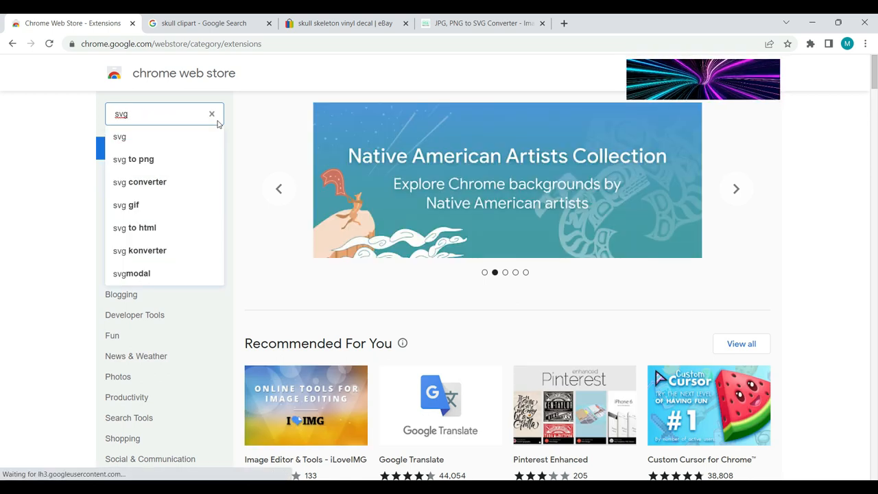
pyautogui.click(139, 182)
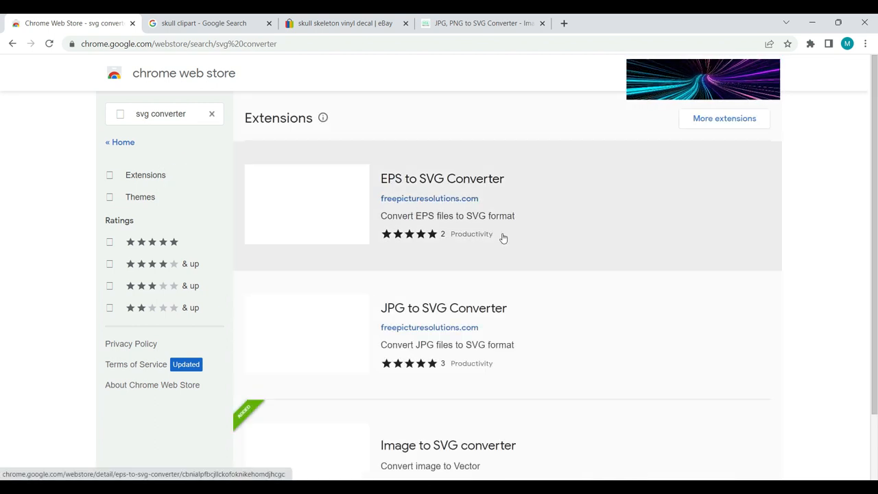
pyautogui.moveTo(555, 270)
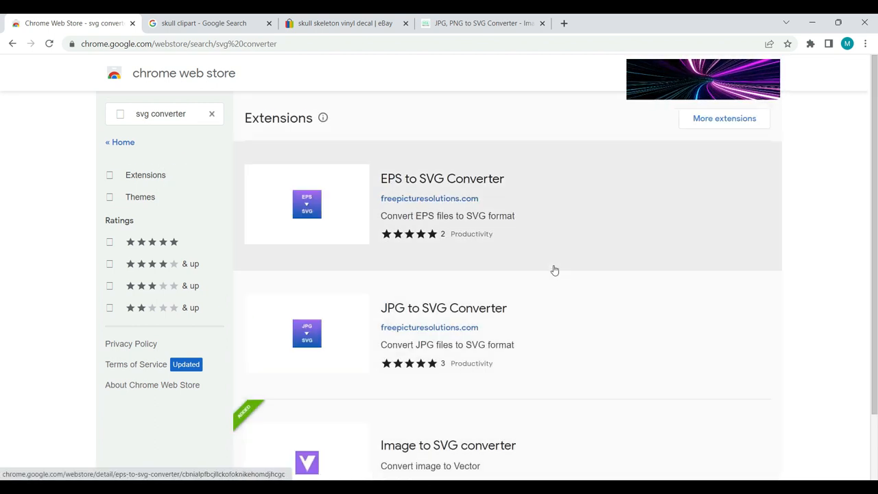
pyautogui.scroll(-3)
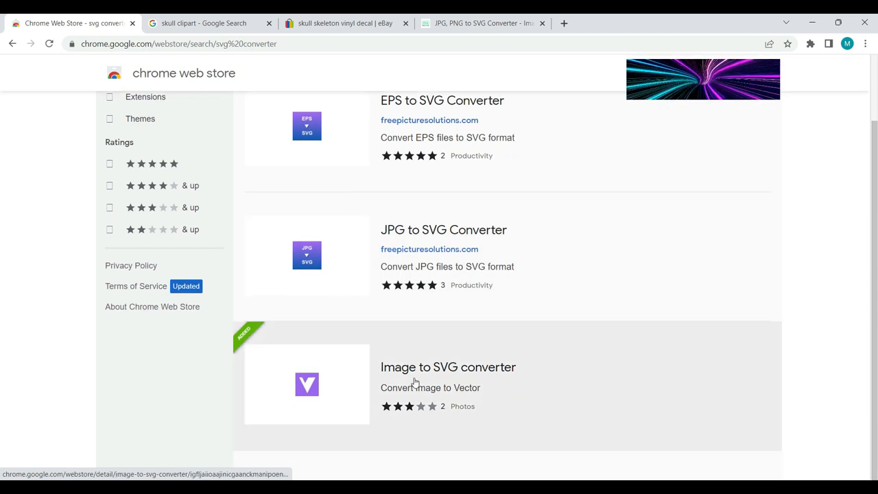
pyautogui.moveTo(445, 385)
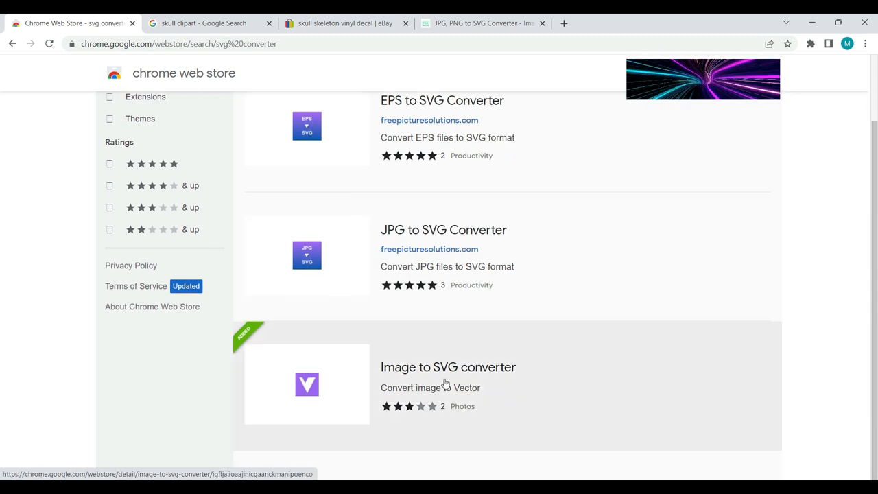
pyautogui.click(448, 367)
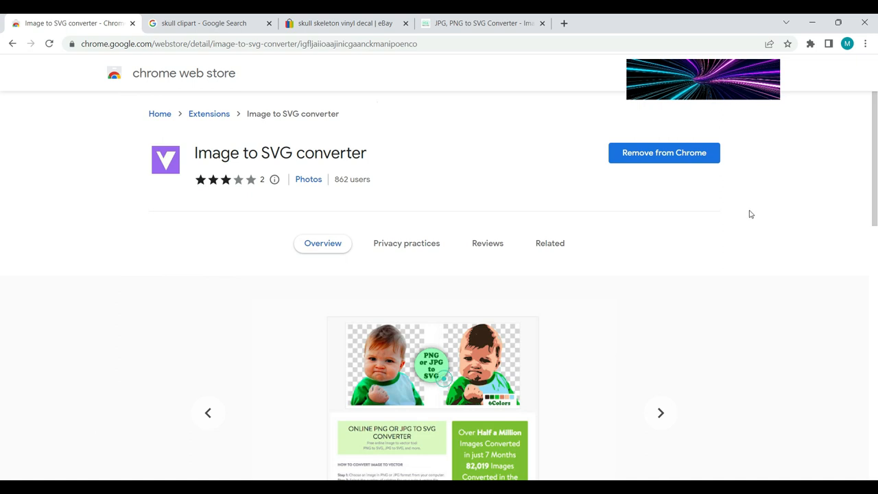
pyautogui.moveTo(618, 151)
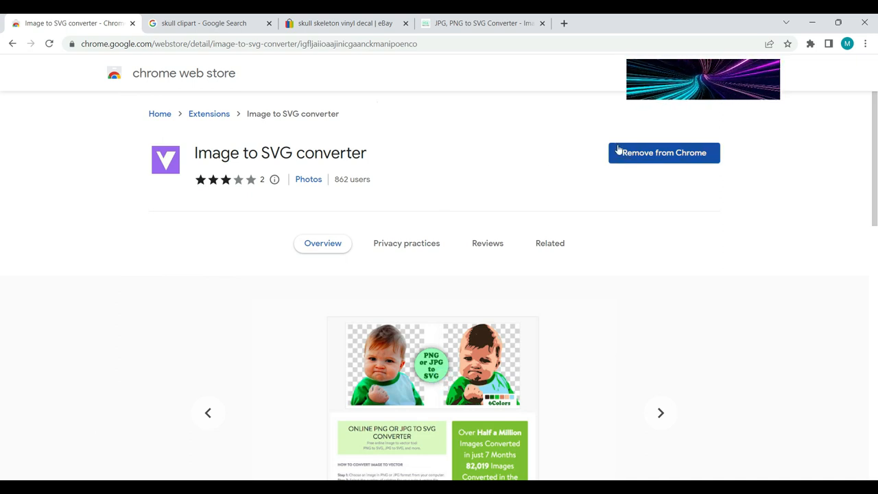
pyautogui.moveTo(506, 183)
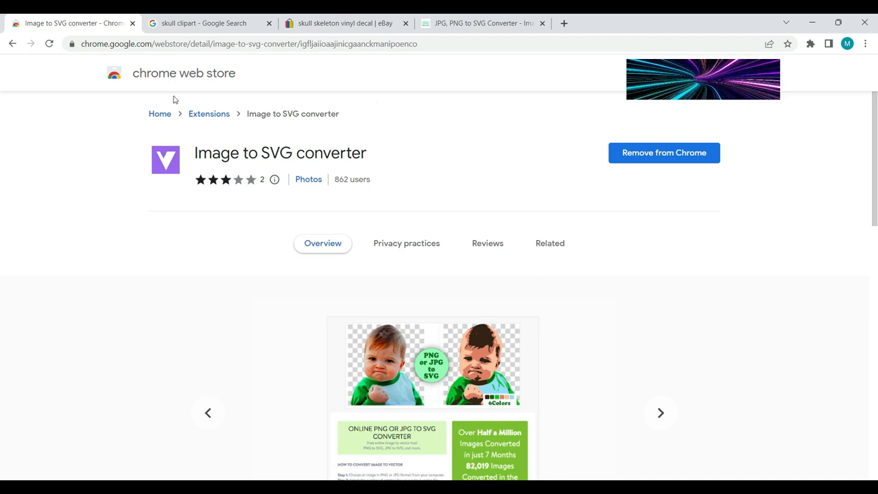
pyautogui.moveTo(209, 23)
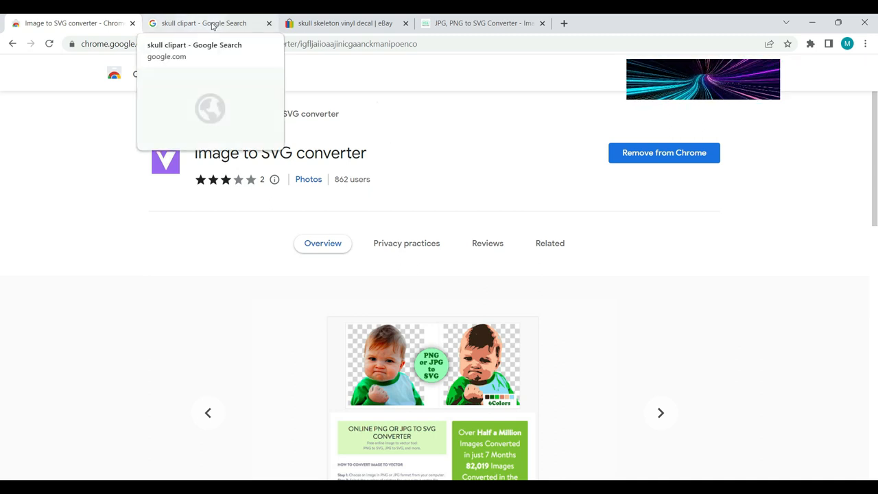
# Review the skull clipart and eBay skull vinyl decal listing, then go to pngtosvg.com.
pyautogui.click(206, 22)
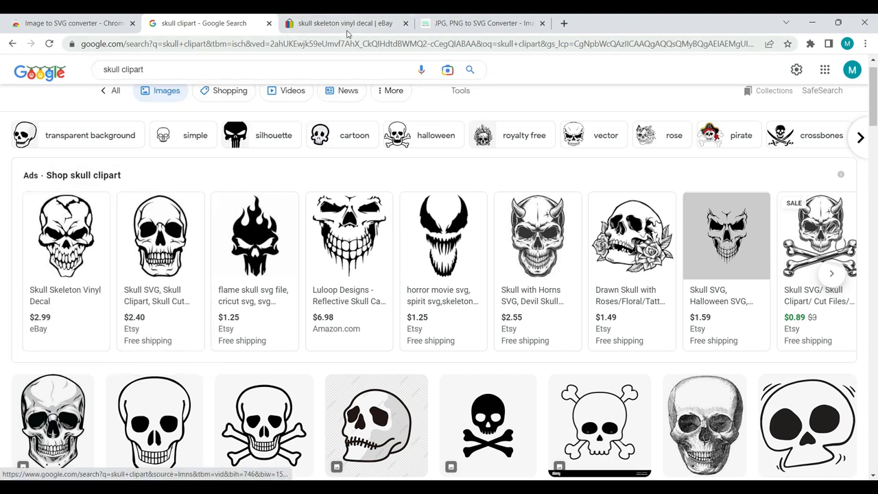
pyautogui.click(343, 23)
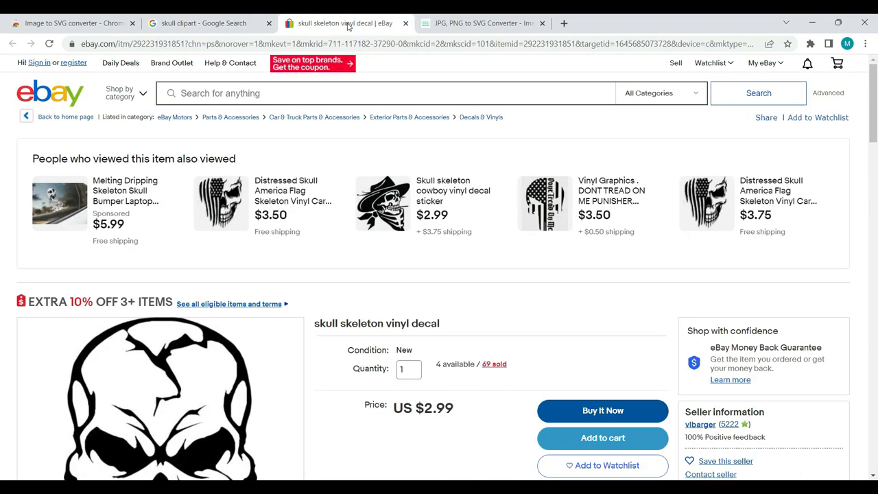
pyautogui.scroll(-3)
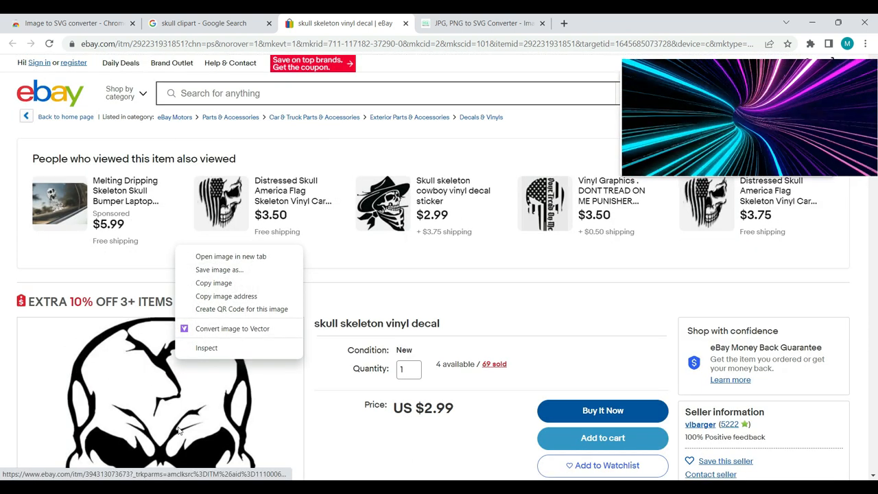
pyautogui.moveTo(232, 328)
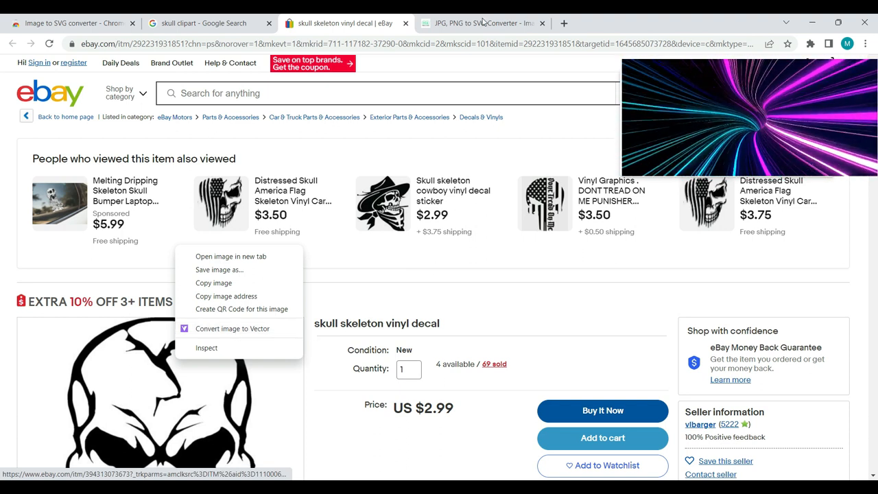
pyautogui.click(483, 23)
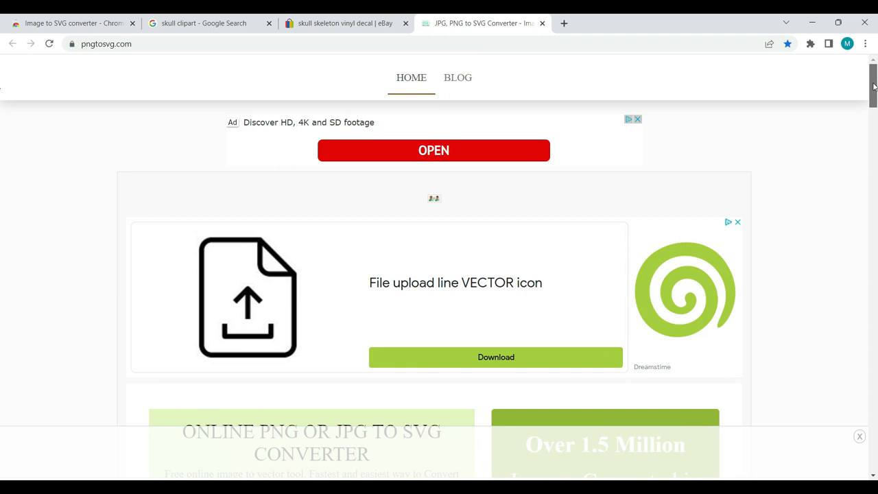
pyautogui.scroll(-3)
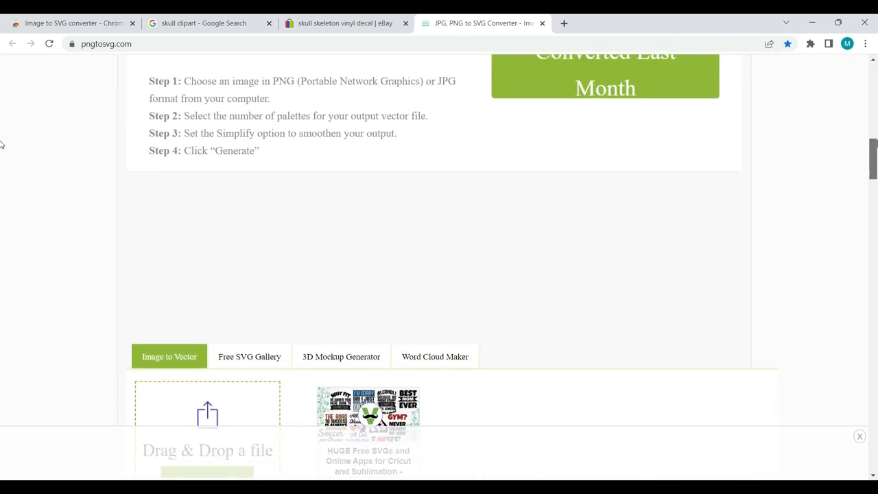
pyautogui.scroll(-3)
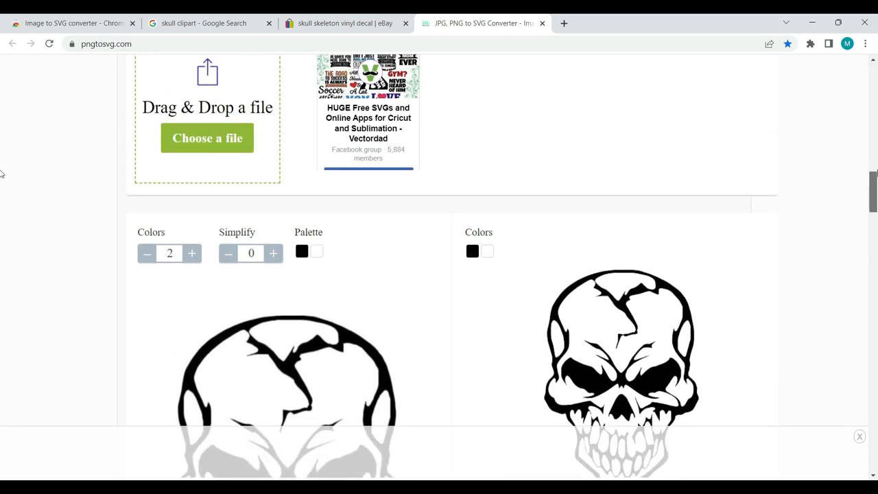
pyautogui.moveTo(302, 178)
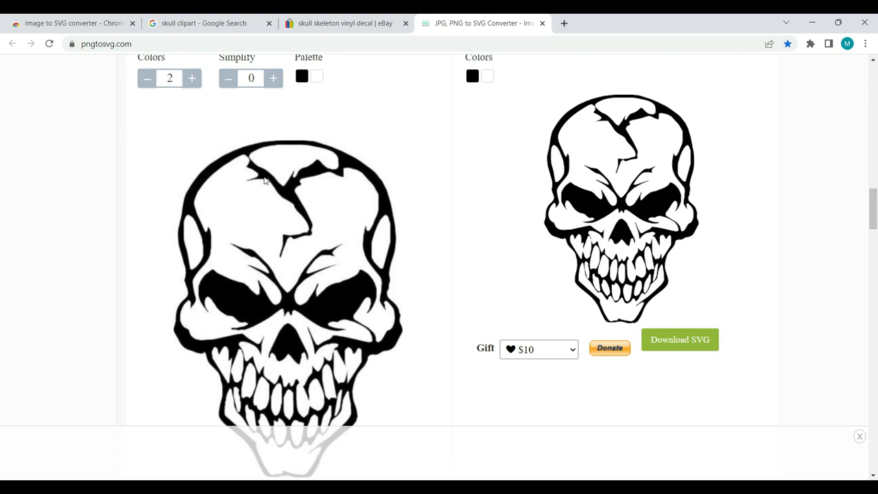
pyautogui.moveTo(280, 214)
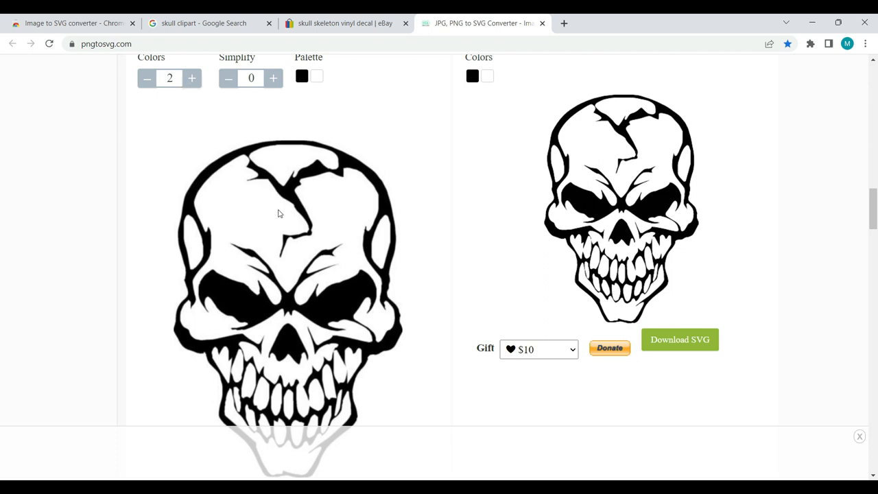
pyautogui.moveTo(312, 178)
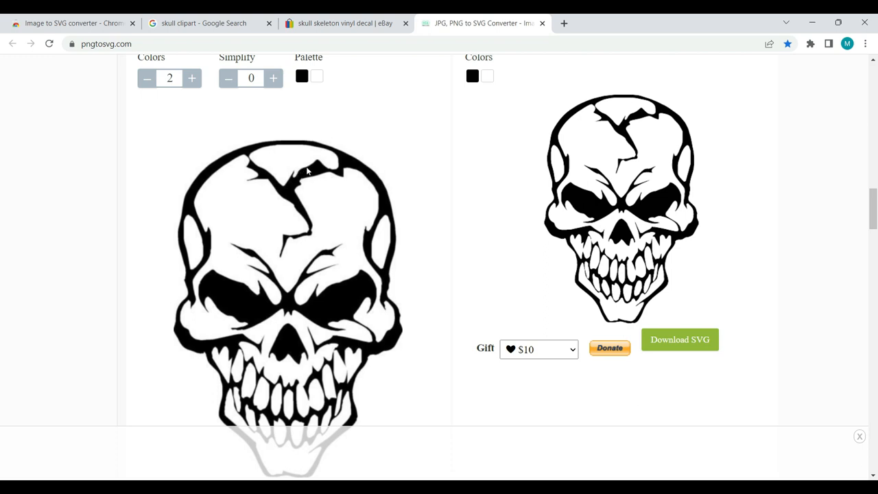
pyautogui.moveTo(305, 185)
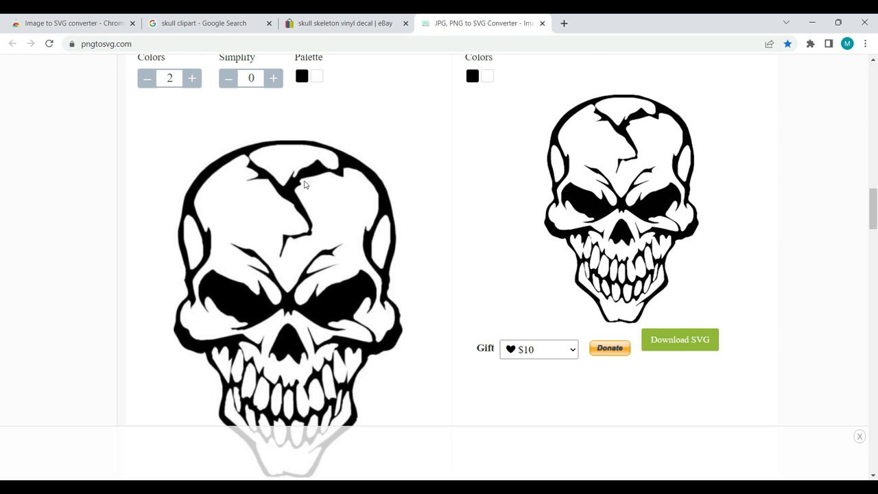
pyautogui.moveTo(319, 178)
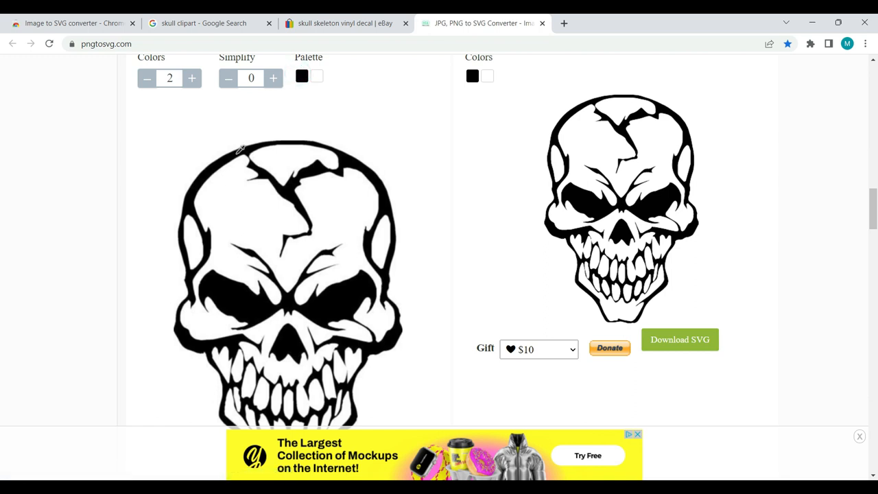
pyautogui.click(301, 75)
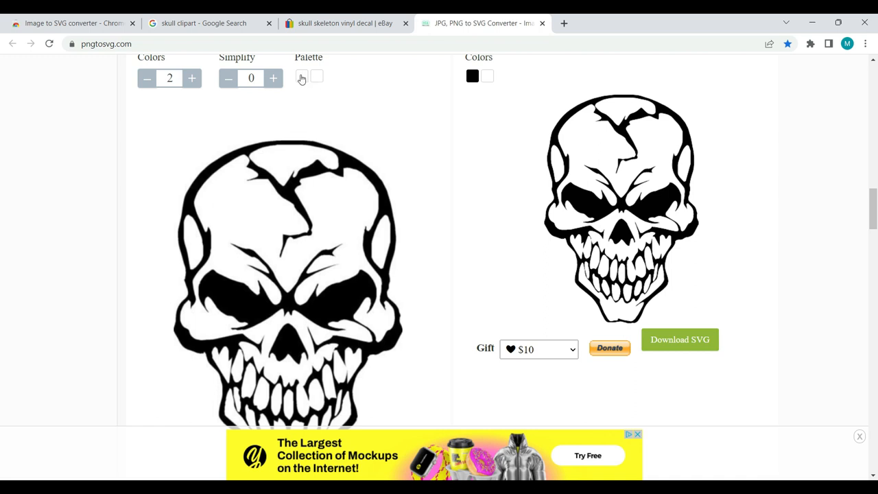
pyautogui.click(302, 76)
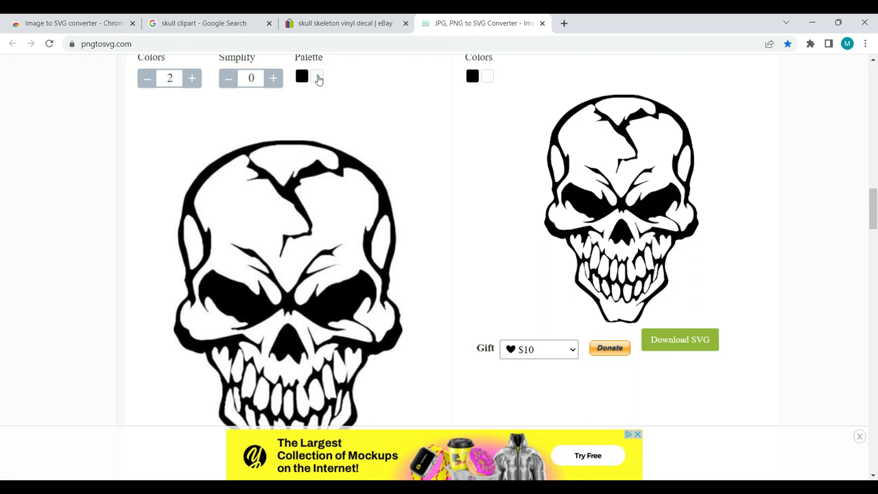
pyautogui.click(317, 77)
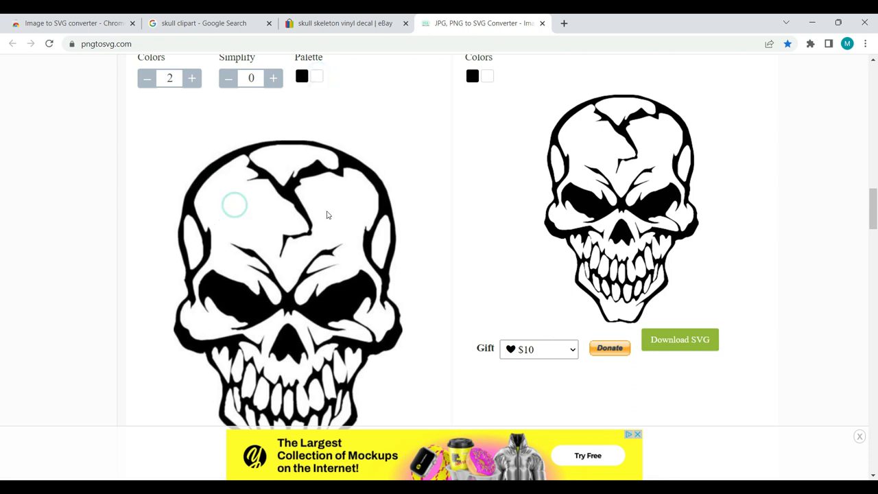
pyautogui.scroll(-3)
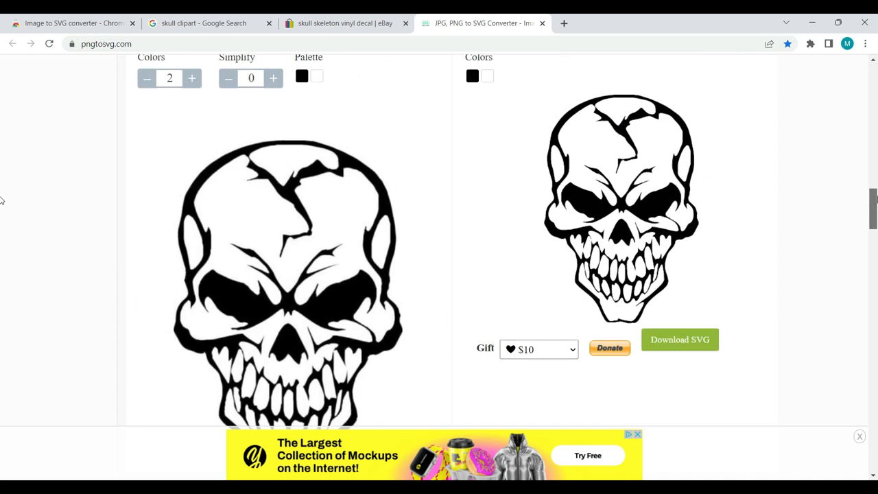
pyautogui.moveTo(614, 113)
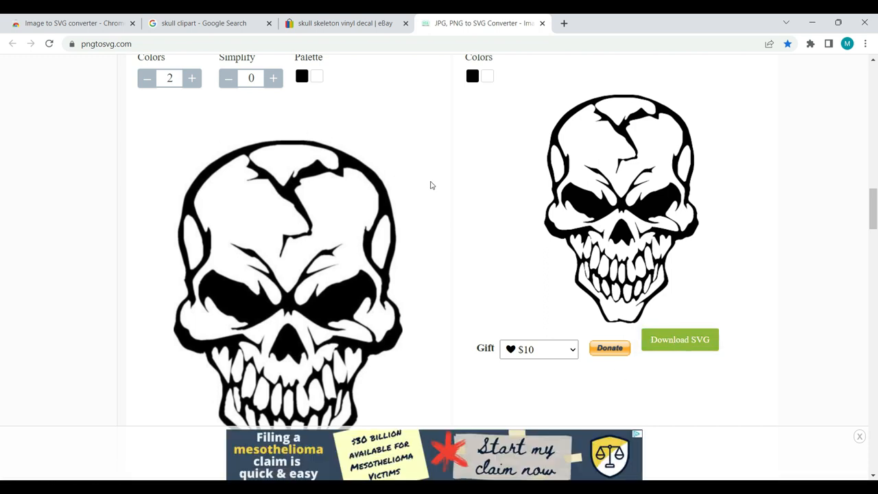
pyautogui.moveTo(302, 278)
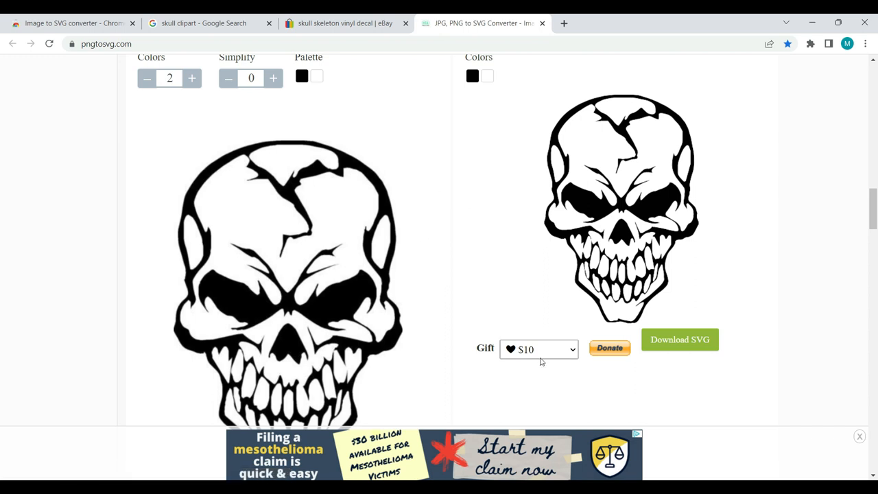
pyautogui.moveTo(538, 349)
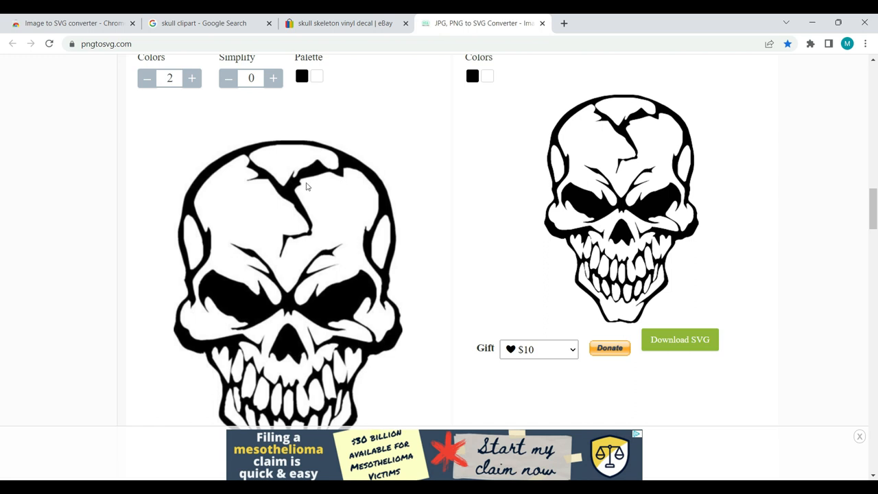
pyautogui.moveTo(304, 200)
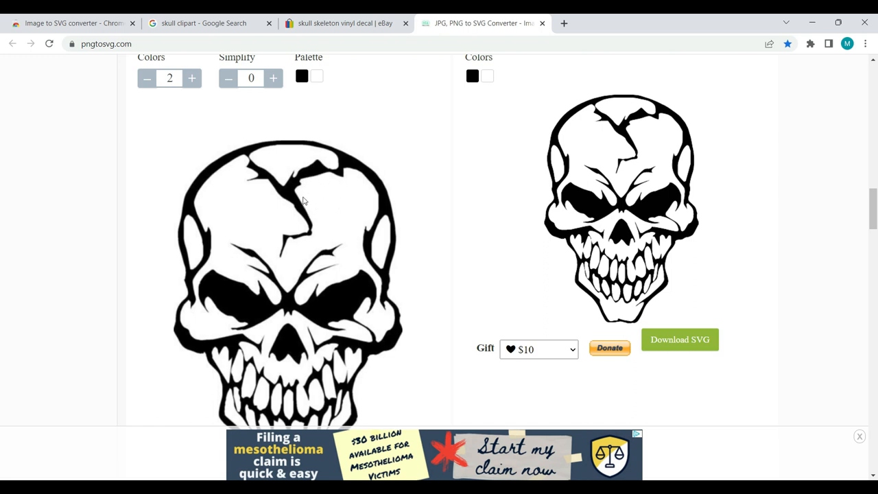
pyautogui.moveTo(450, 194)
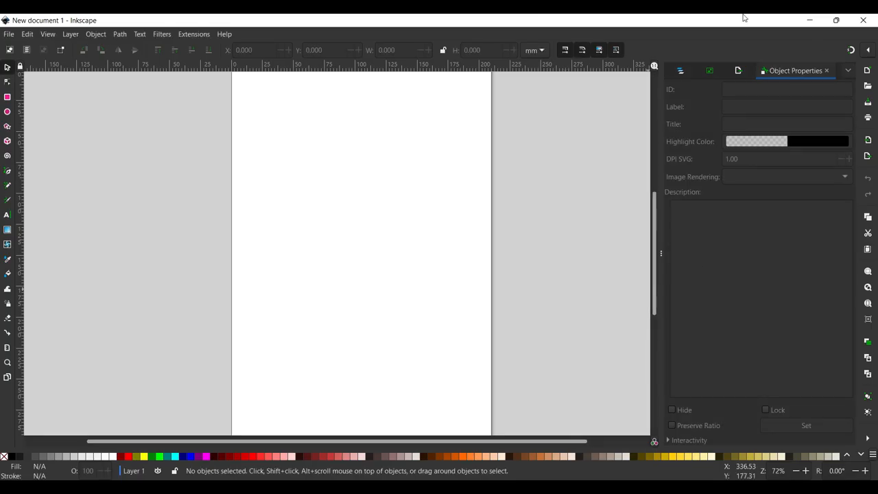
pyautogui.moveTo(153, 101)
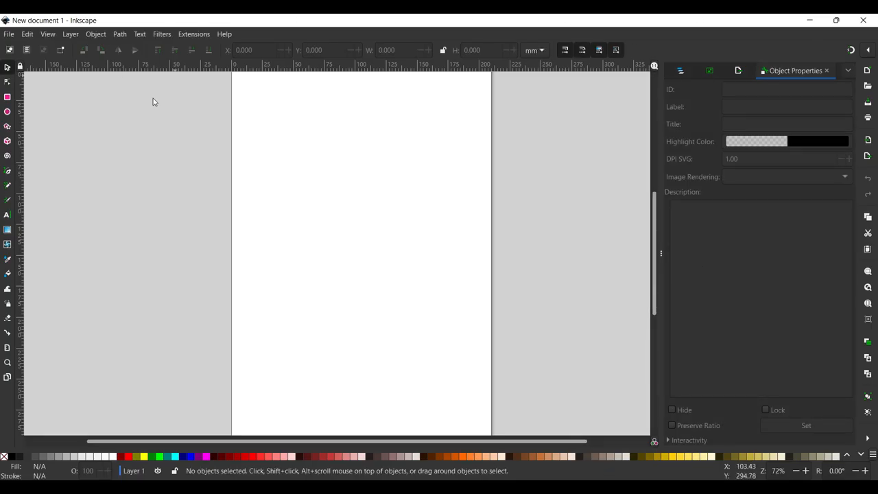
pyautogui.moveTo(127, 131)
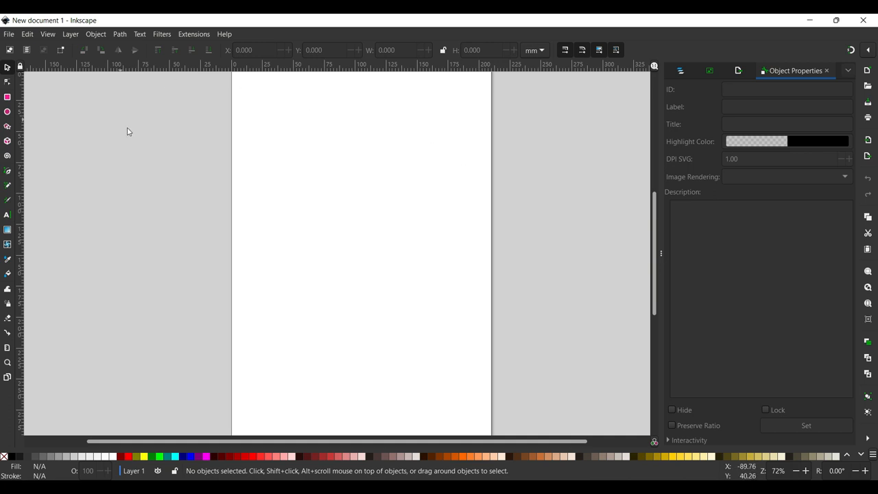
pyautogui.moveTo(12, 39)
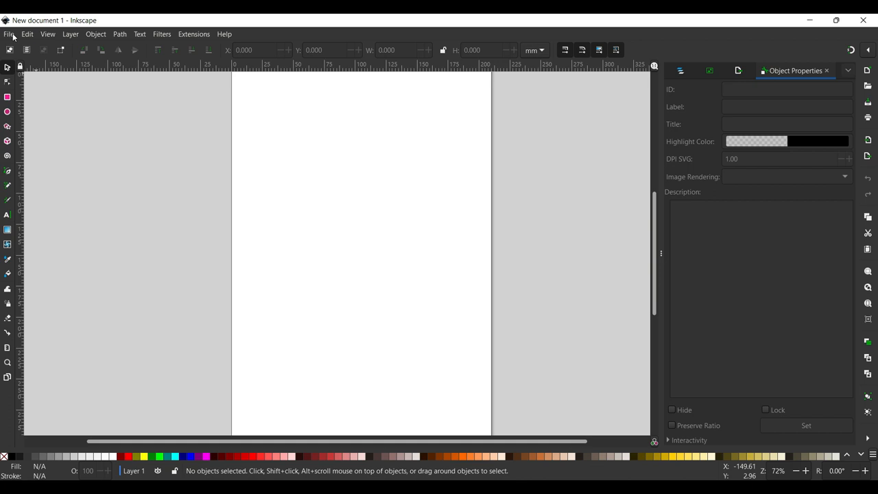
pyautogui.moveTo(68, 105)
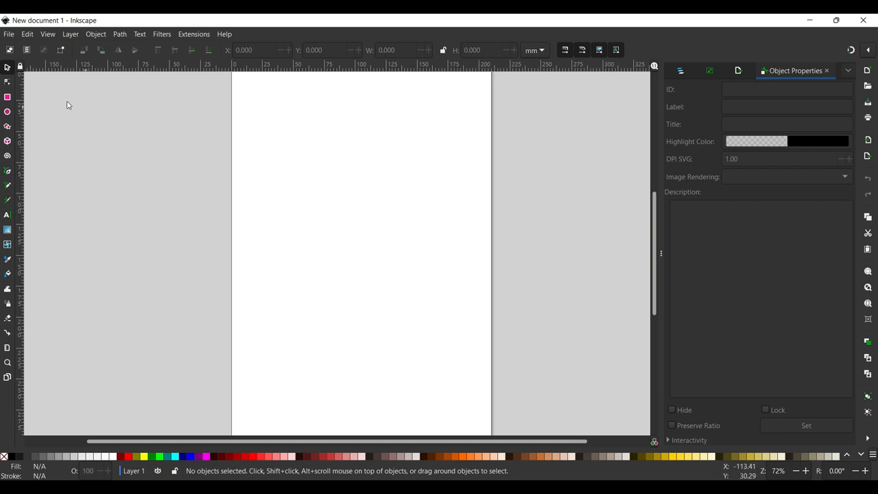
# Start importing the skull 11 image from the Downloads folder.
pyautogui.click(9, 33)
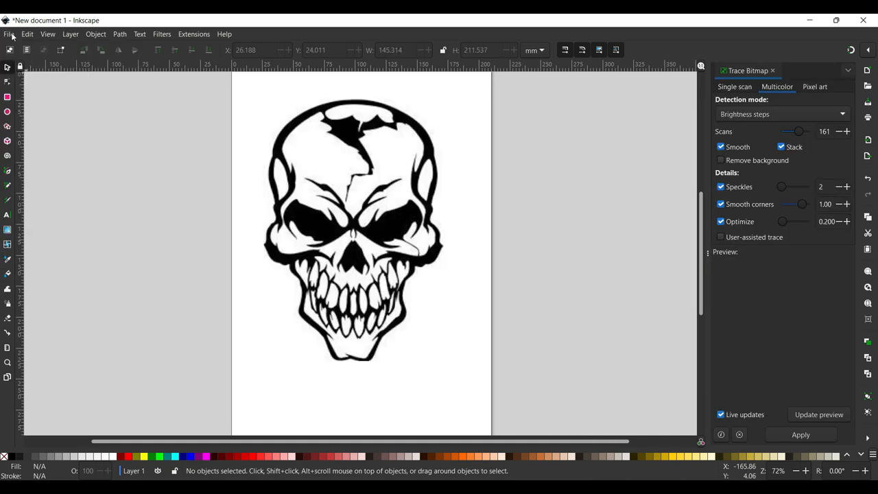
pyautogui.click(9, 33)
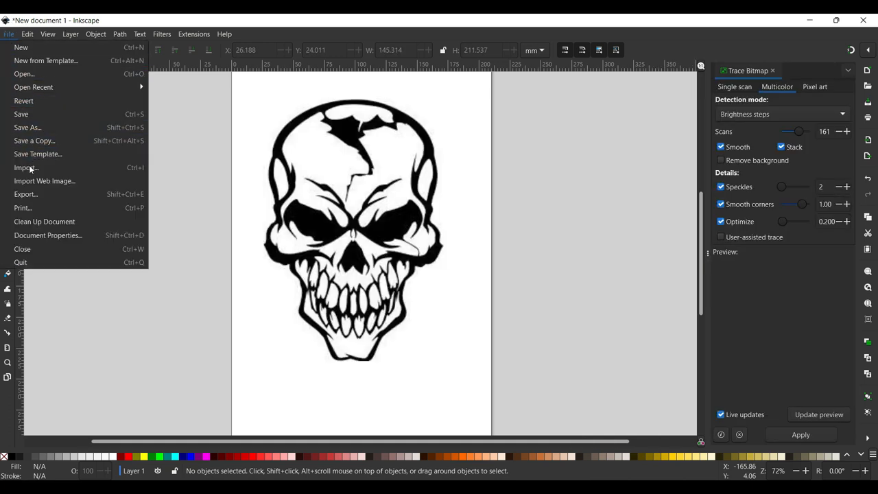
pyautogui.click(25, 167)
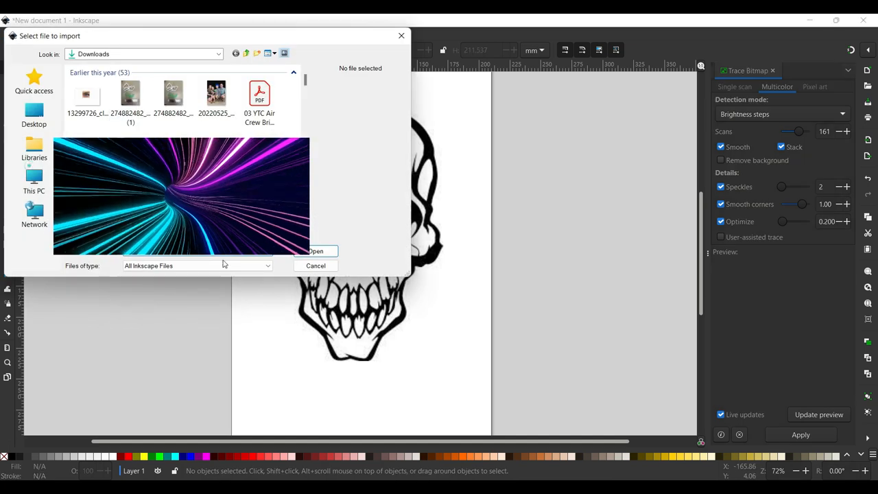
pyautogui.click(87, 96)
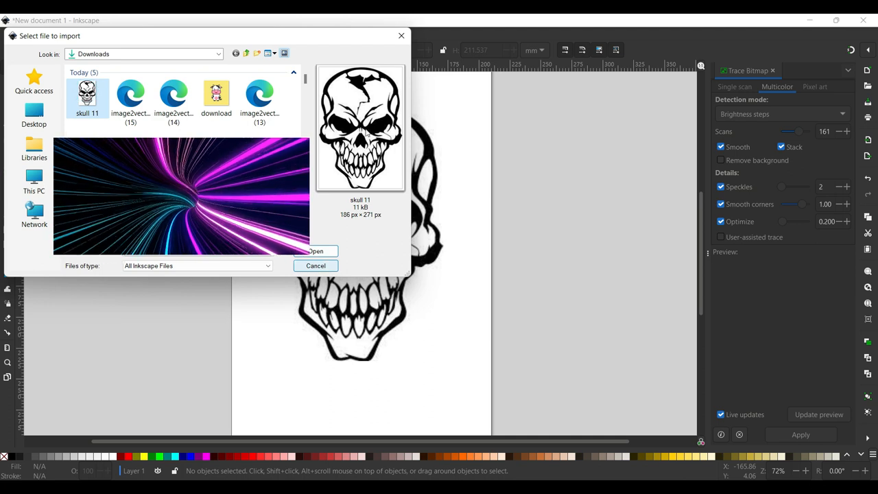
# Import the skull image and run a Multicolor brightness trace with 200 scans.
pyautogui.click(315, 251)
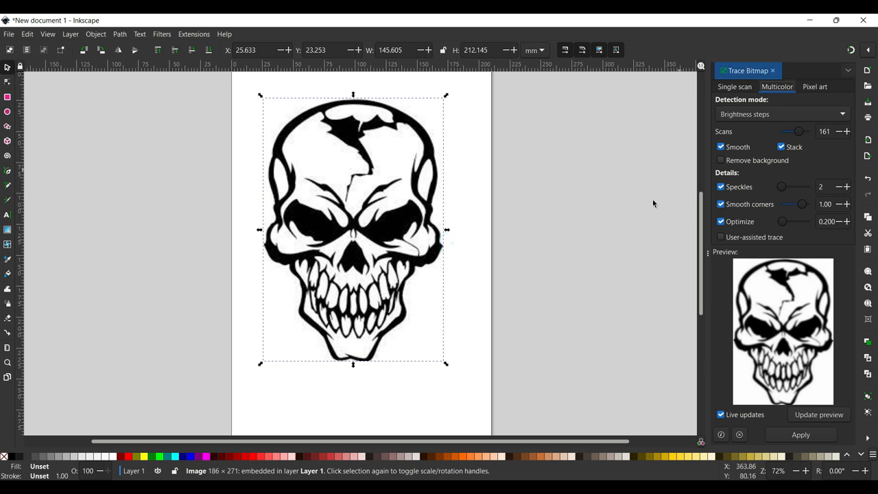
pyautogui.moveTo(742, 253)
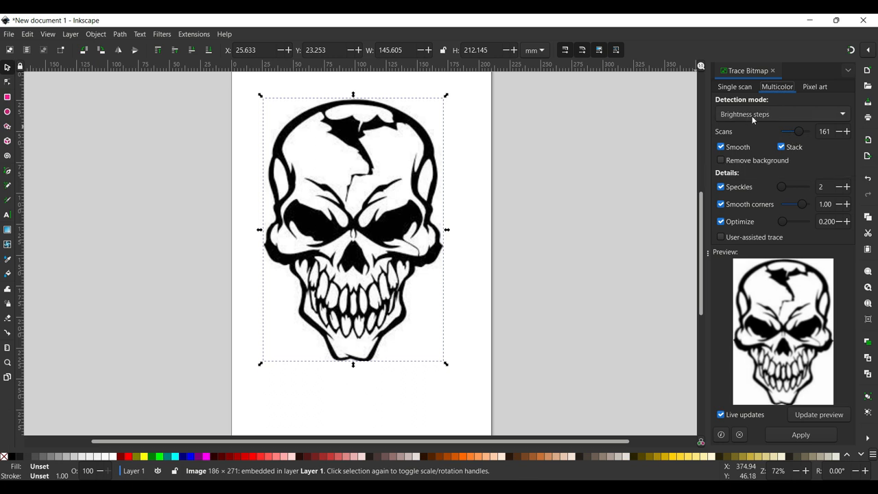
pyautogui.moveTo(797, 131); pyautogui.dragTo(784, 131)
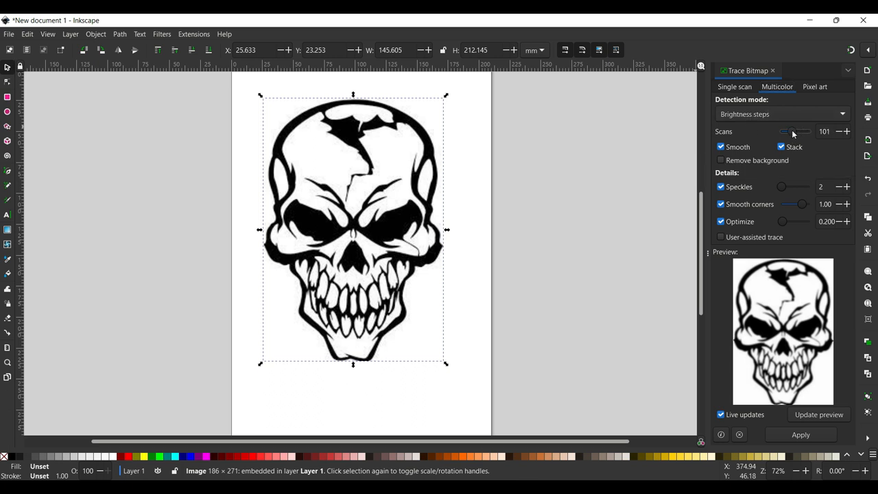
pyautogui.moveTo(787, 131); pyautogui.dragTo(799, 131)
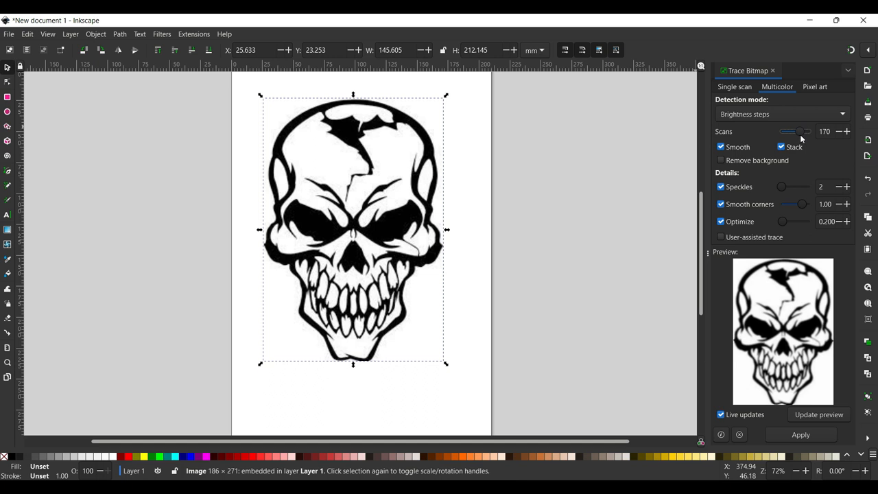
pyautogui.moveTo(789, 131); pyautogui.dragTo(801, 131)
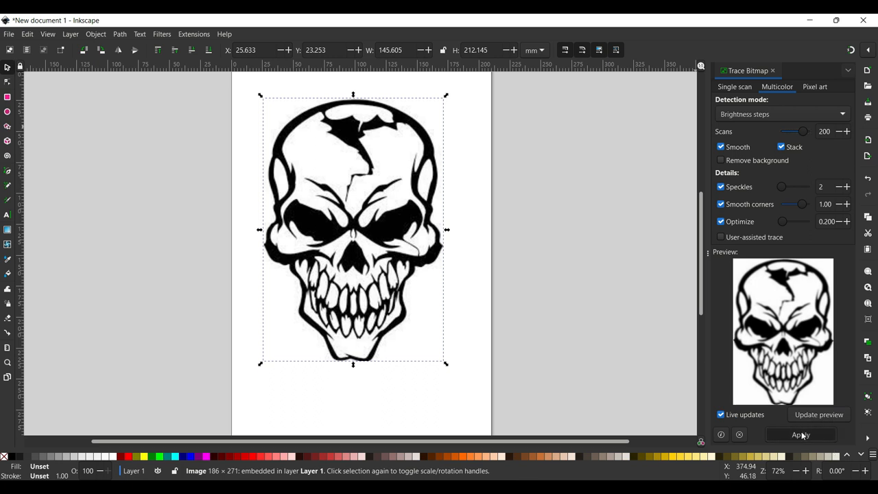
pyautogui.click(801, 434)
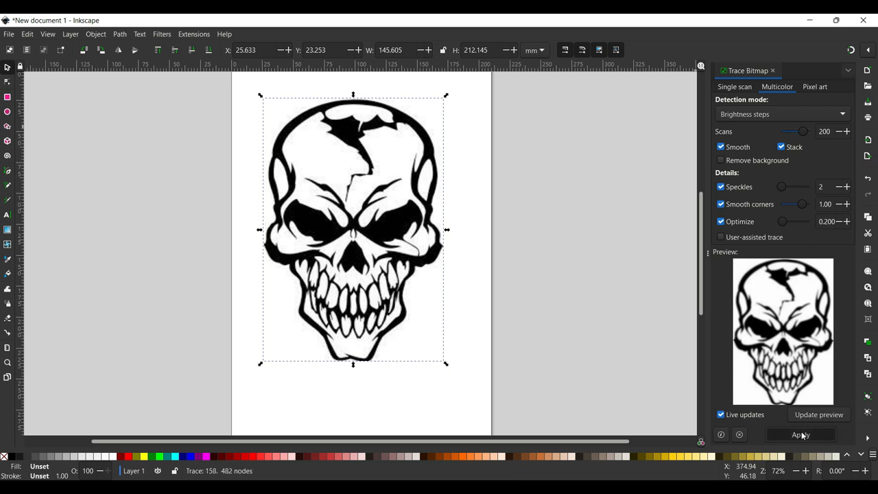
pyautogui.click(800, 435)
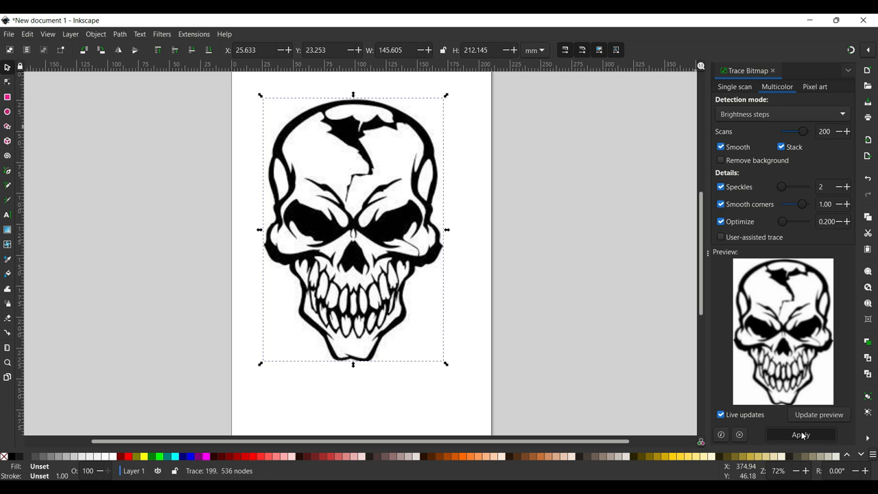
pyautogui.click(800, 434)
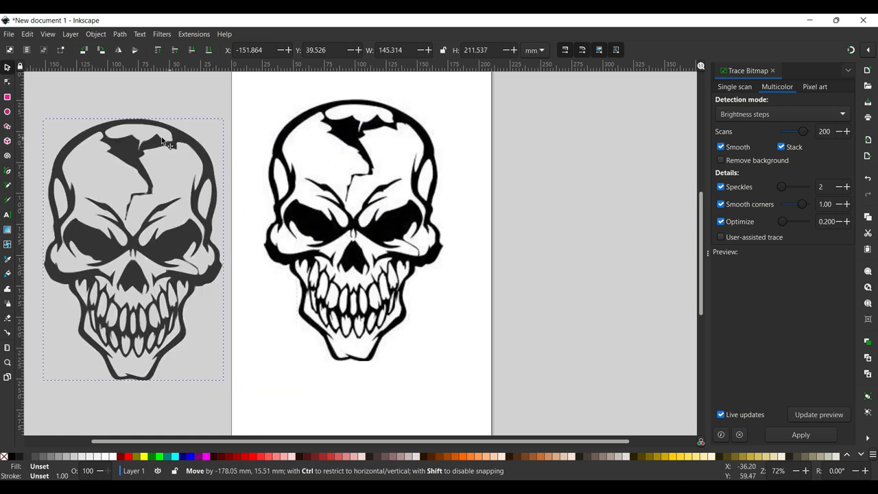
# Move the 201-object traced skull group over the page where the original image sat.
pyautogui.moveTo(168, 142); pyautogui.dragTo(178, 142)
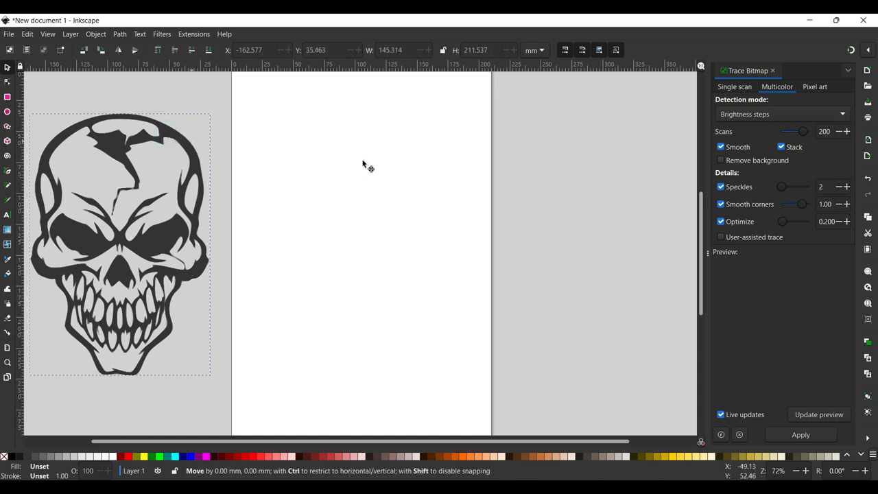
pyautogui.moveTo(120, 240); pyautogui.dragTo(320, 264)
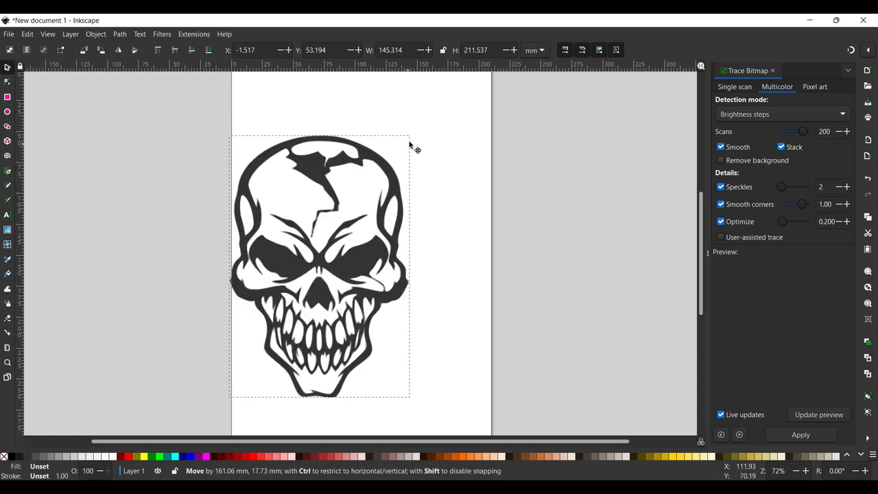
pyautogui.moveTo(319, 264); pyautogui.dragTo(360, 250)
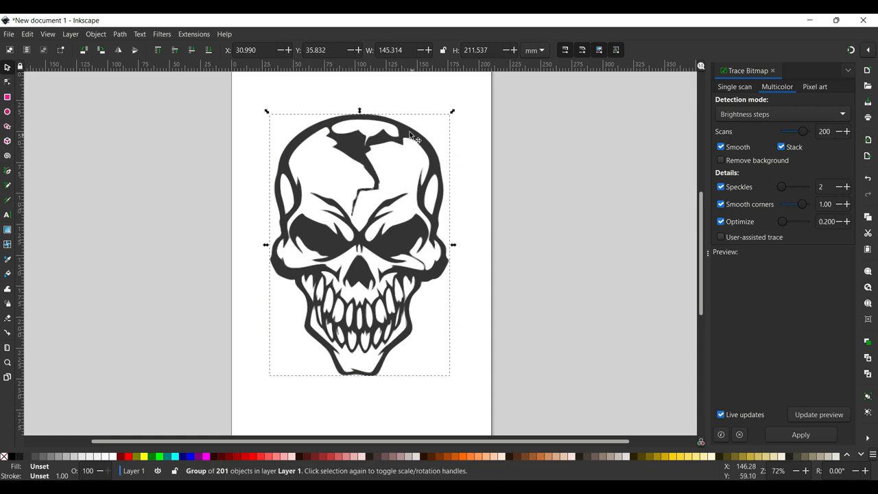
pyautogui.rightClick(411, 137)
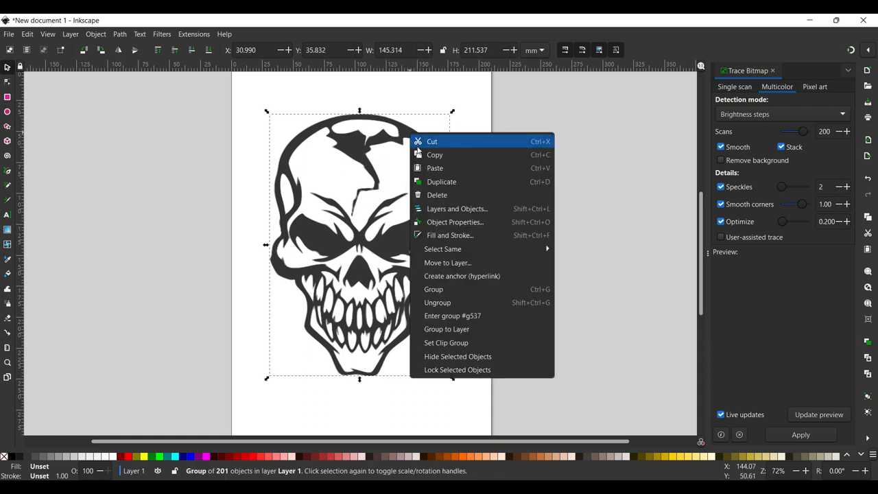
pyautogui.moveTo(453, 301)
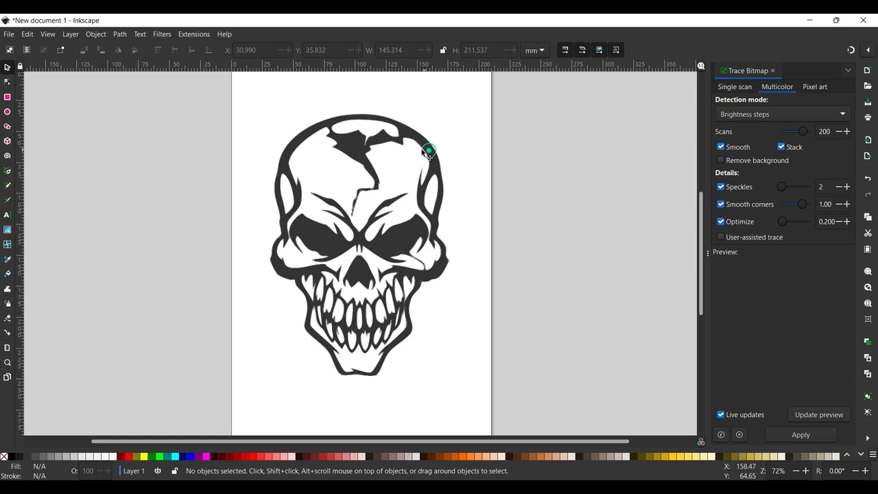
# Move the 472-node skull path aside, clear the extra trace objects, and reposition it.
pyautogui.moveTo(429, 150); pyautogui.dragTo(201, 168)
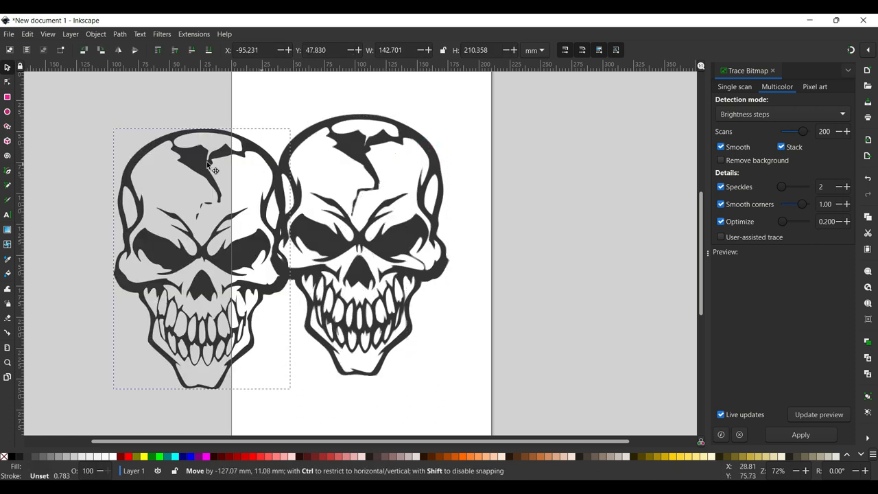
pyautogui.moveTo(209, 168); pyautogui.dragTo(113, 134)
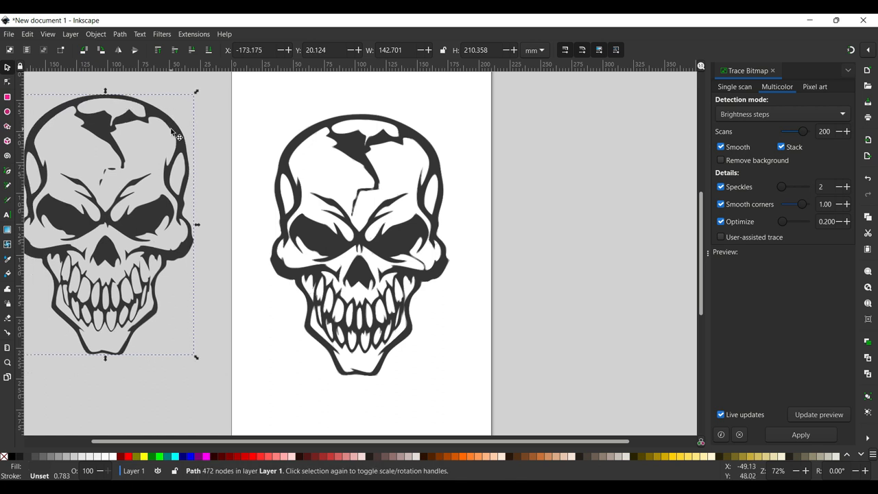
pyautogui.moveTo(347, 286)
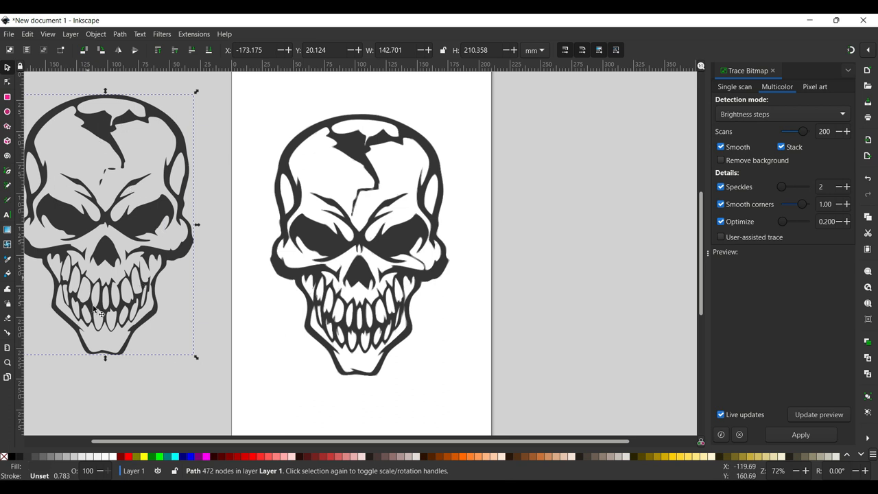
pyautogui.moveTo(269, 176)
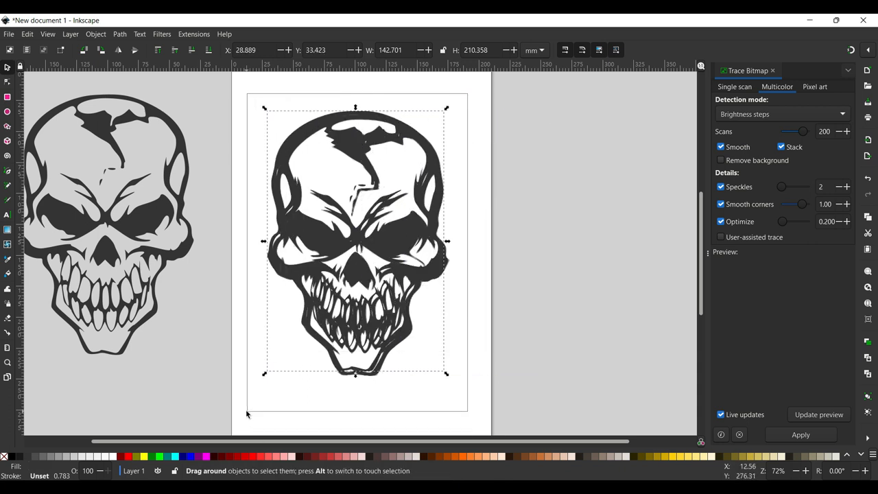
pyautogui.click(801, 434)
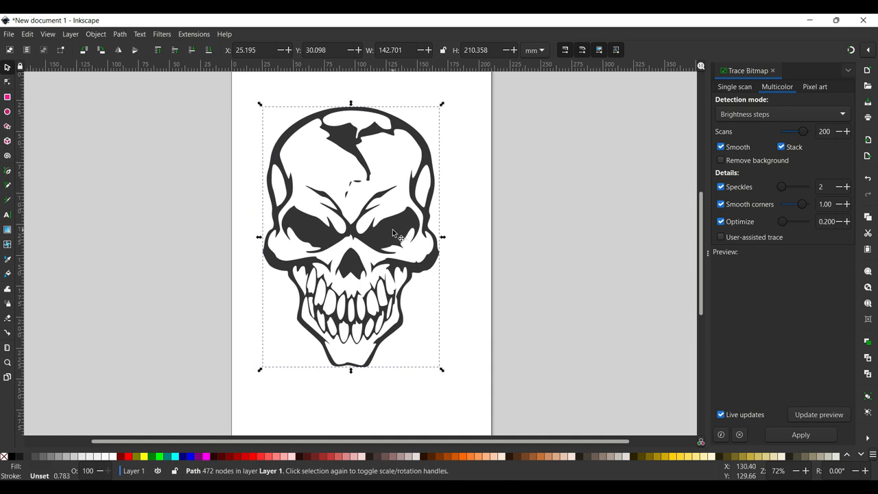
pyautogui.rightClick(394, 233)
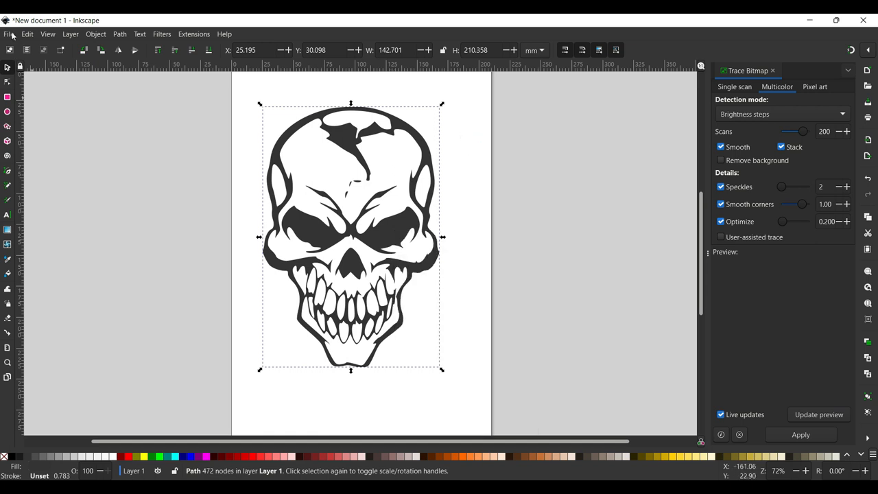
# Save the drawing as Inkscape SVG 'Skull 2' and cancel the second save dialog.
pyautogui.click(9, 33)
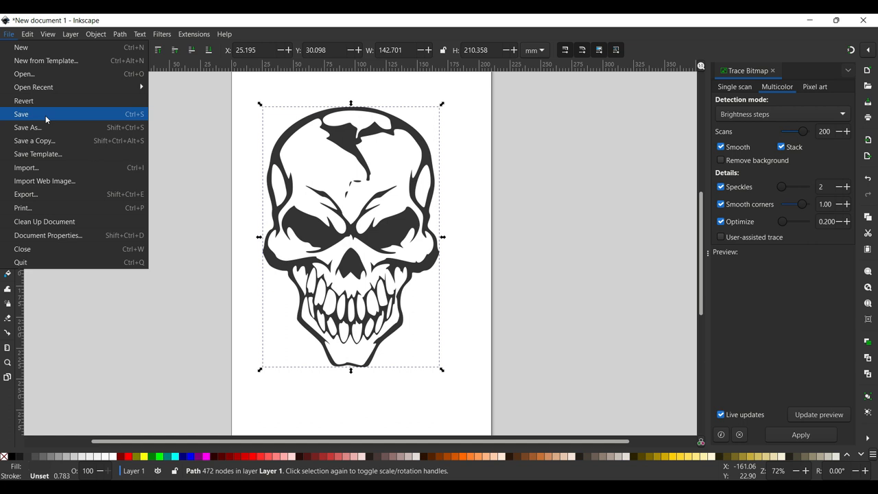
pyautogui.moveTo(47, 129)
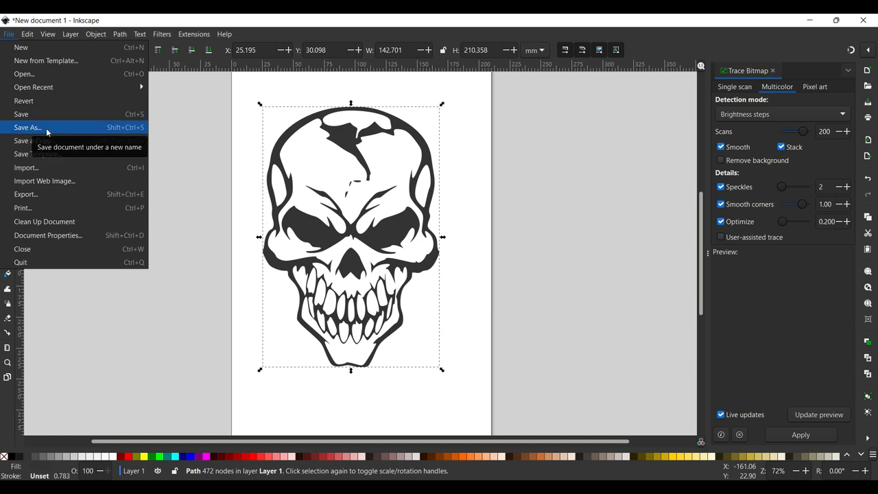
pyautogui.click(28, 128)
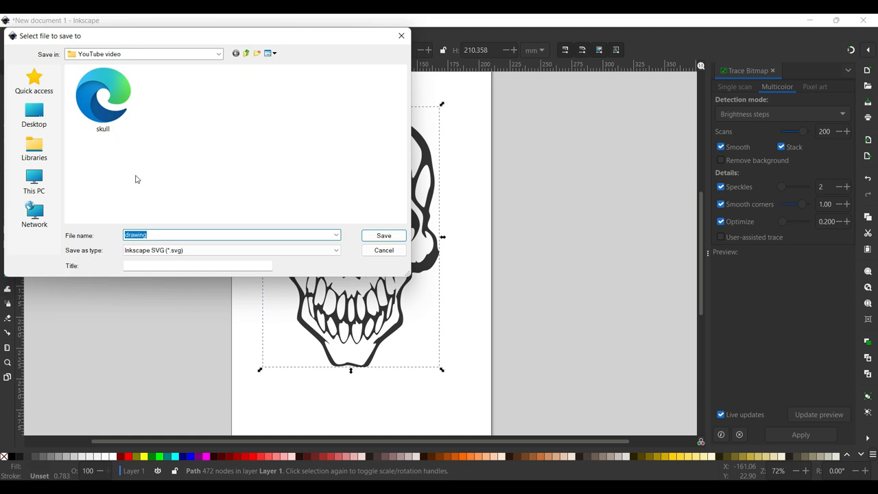
pyautogui.write('Skull 2')
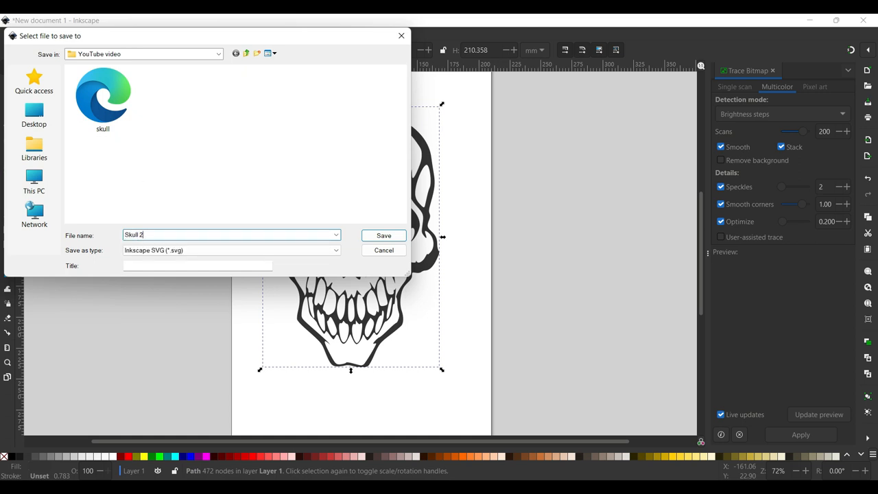
pyautogui.click(383, 235)
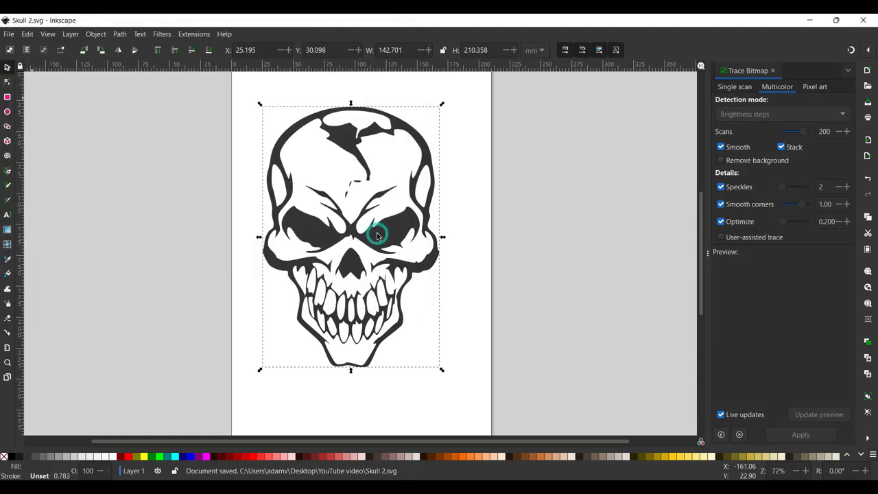
pyautogui.click(9, 34)
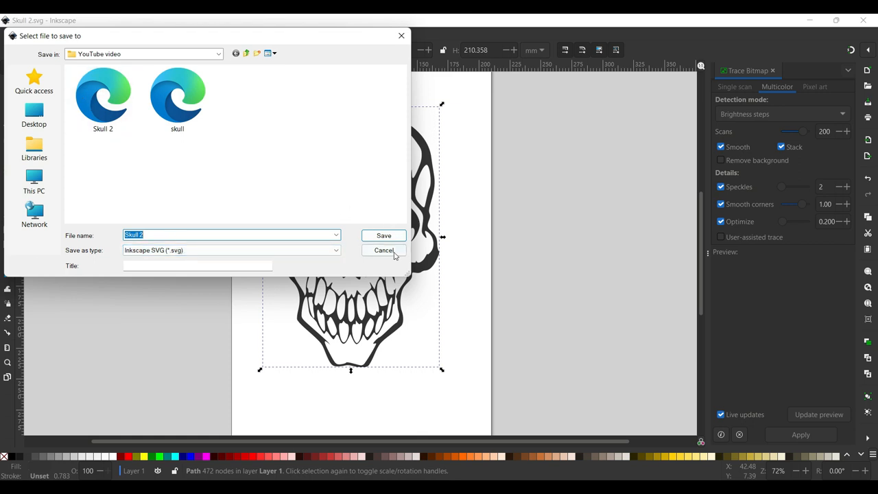
pyautogui.click(383, 250)
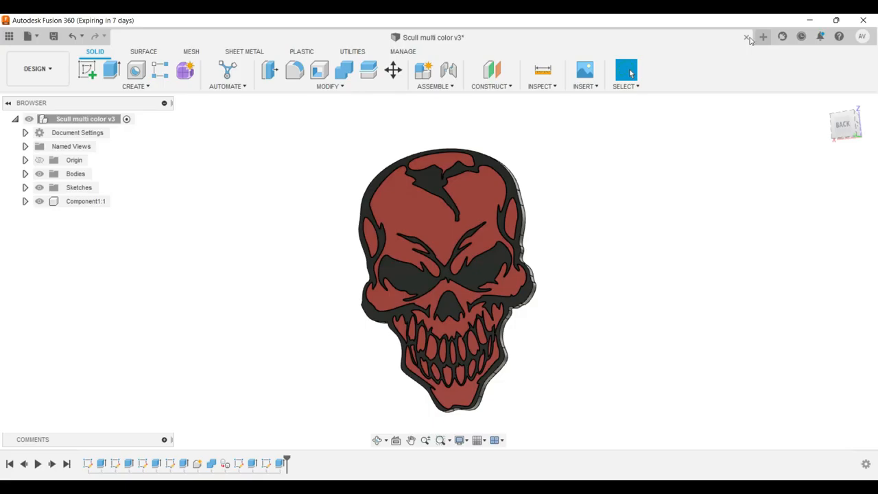
pyautogui.moveTo(763, 37)
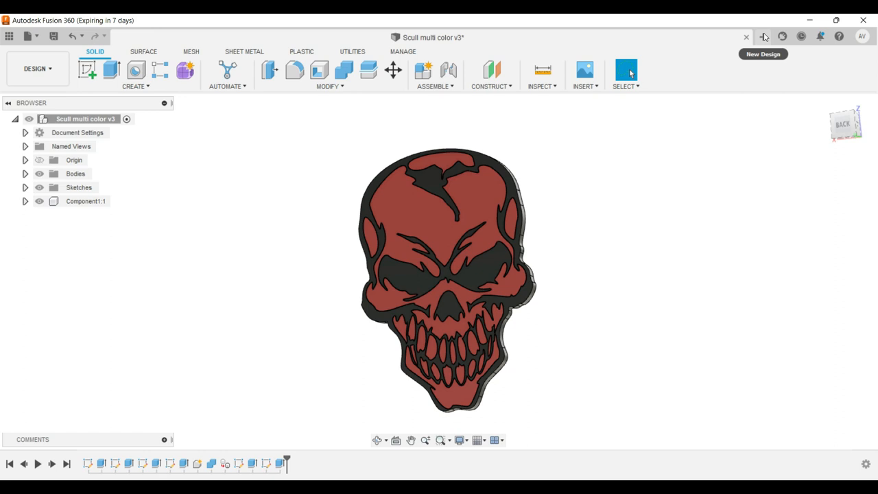
# Create a new blank design and start a sketch.
pyautogui.click(763, 37)
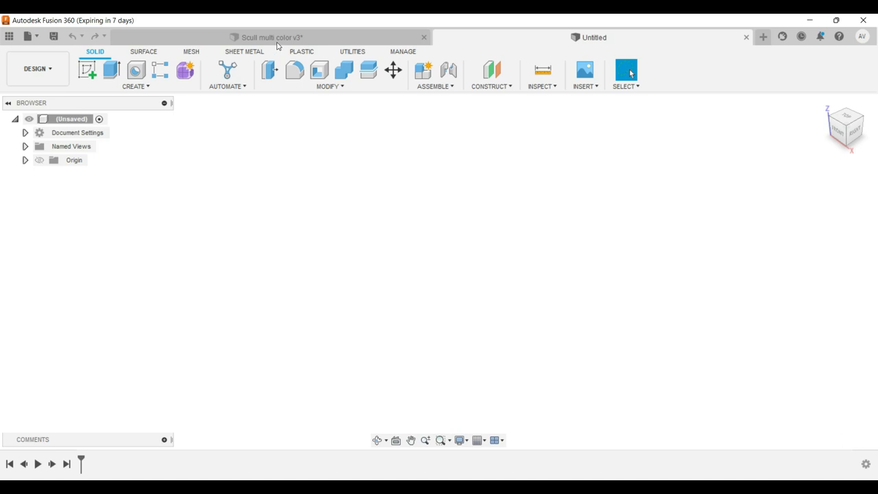
pyautogui.moveTo(122, 107)
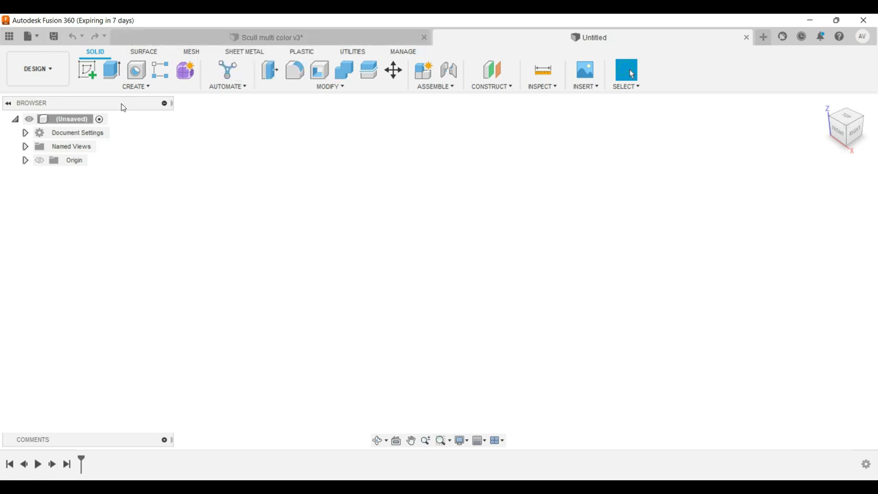
pyautogui.click(87, 69)
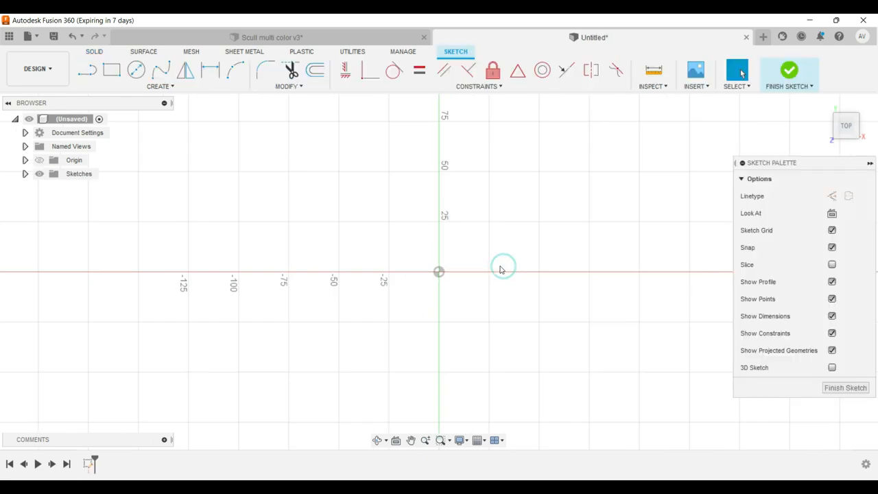
pyautogui.click(695, 73)
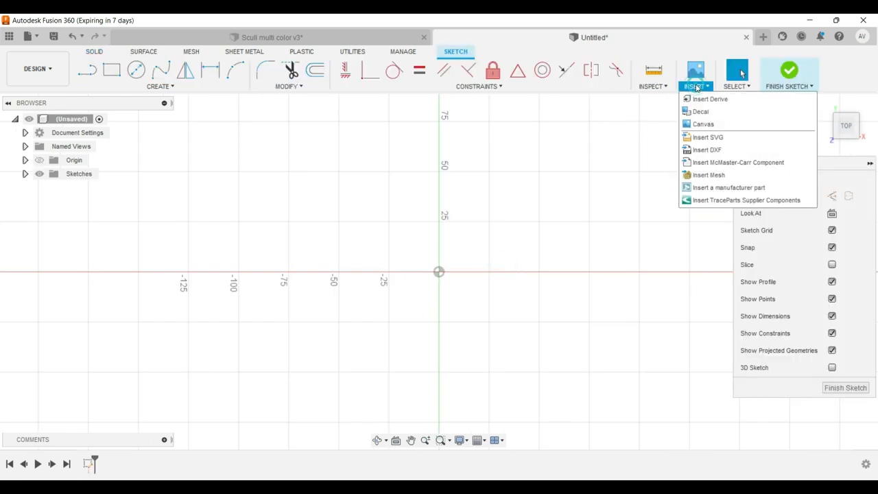
pyautogui.moveTo(707, 137)
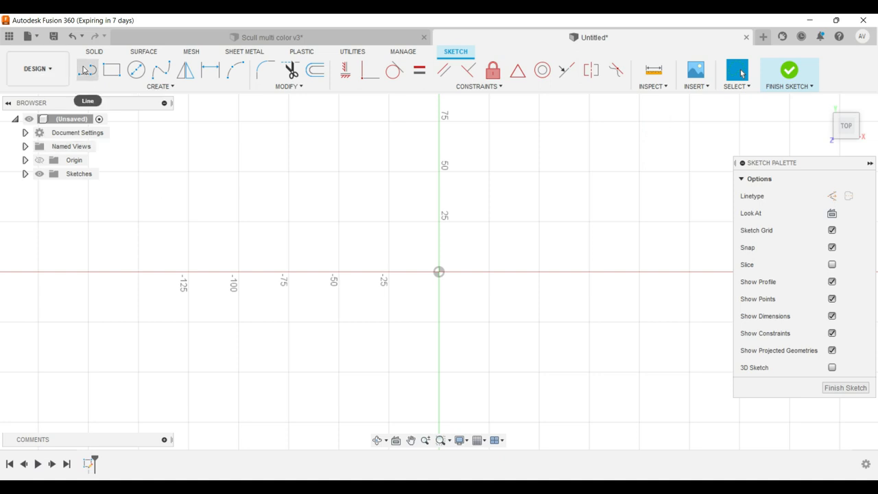
# Draw a 100 mm vertical line from the origin and finish the sketch.
pyautogui.click(87, 69)
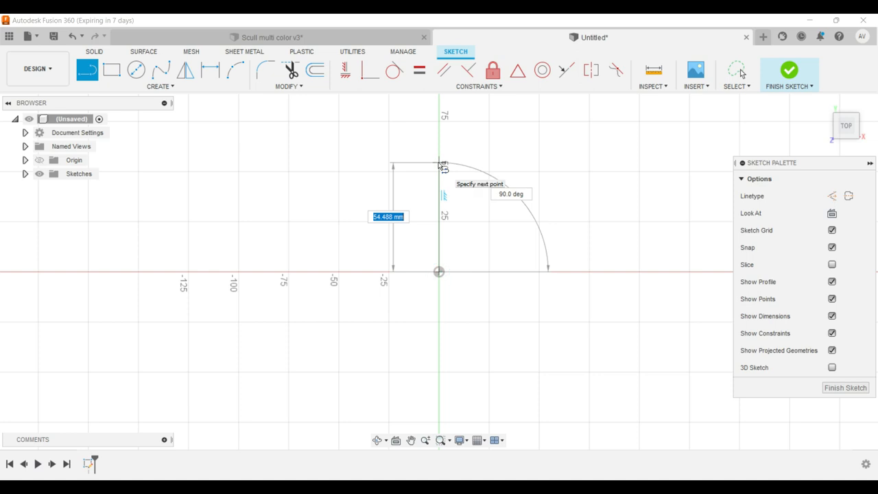
pyautogui.write('100.00')
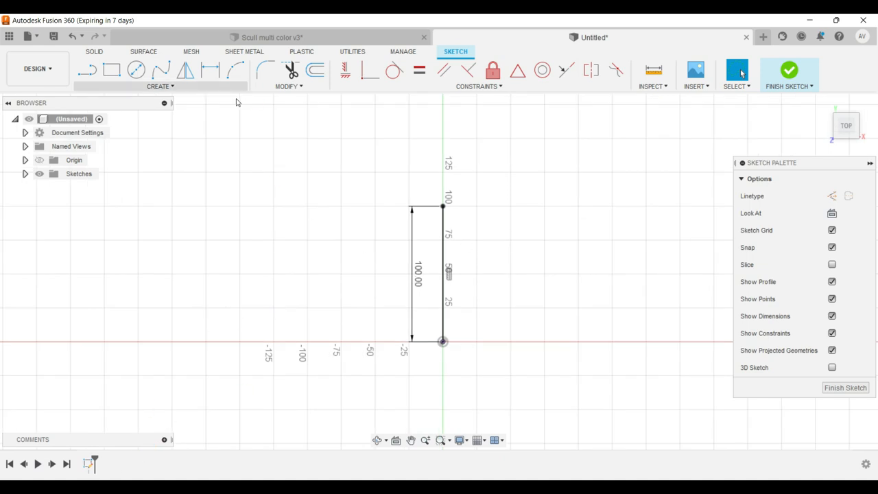
pyautogui.click(789, 74)
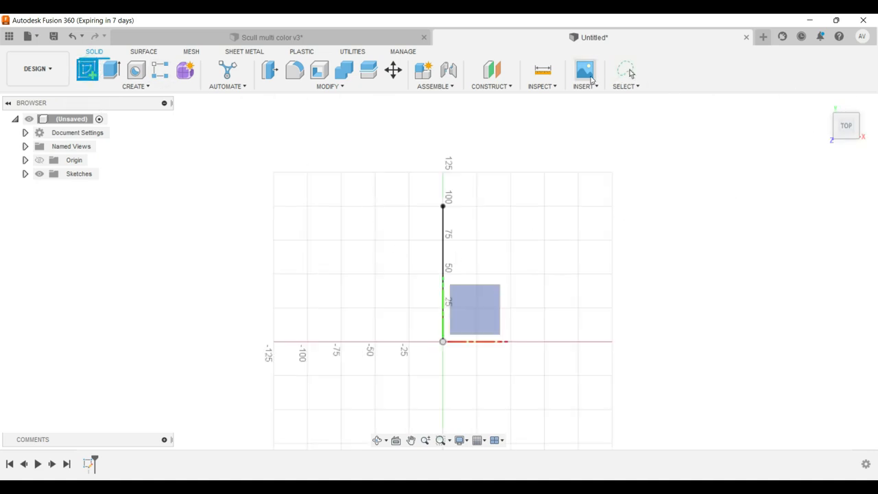
# Insert the Skull 2 SVG file onto a sketch plane.
pyautogui.click(584, 76)
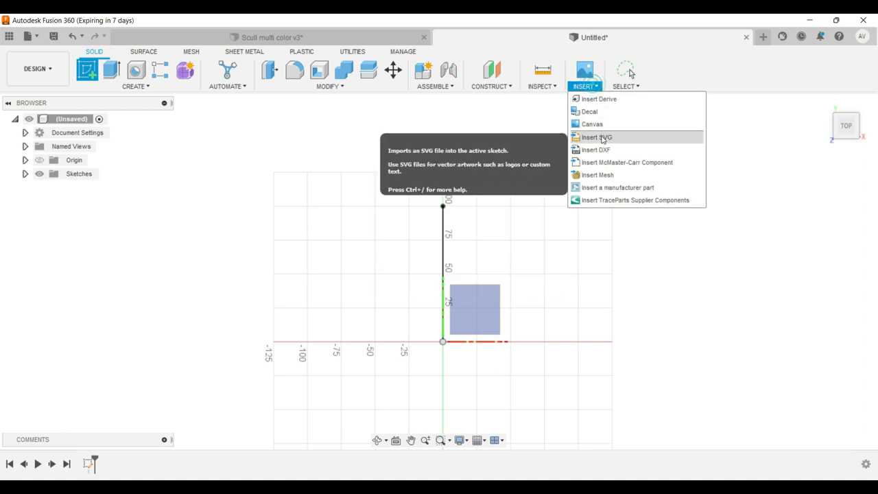
pyautogui.click(596, 137)
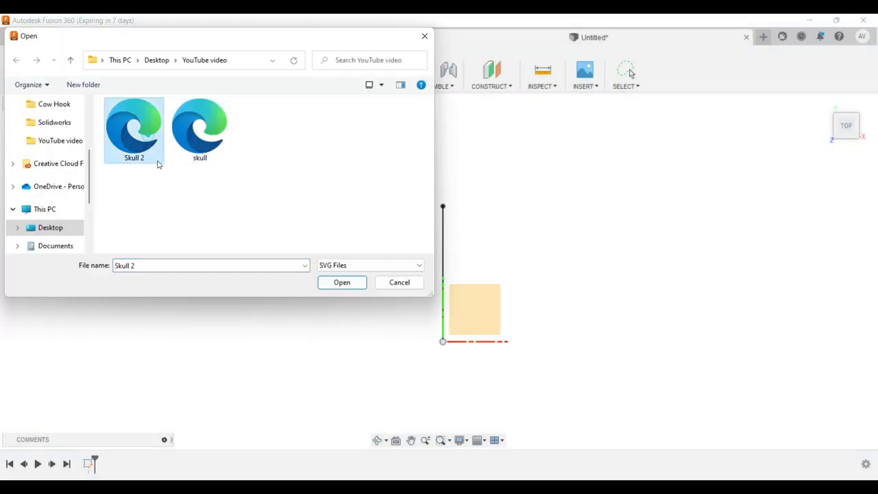
pyautogui.click(342, 282)
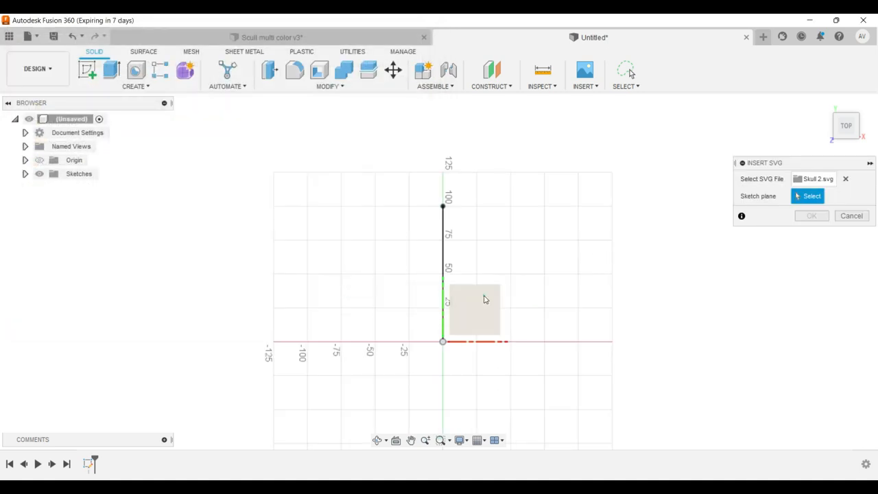
pyautogui.click(811, 196)
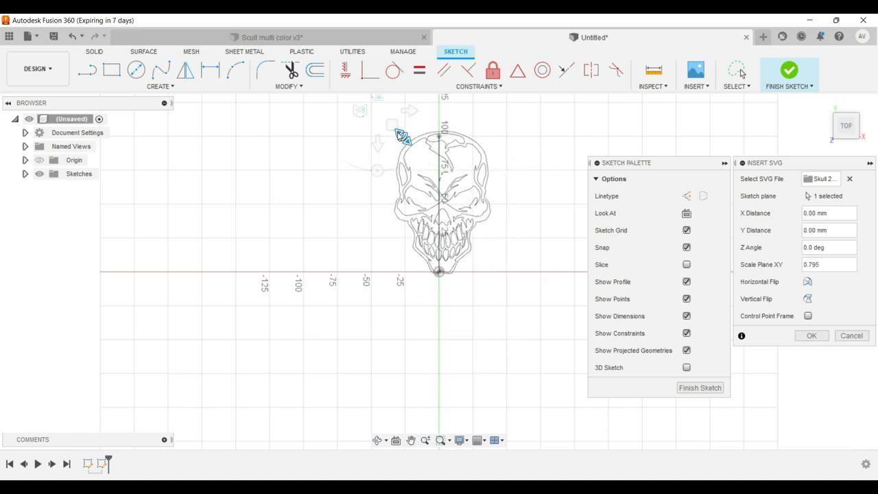
# Centre the skull outline on the vertical axis, confirm the import, and finish the sketch.
pyautogui.moveTo(405, 138); pyautogui.dragTo(392, 128)
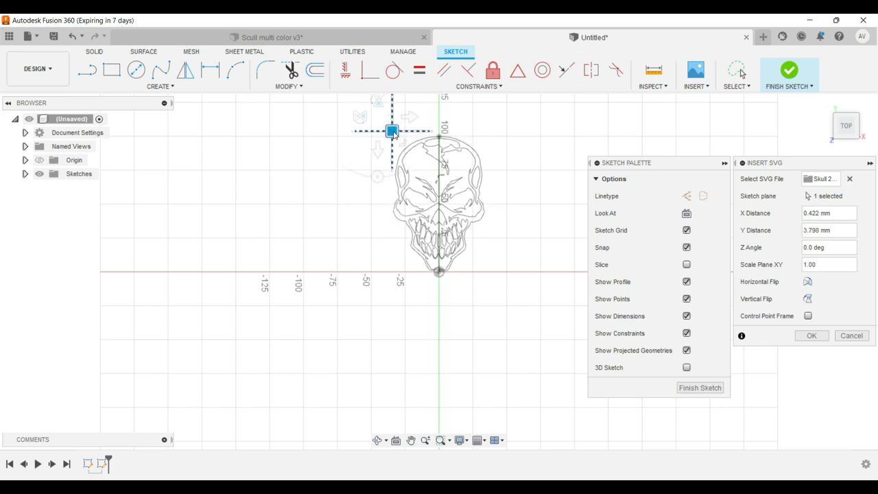
pyautogui.moveTo(392, 130); pyautogui.dragTo(376, 177)
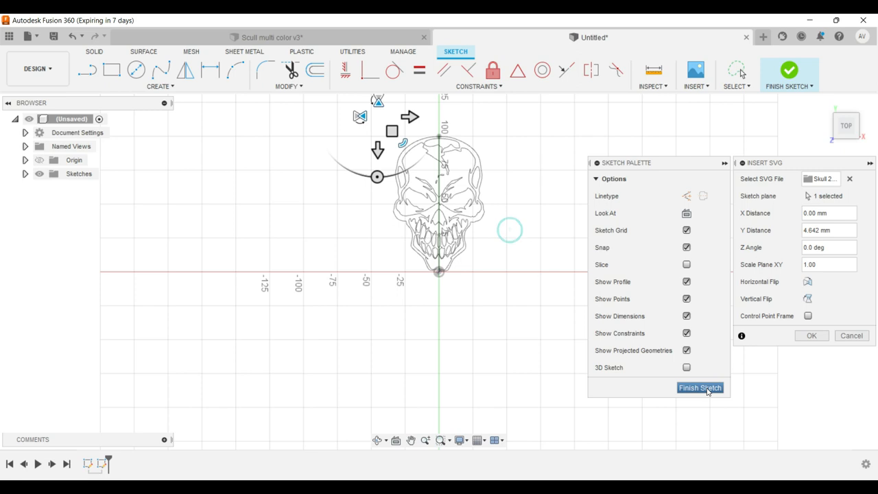
pyautogui.click(699, 388)
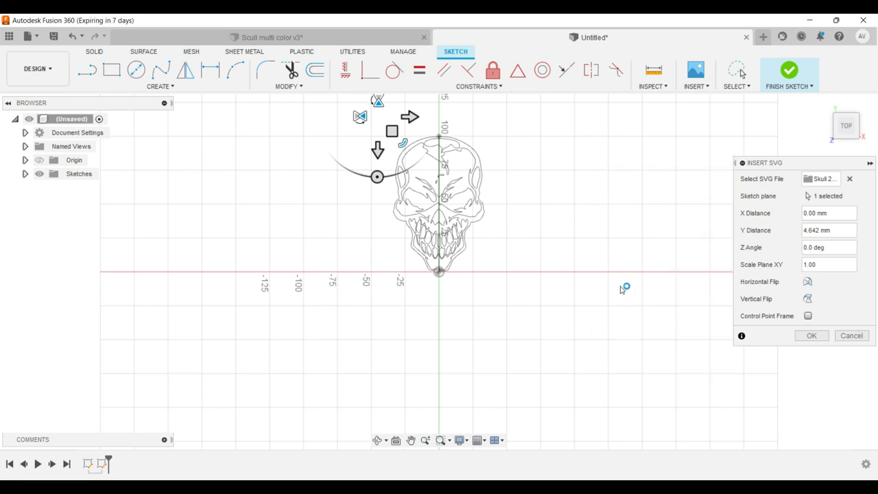
pyautogui.click(811, 336)
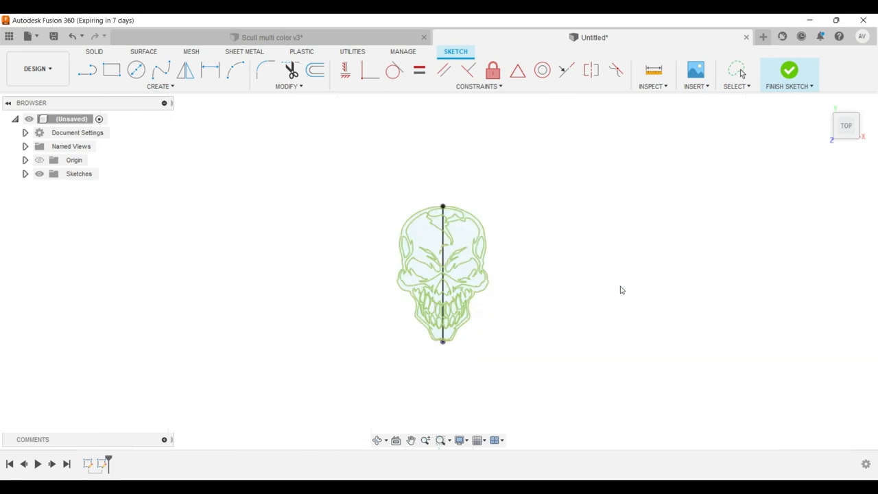
pyautogui.click(789, 70)
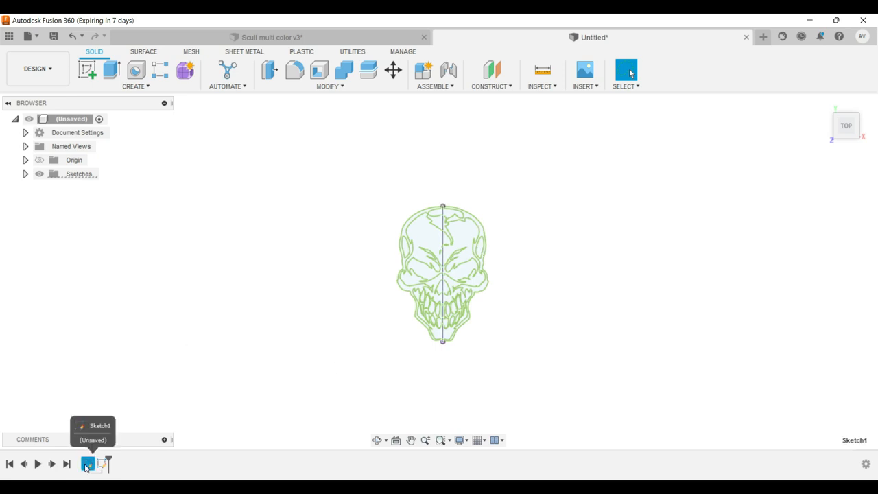
# Reopen Sketch1 from the timeline for editing after closing Scull multi color v3.
pyautogui.rightClick(87, 464)
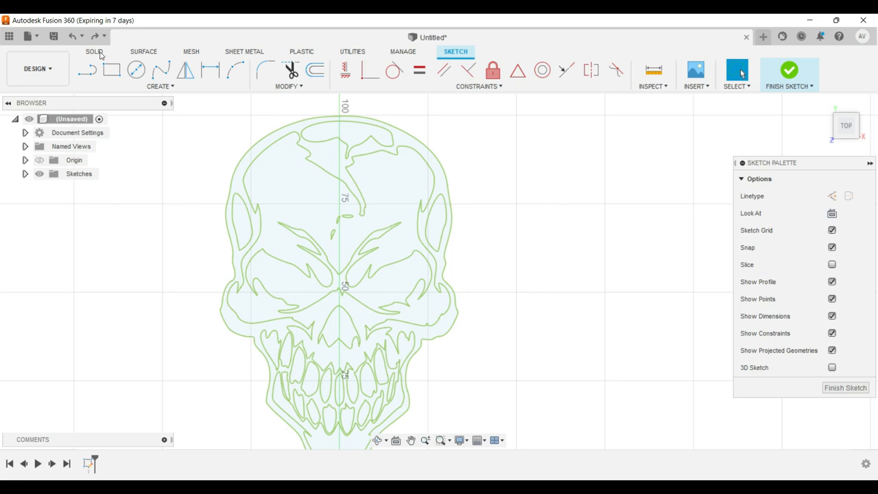
# Extrude the skull outline, eye and nose profiles 5 mm into one solid body.
pyautogui.click(95, 51)
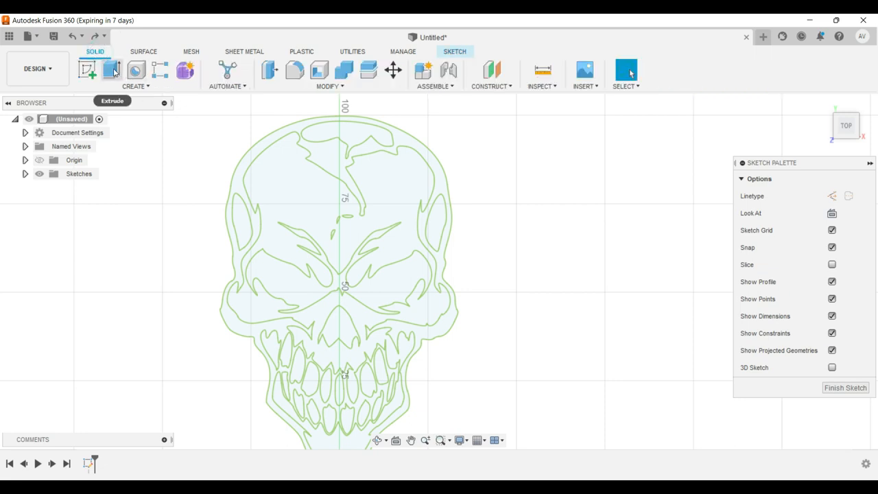
pyautogui.click(112, 70)
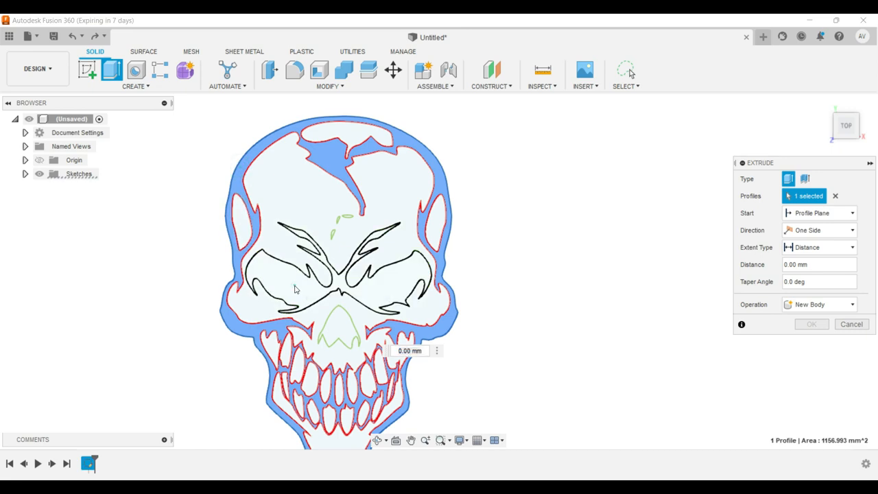
pyautogui.click(341, 328)
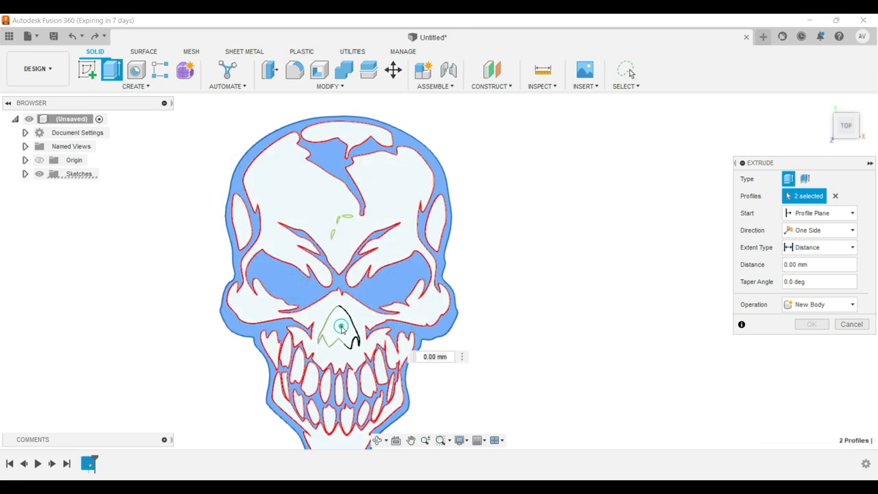
pyautogui.click(340, 328)
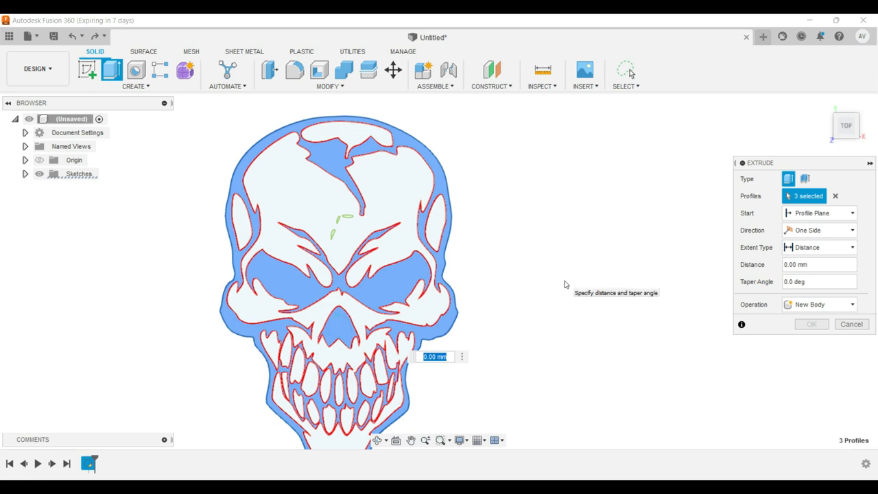
pyautogui.write('5')
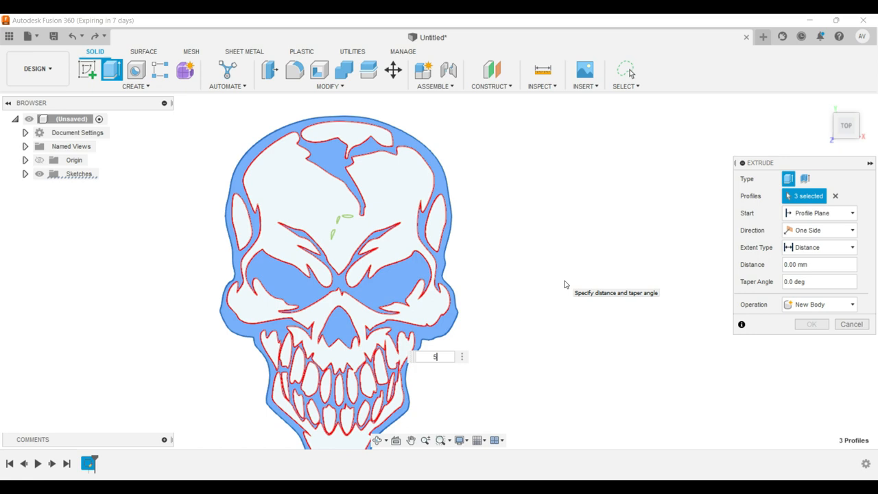
pyautogui.write('5')
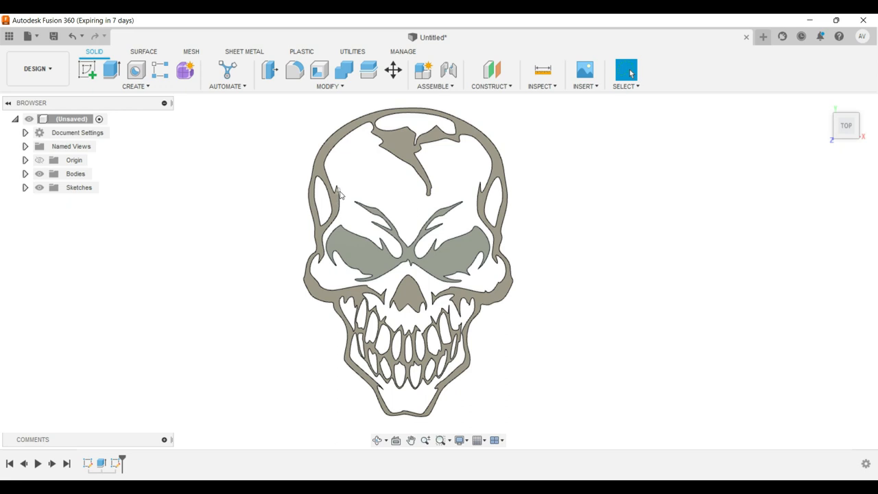
pyautogui.moveTo(444, 186)
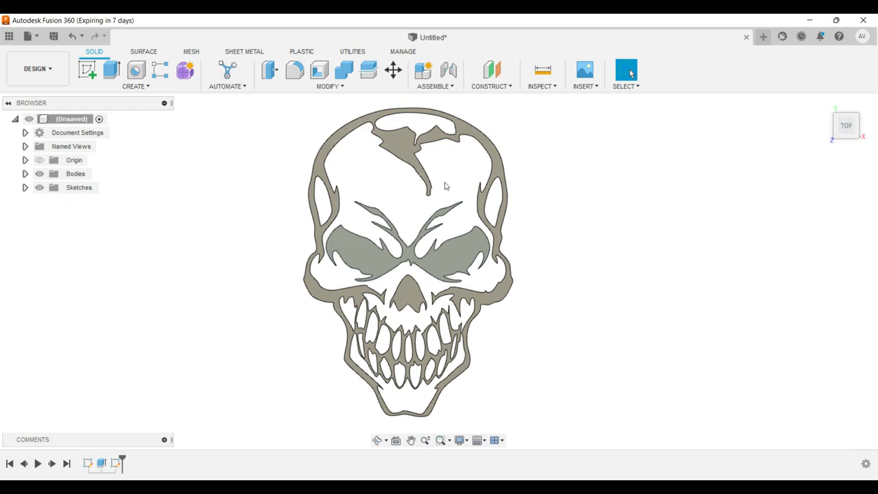
pyautogui.moveTo(470, 192)
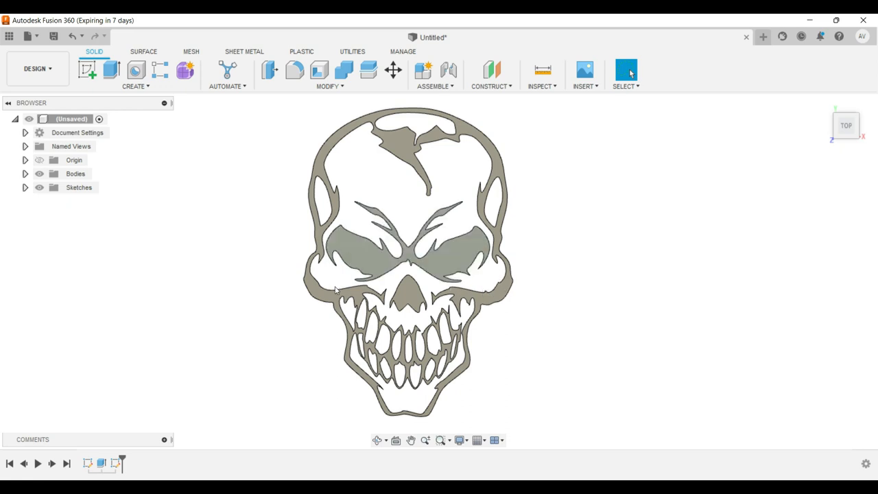
pyautogui.moveTo(345, 204)
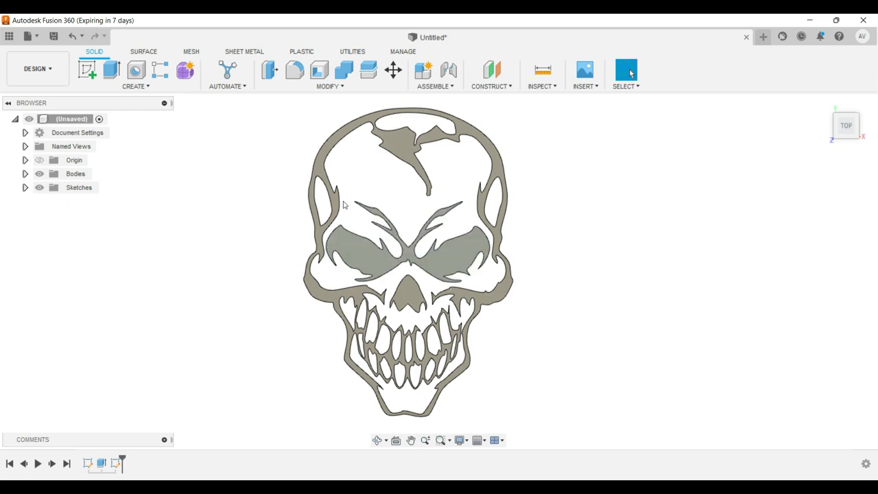
pyautogui.moveTo(346, 193)
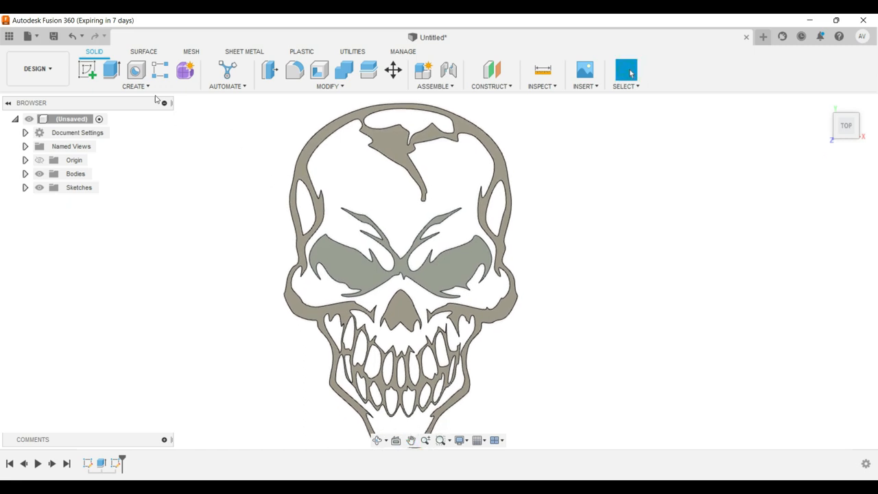
pyautogui.moveTo(104, 86)
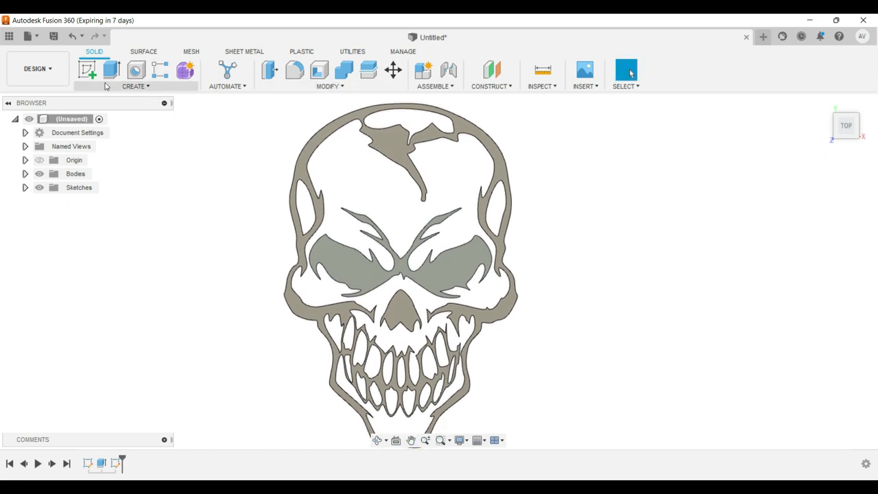
pyautogui.moveTo(87, 70)
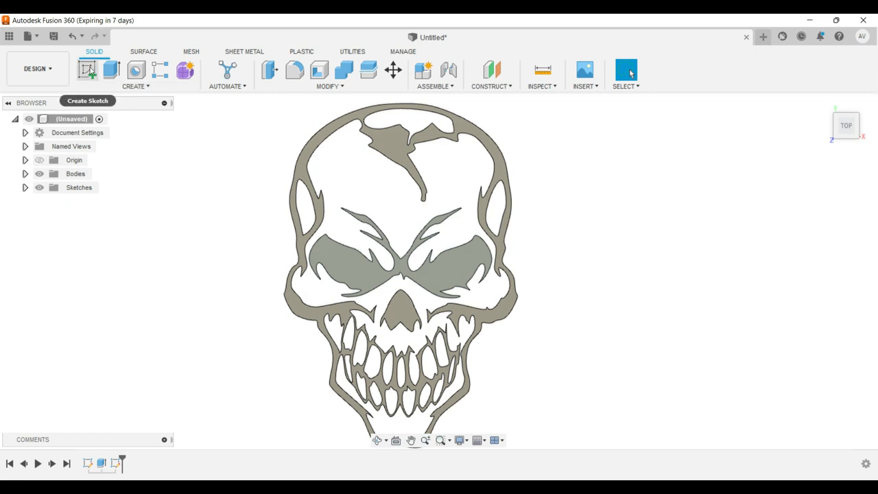
# Create a sketch on the skull face and offset the outline chain by 1.00 mm.
pyautogui.click(88, 71)
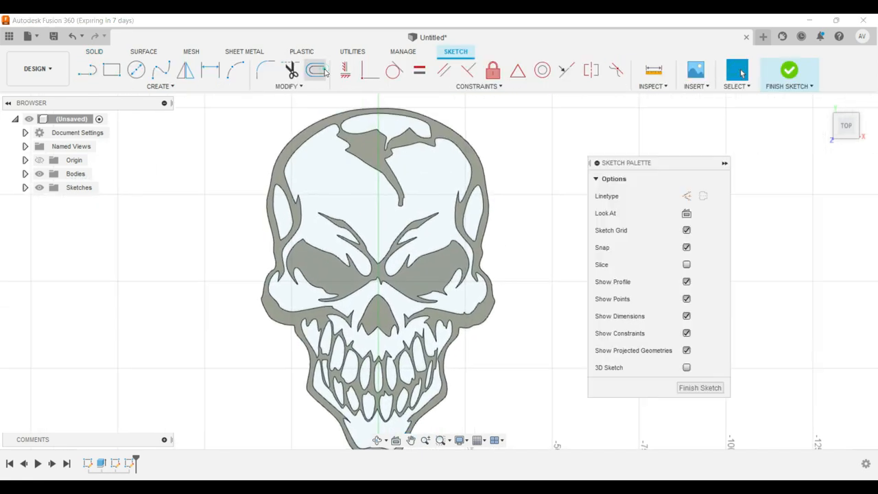
pyautogui.click(315, 70)
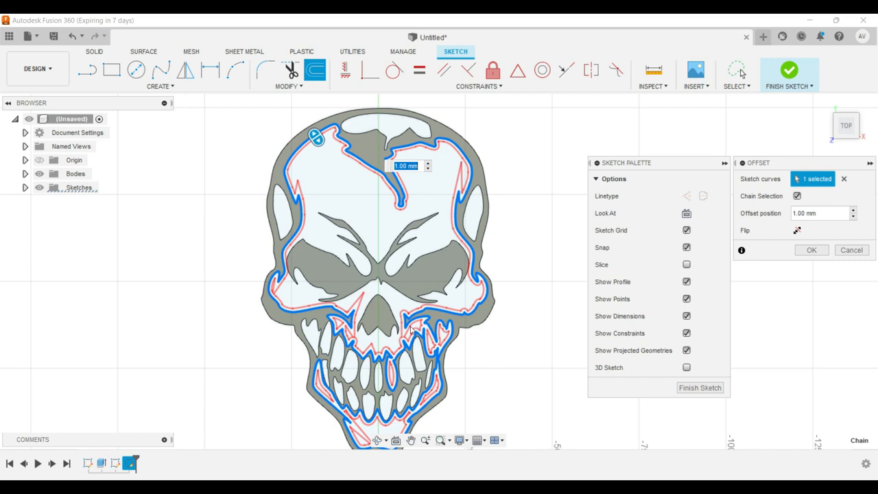
pyautogui.moveTo(354, 359)
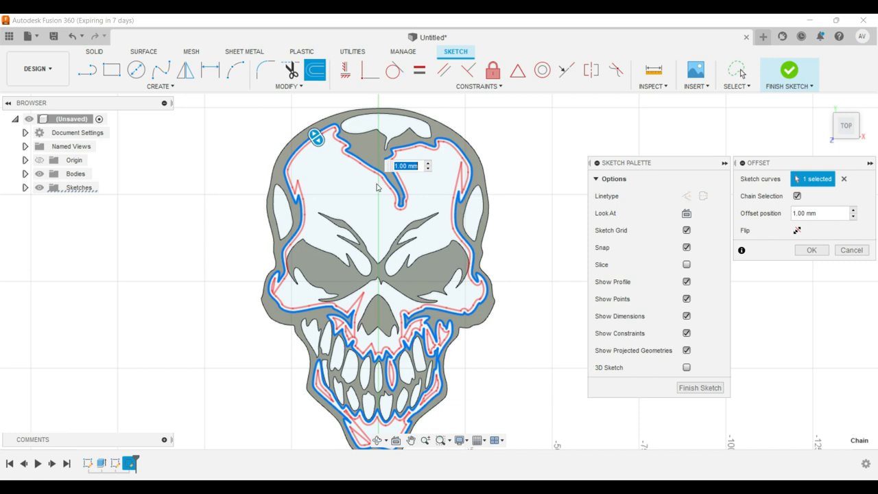
pyautogui.moveTo(382, 187)
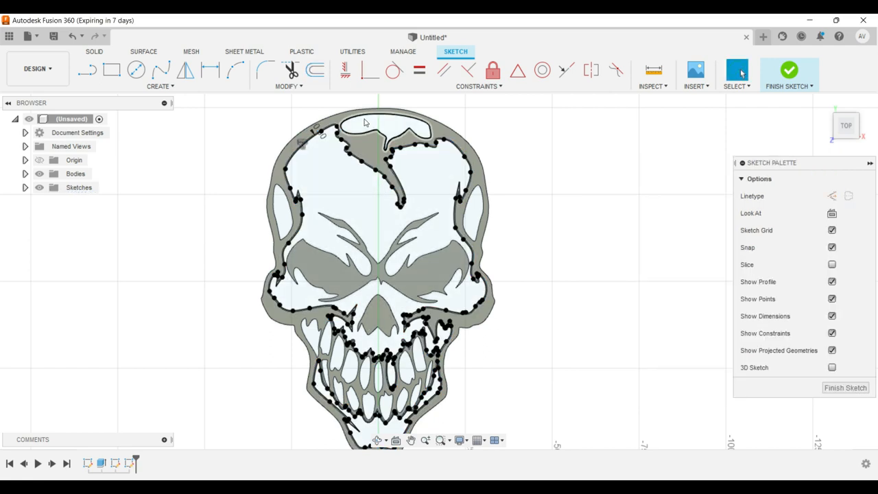
# Offset the tooth outlines by 1.00 mm in the second sketch.
pyautogui.click(315, 70)
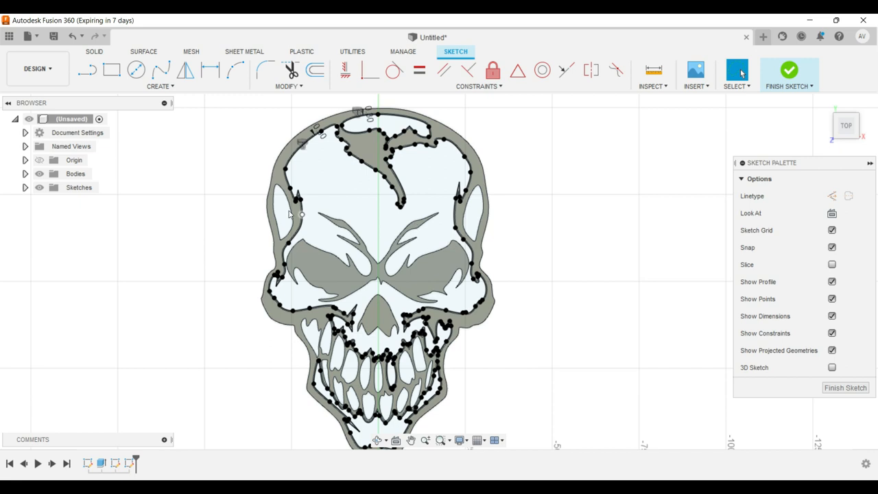
pyautogui.click(315, 69)
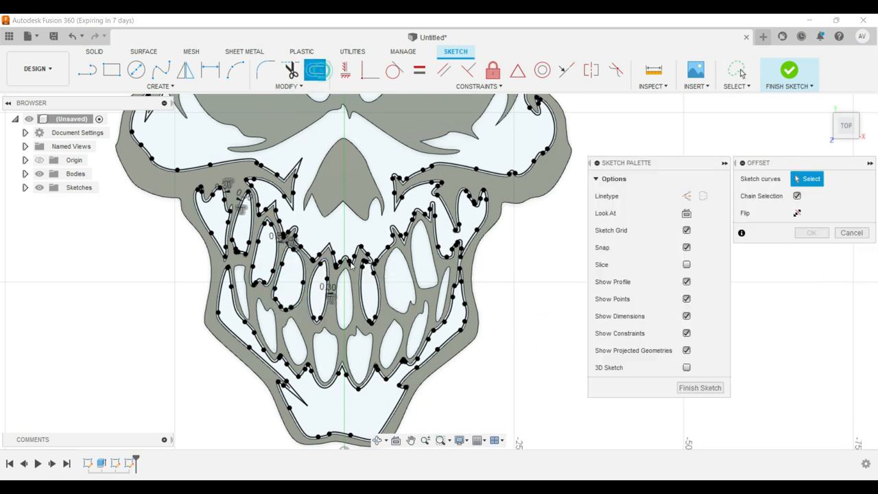
pyautogui.click(399, 277)
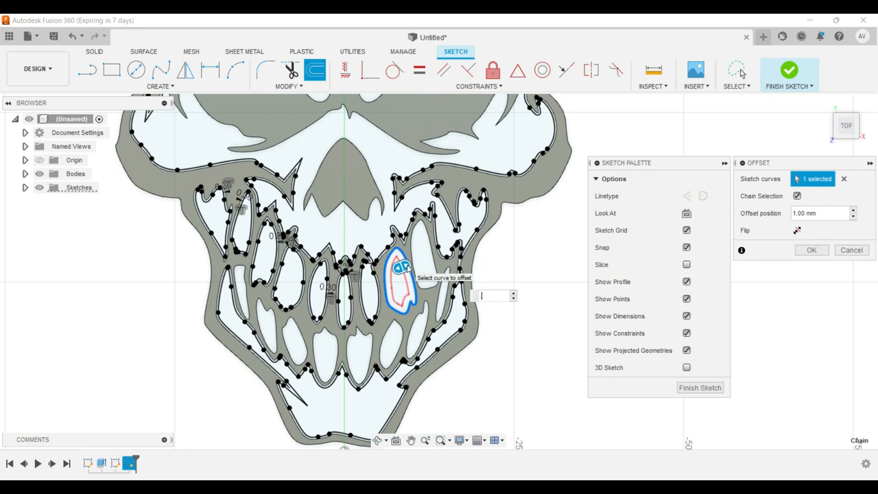
pyautogui.click(811, 250)
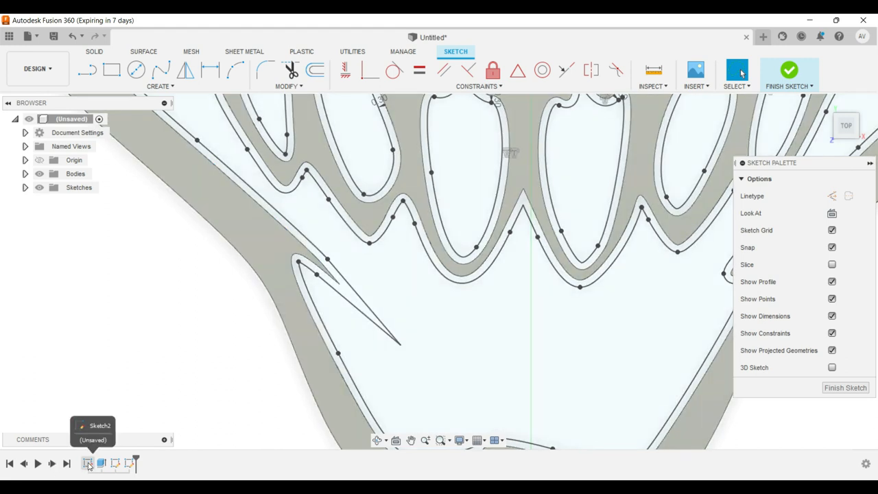
pyautogui.rightClick(88, 464)
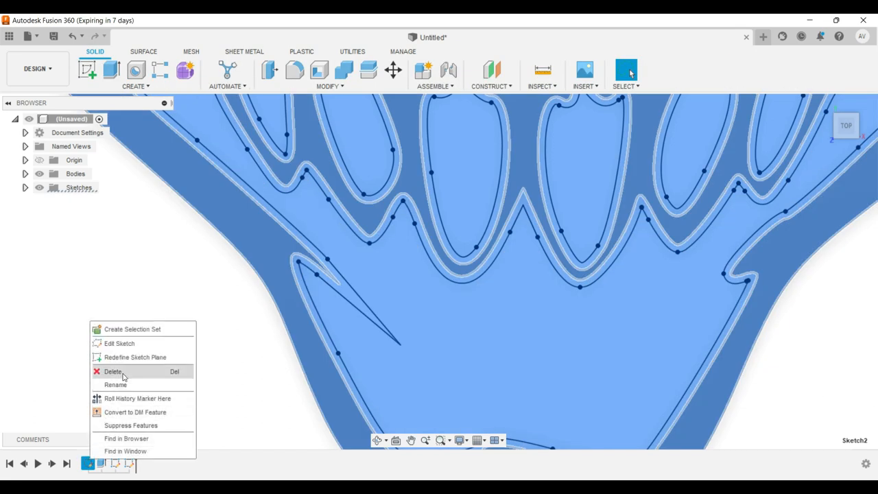
# Reopen the first skull sketch and trim the overshooting line and arc ends.
pyautogui.click(118, 343)
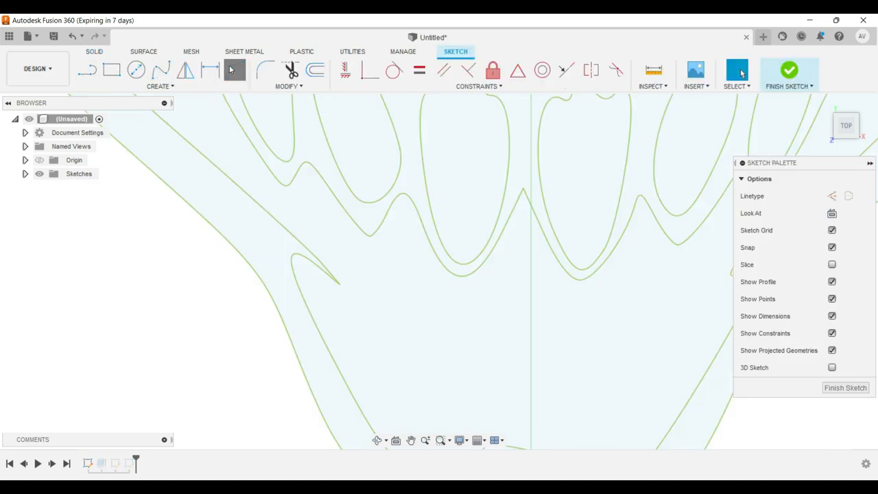
pyautogui.click(235, 70)
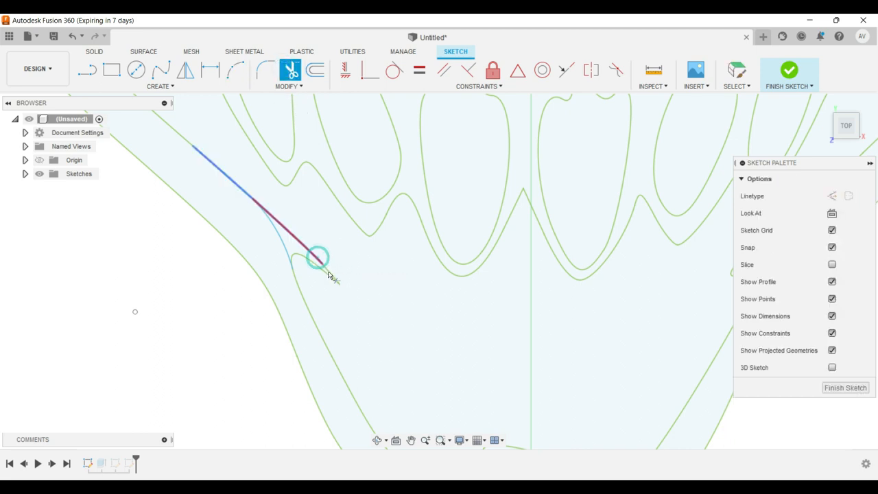
pyautogui.moveTo(318, 258); pyautogui.dragTo(328, 270)
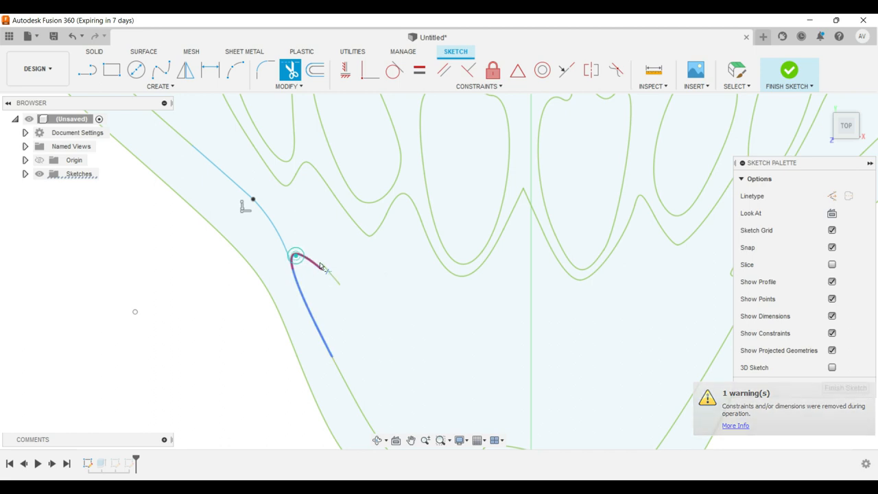
pyautogui.moveTo(295, 257); pyautogui.dragTo(328, 268)
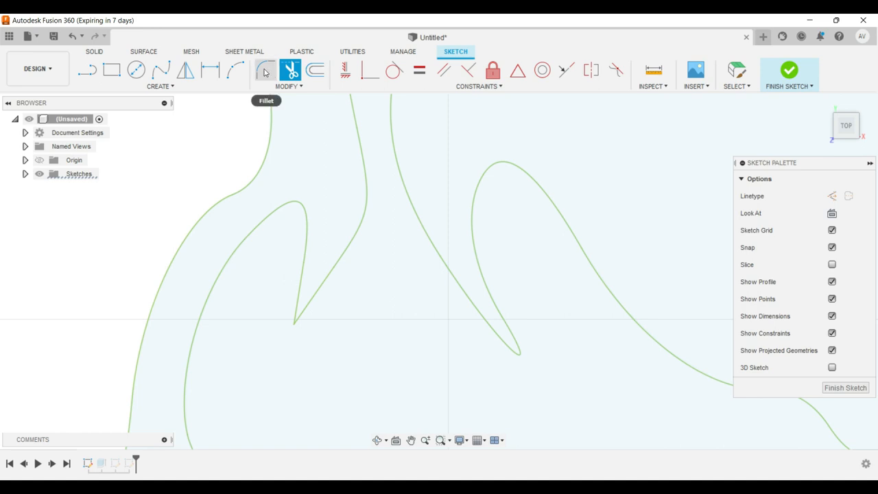
# Fillet the sharp inner corner between the two curves and finish the sketch.
pyautogui.click(236, 70)
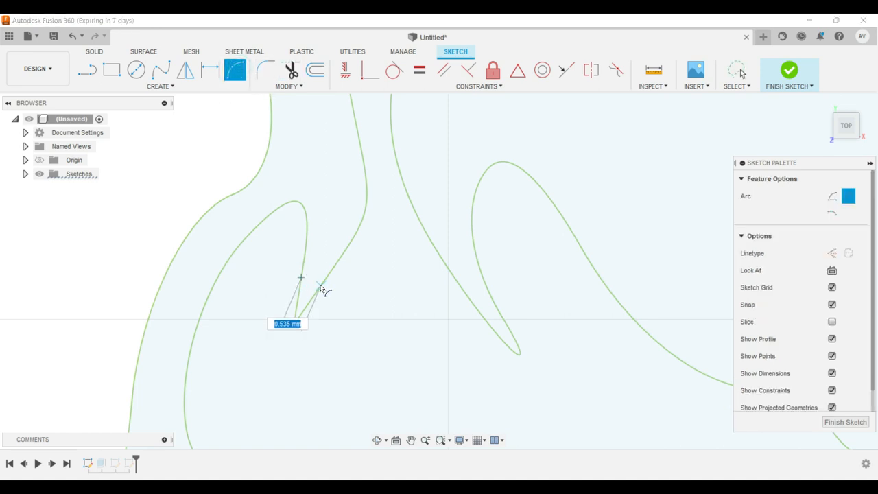
pyautogui.click(305, 290)
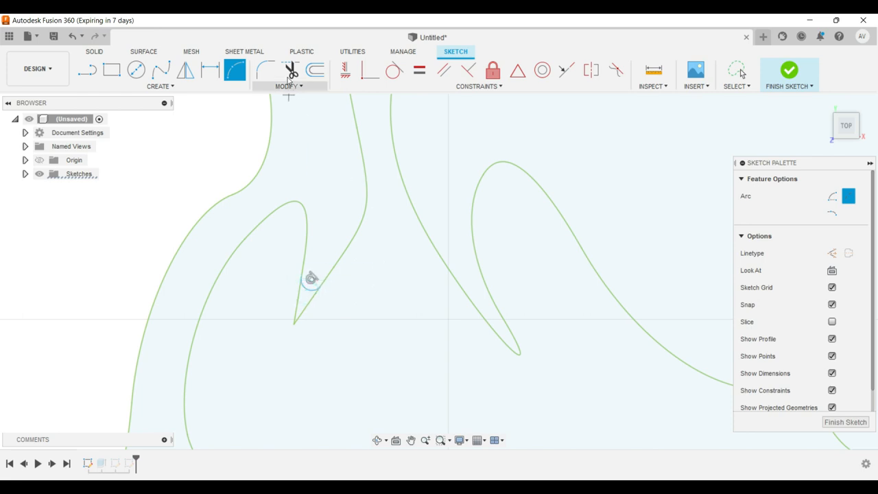
pyautogui.click(289, 69)
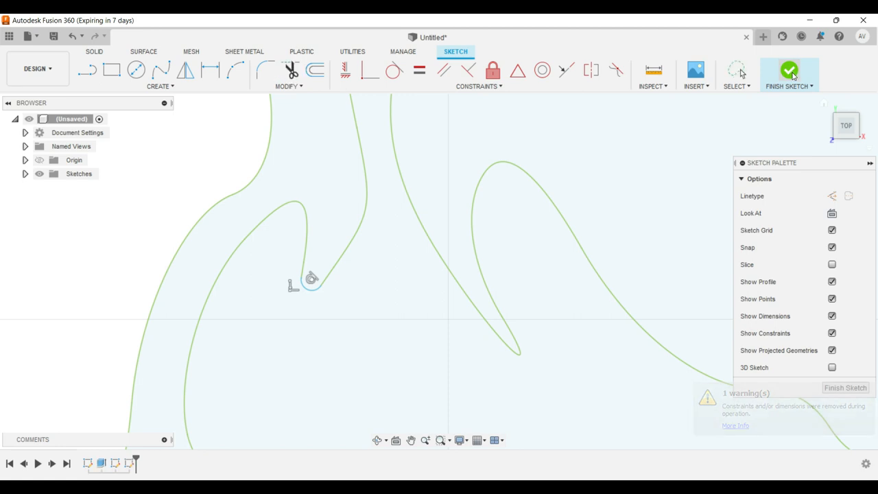
pyautogui.click(789, 72)
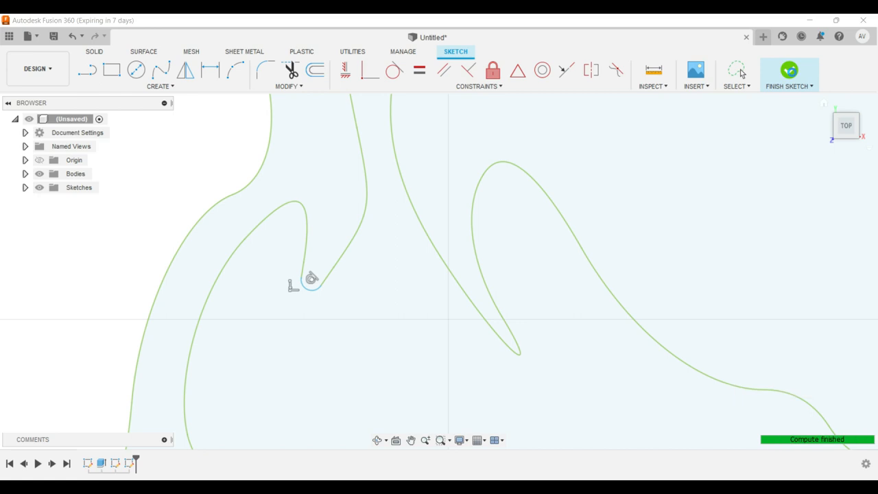
pyautogui.click(789, 72)
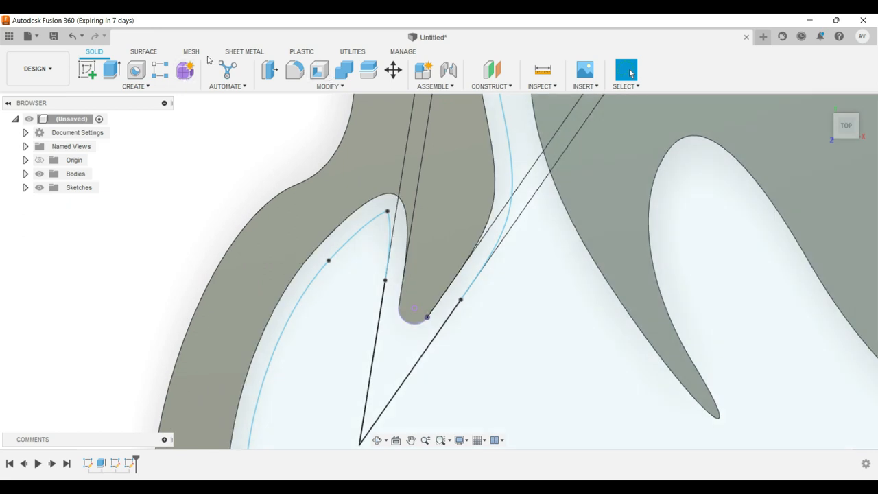
pyautogui.moveTo(129, 464)
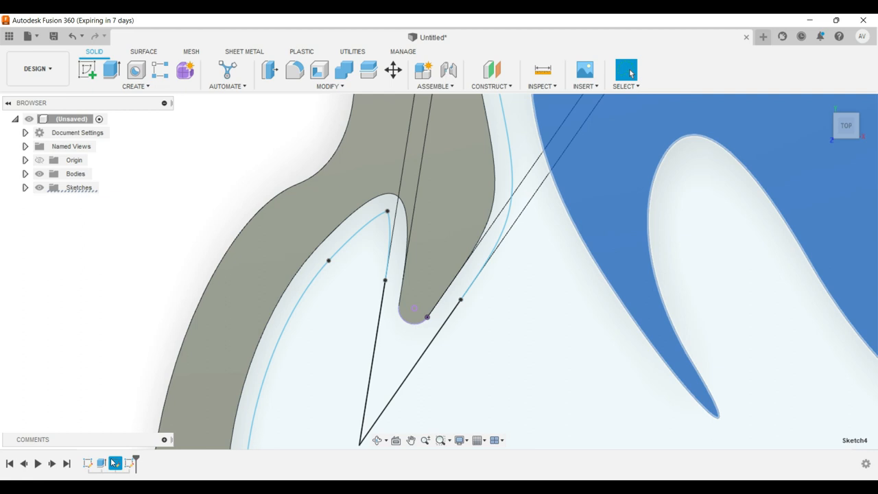
# Edit Sketch4 and trim the long crossing construction line around the skull edges.
pyautogui.click(130, 464)
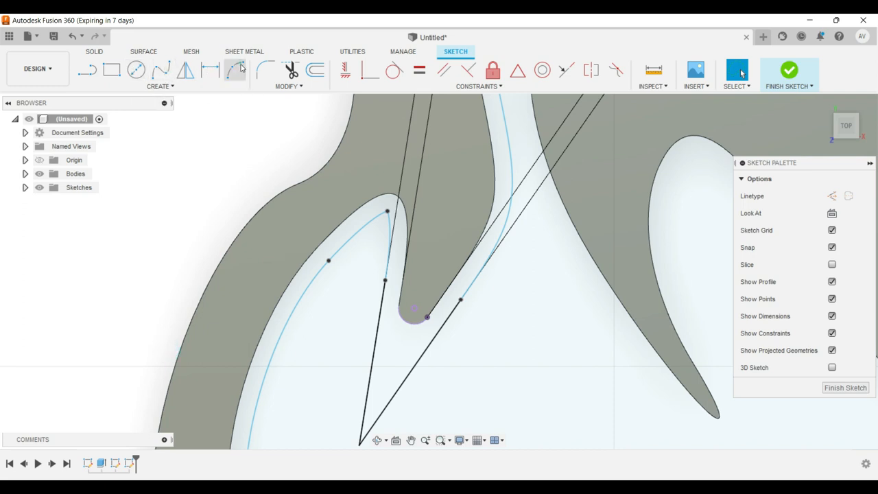
pyautogui.click(235, 70)
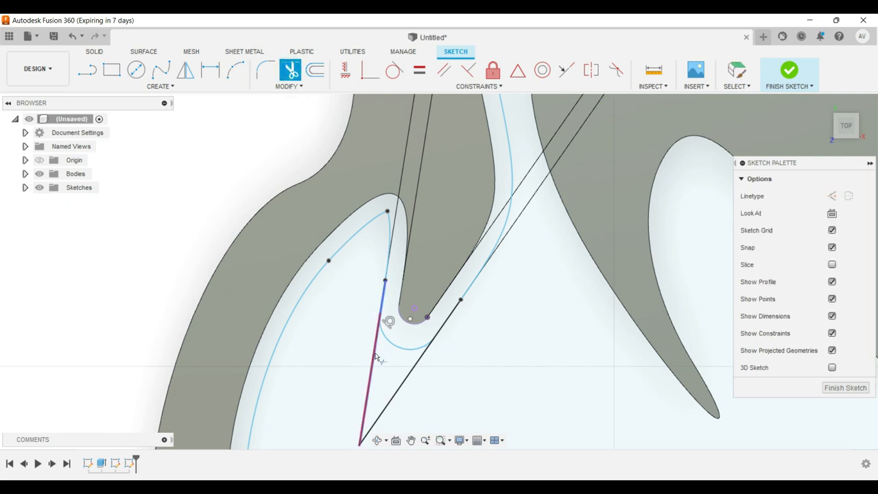
pyautogui.moveTo(406, 384)
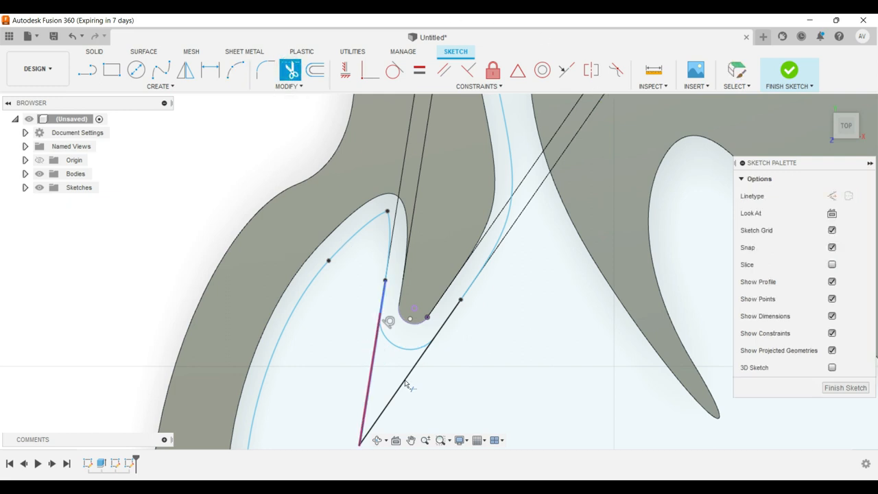
pyautogui.moveTo(384, 282); pyautogui.dragTo(459, 298)
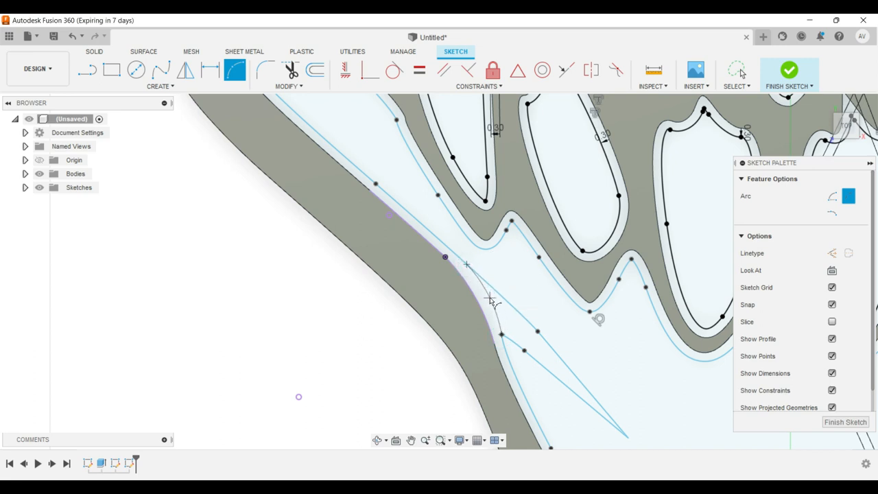
pyautogui.moveTo(491, 299)
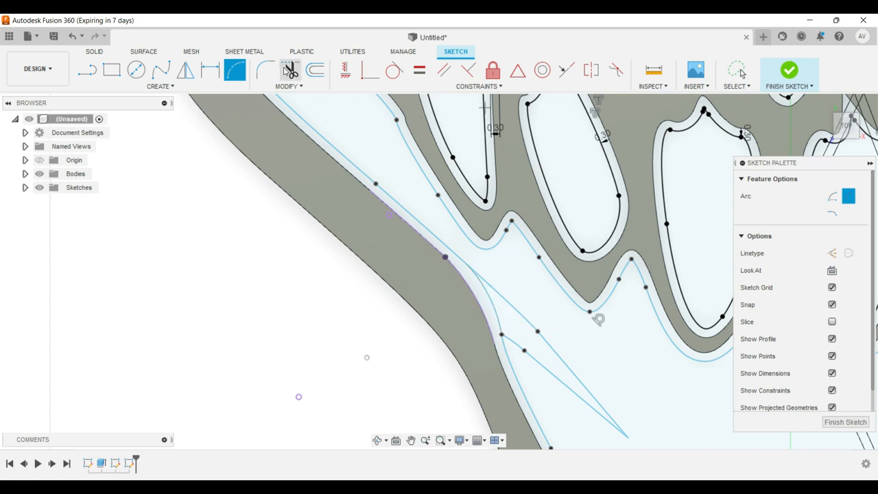
pyautogui.click(288, 70)
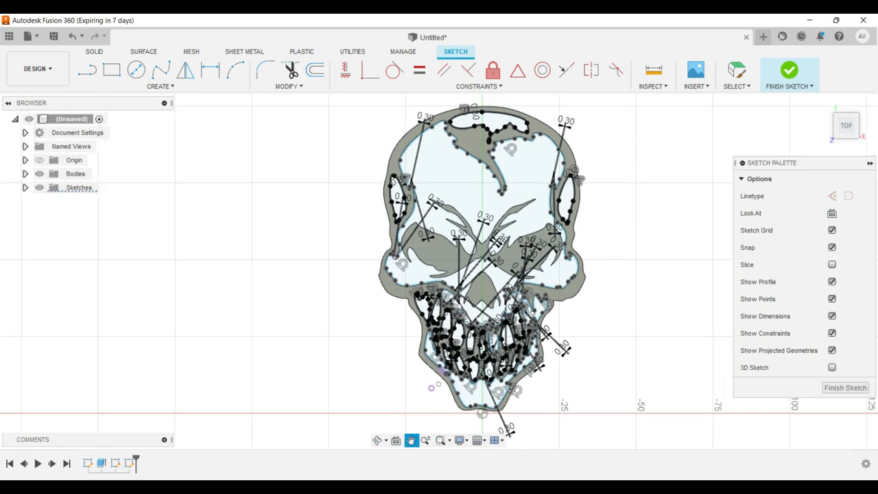
# Extrude the 21 skull outline profiles -3.00 mm as a new component.
pyautogui.click(94, 51)
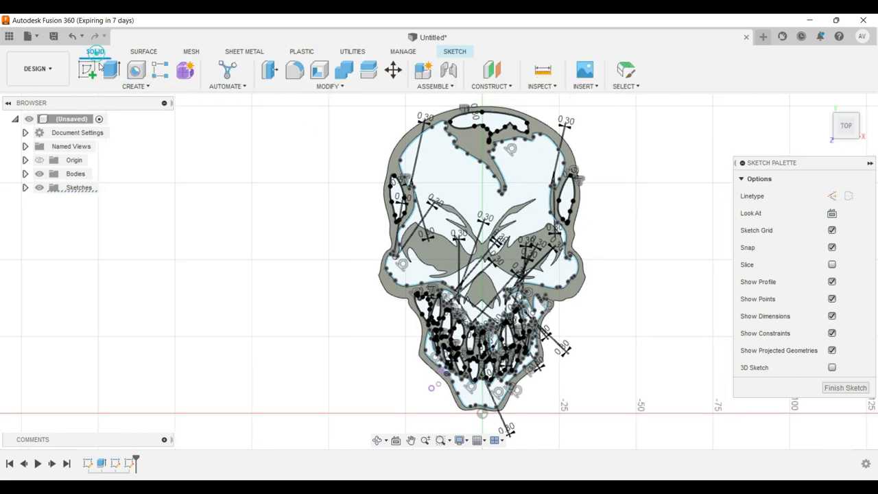
pyautogui.click(88, 71)
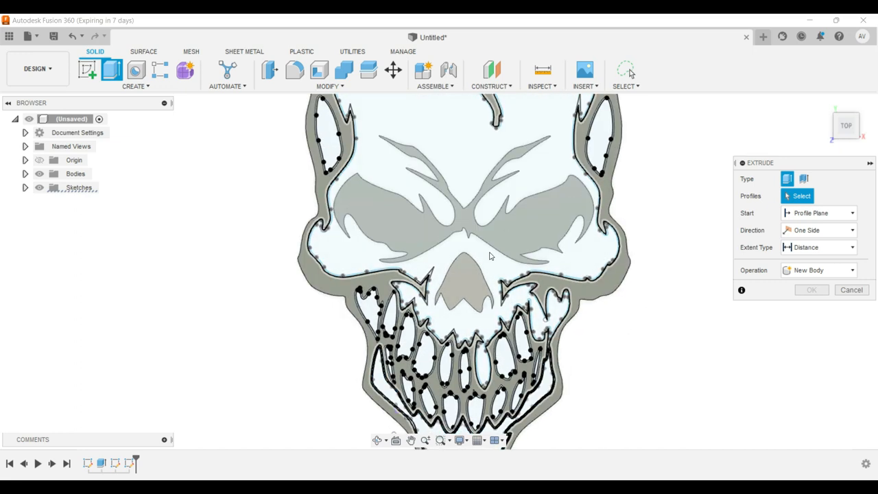
pyautogui.moveTo(472, 280)
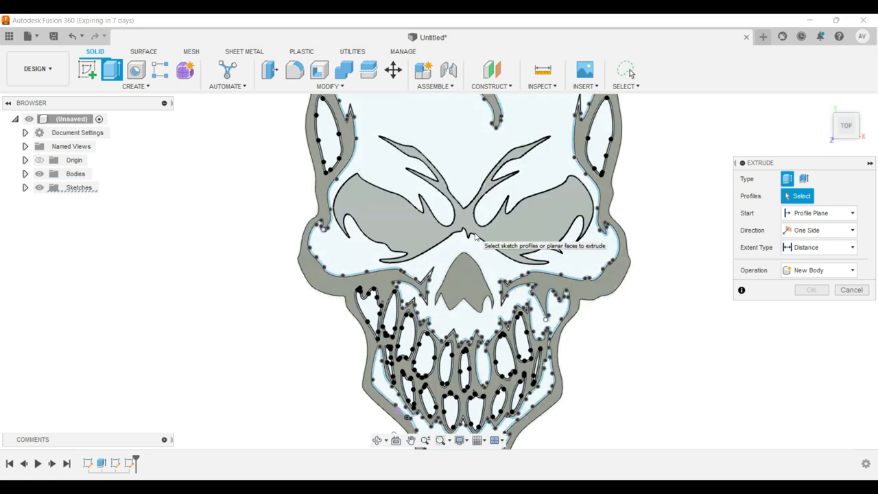
pyautogui.moveTo(330, 134)
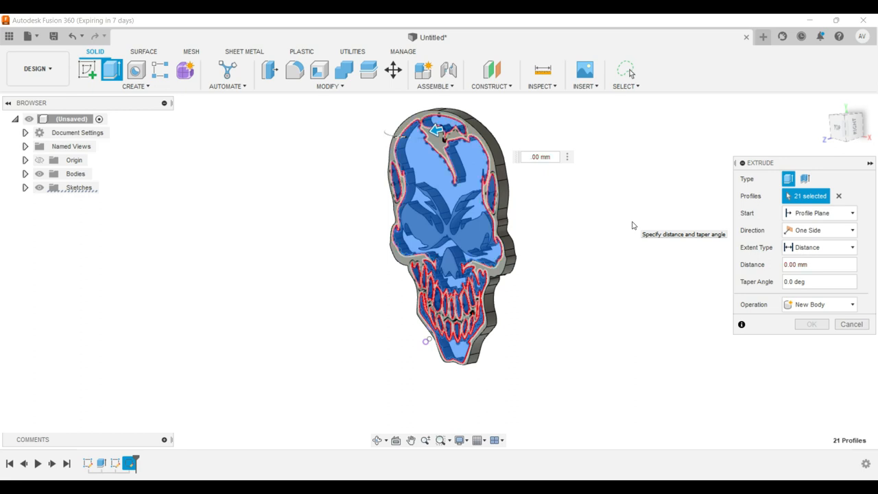
pyautogui.write('3')
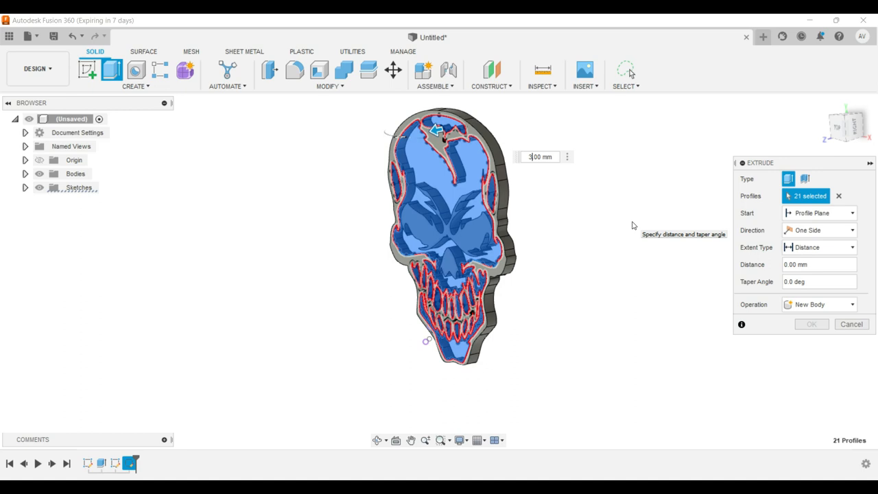
pyautogui.write('3.00')
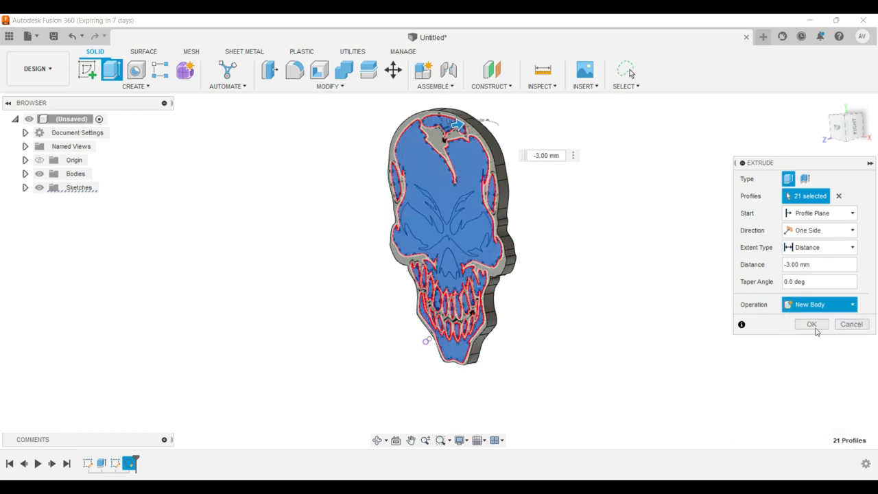
pyautogui.click(820, 304)
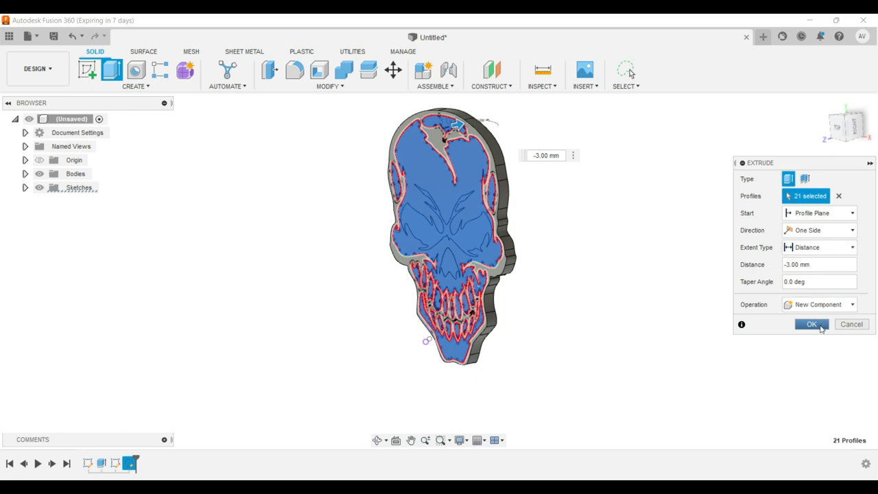
pyautogui.click(811, 324)
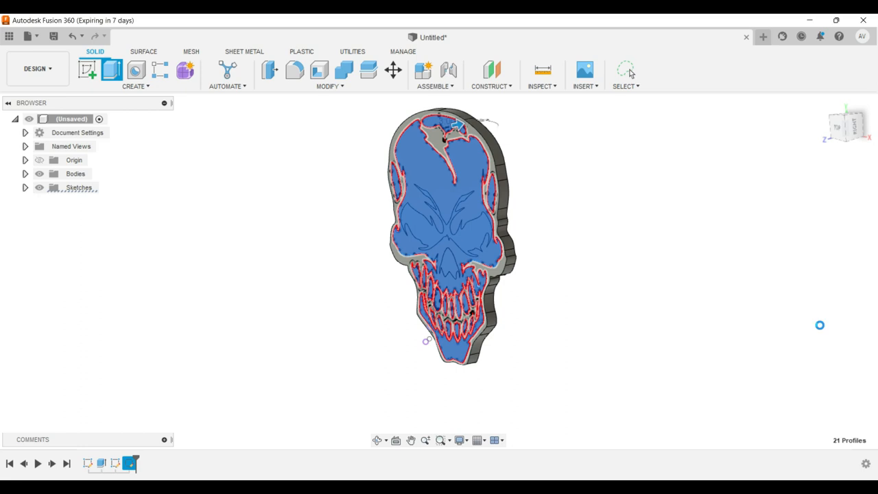
pyautogui.moveTo(821, 329)
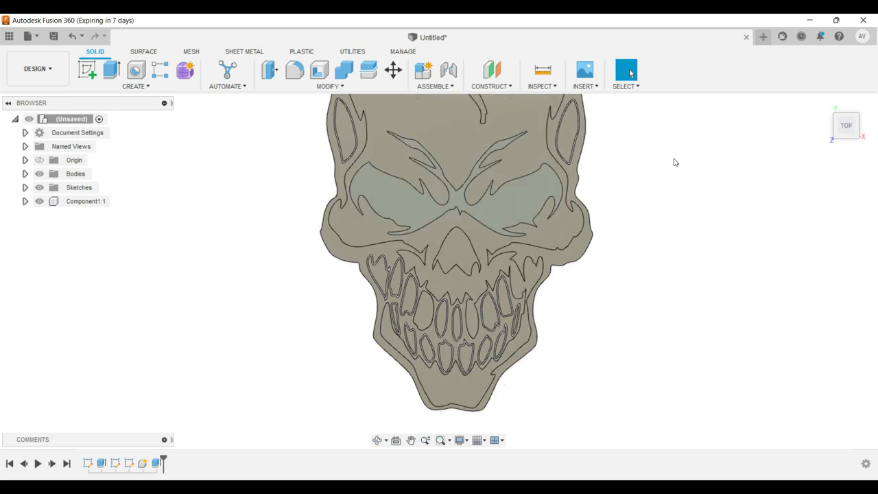
pyautogui.moveTo(845, 125)
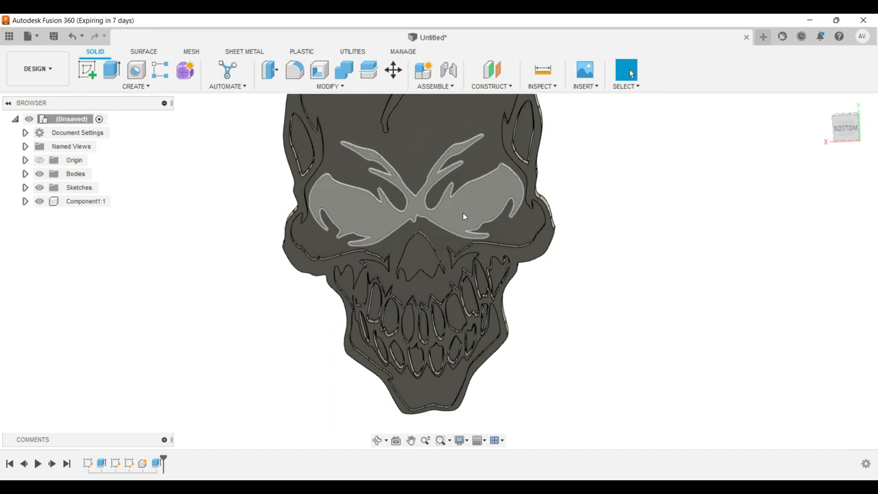
# Start a new sketch on the skull's back face from the Bottom view.
pyautogui.click(463, 216)
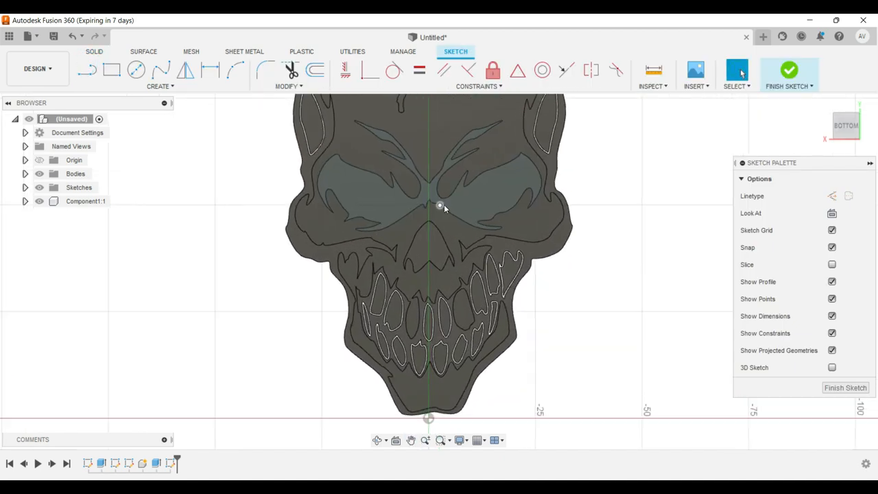
# Offset the eye outline by 0.3 mm in the back-face sketch.
pyautogui.scroll(3)
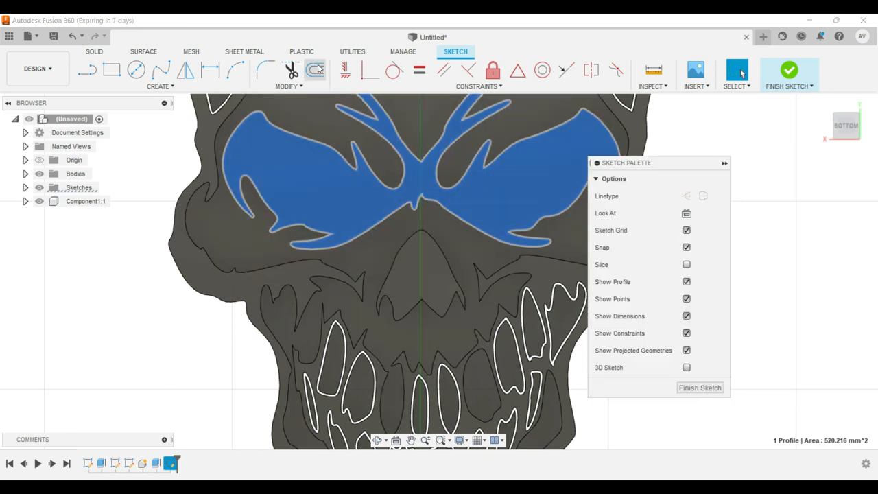
pyautogui.click(315, 70)
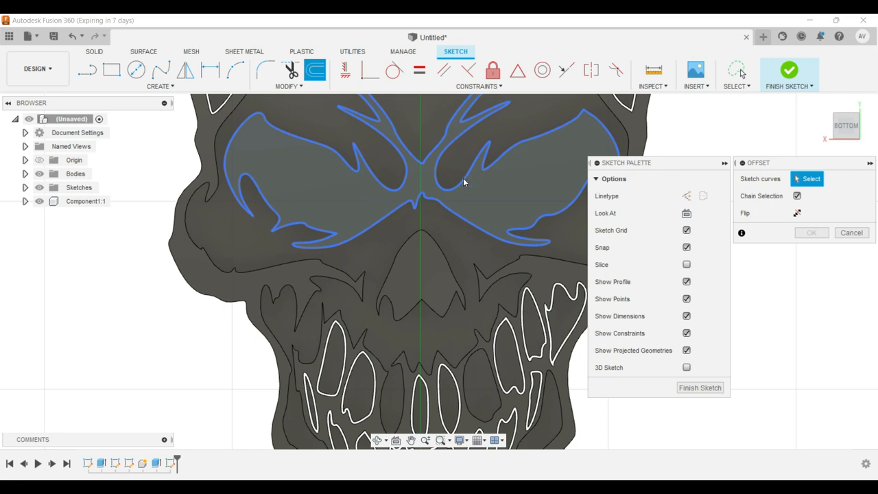
pyautogui.click(460, 175)
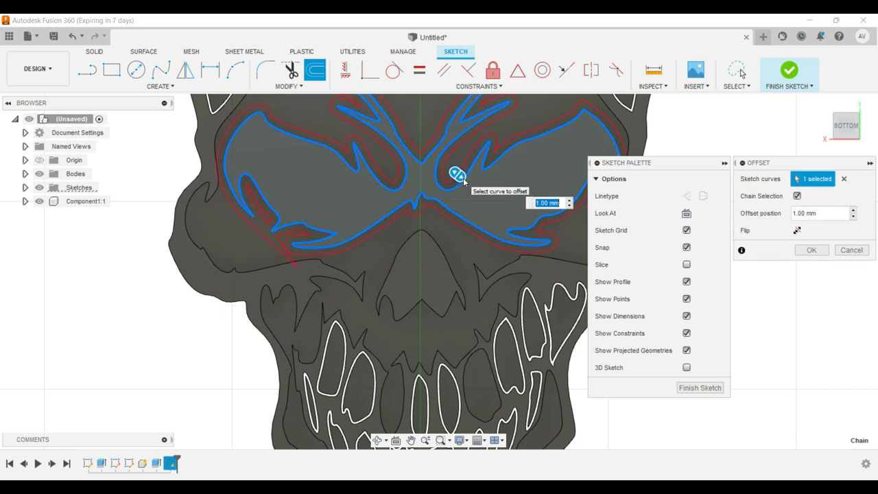
pyautogui.write('0.3')
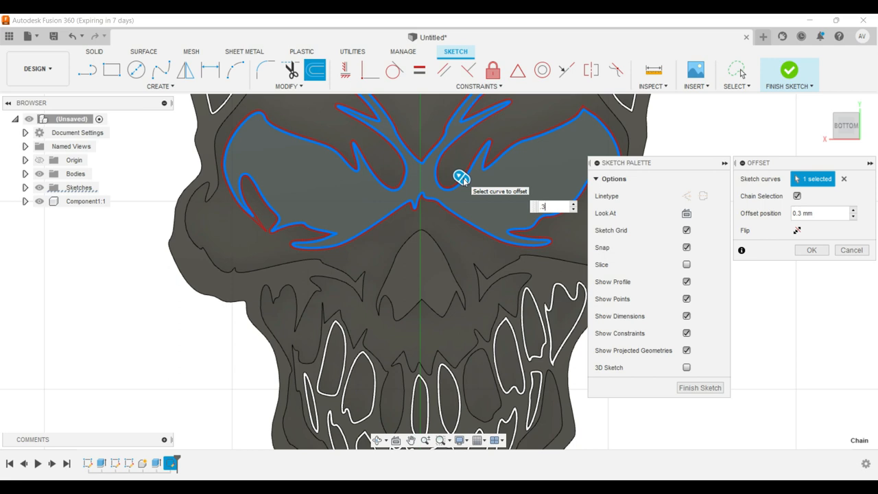
pyautogui.click(812, 250)
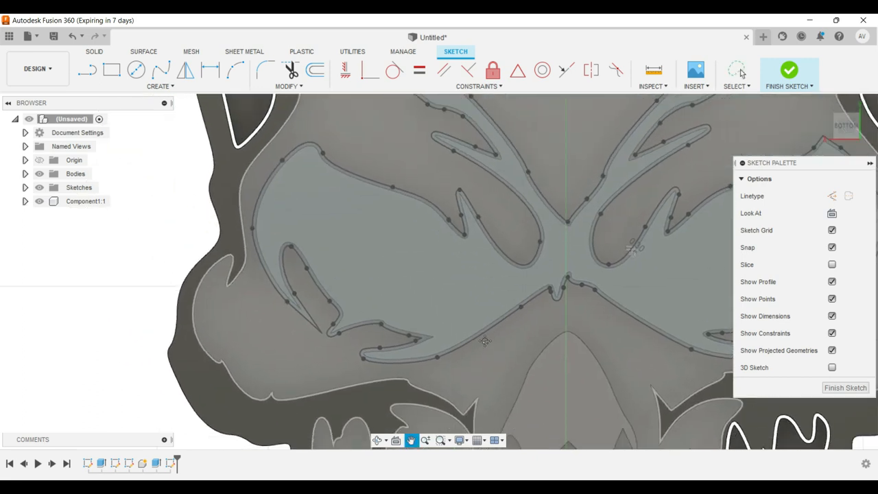
# Trim away the stray overlapping piece of the eye's offset outline.
pyautogui.click(426, 199)
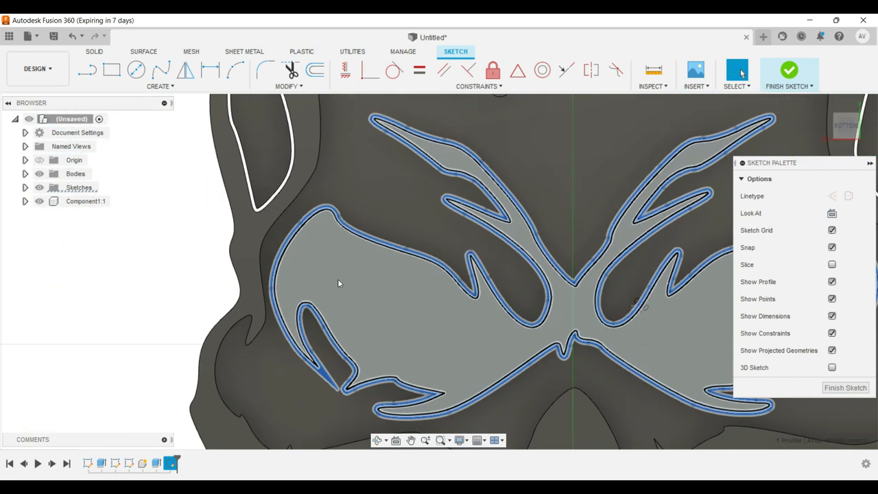
pyautogui.scroll(3)
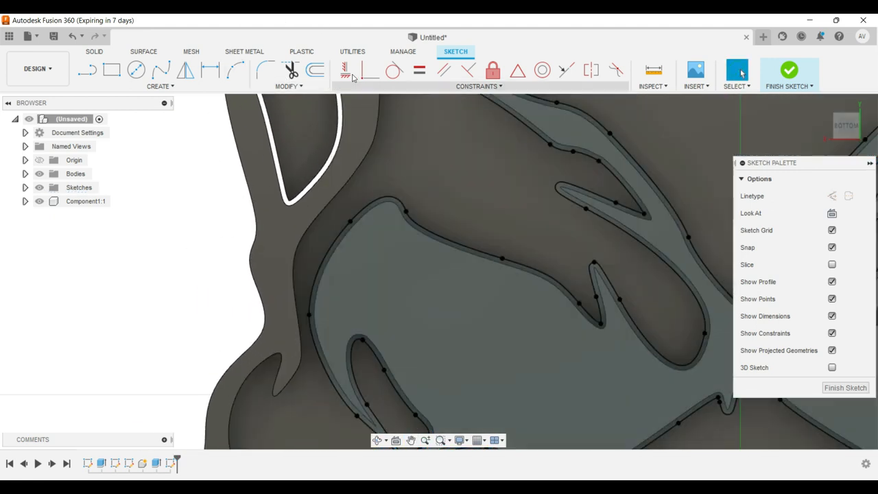
pyautogui.click(290, 71)
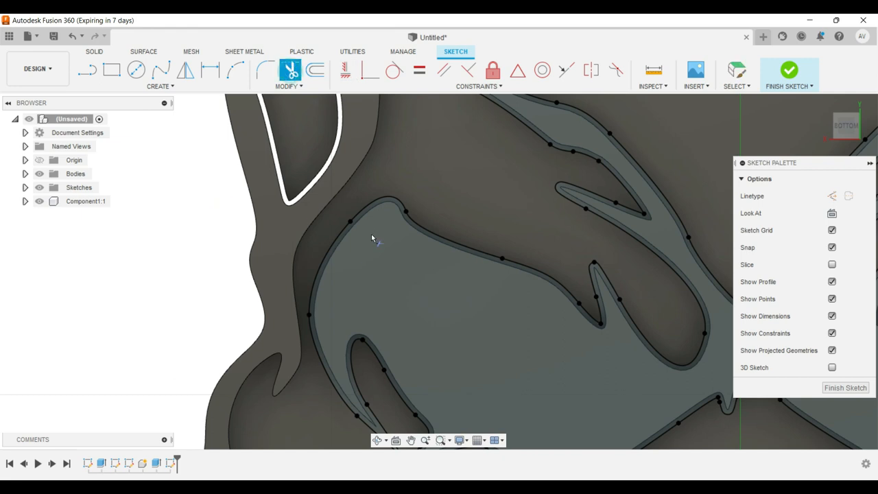
pyautogui.moveTo(346, 230)
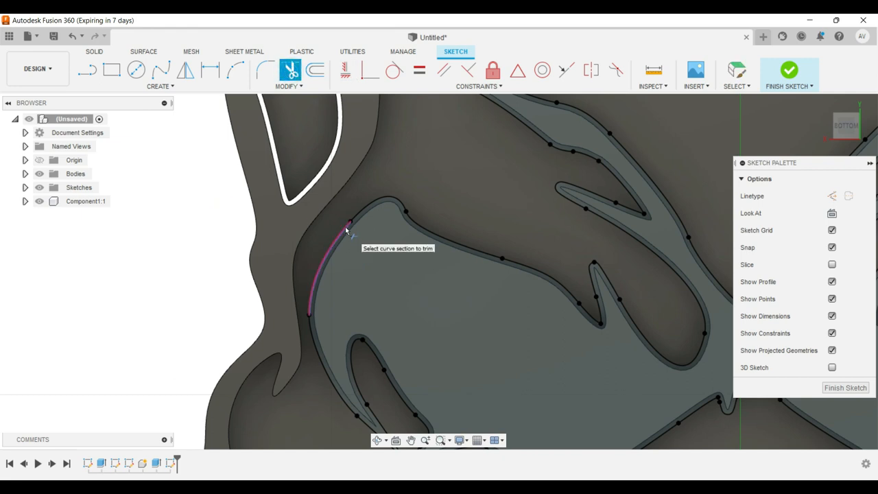
pyautogui.click(315, 71)
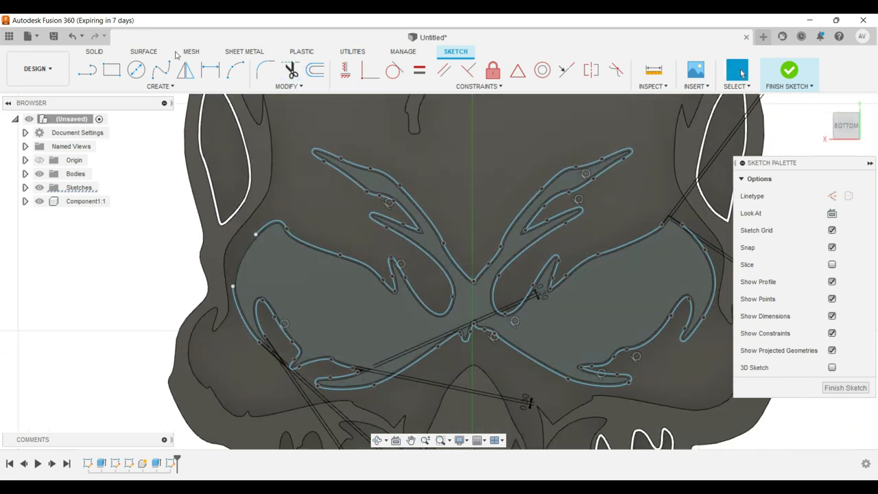
# Draw a line and an arc point to close the gap in the eye outline.
pyautogui.click(87, 70)
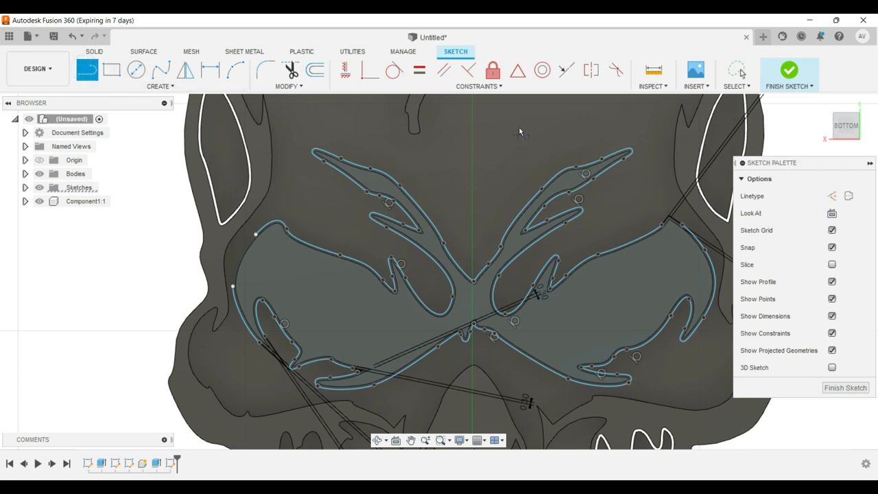
pyautogui.click(520, 123)
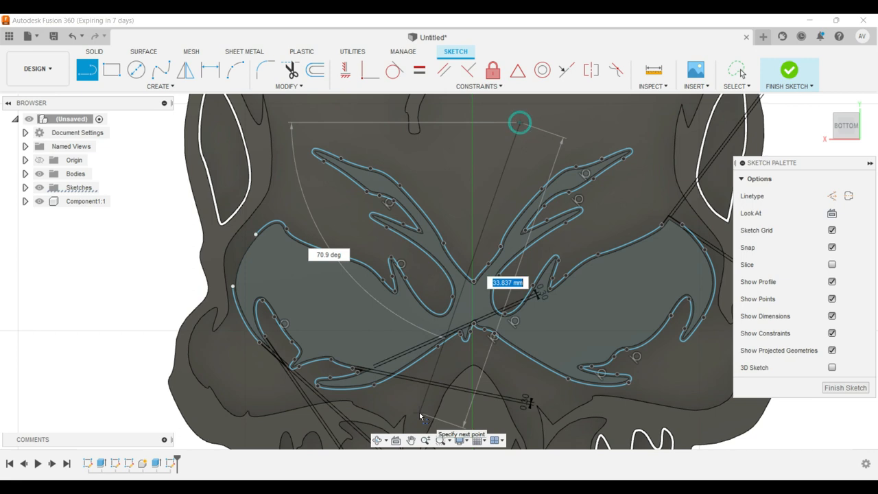
pyautogui.click(420, 413)
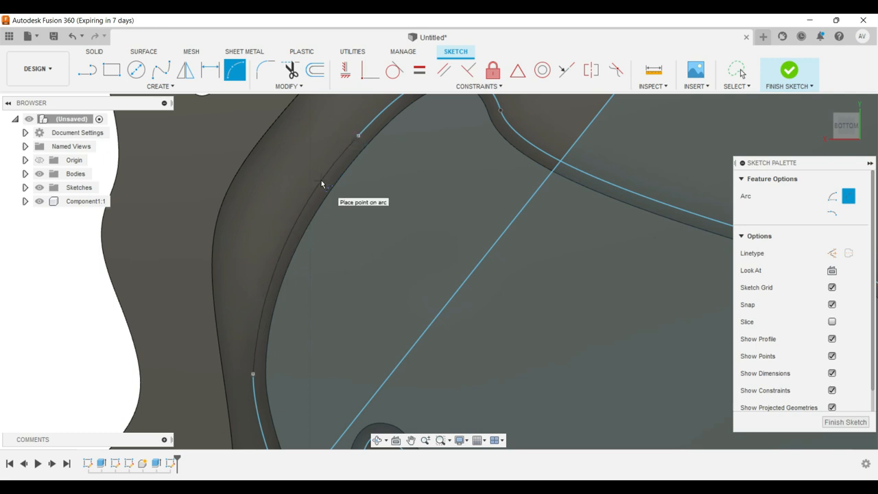
pyautogui.moveTo(320, 190)
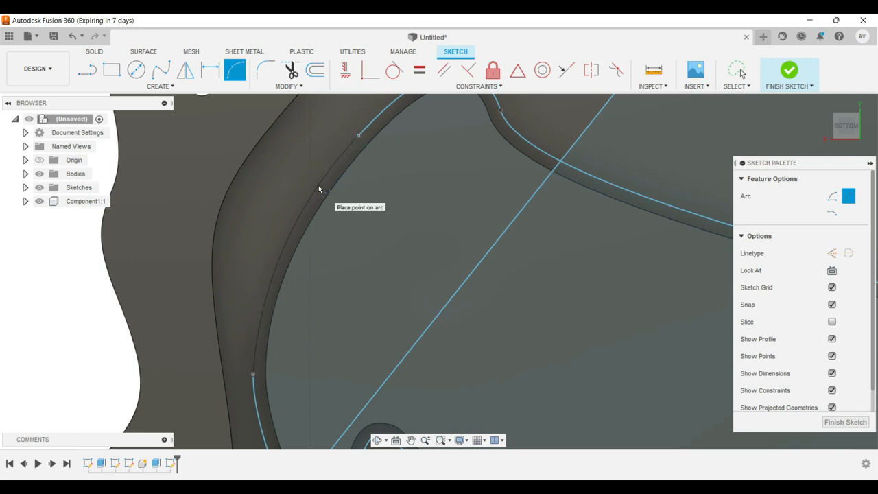
pyautogui.click(319, 187)
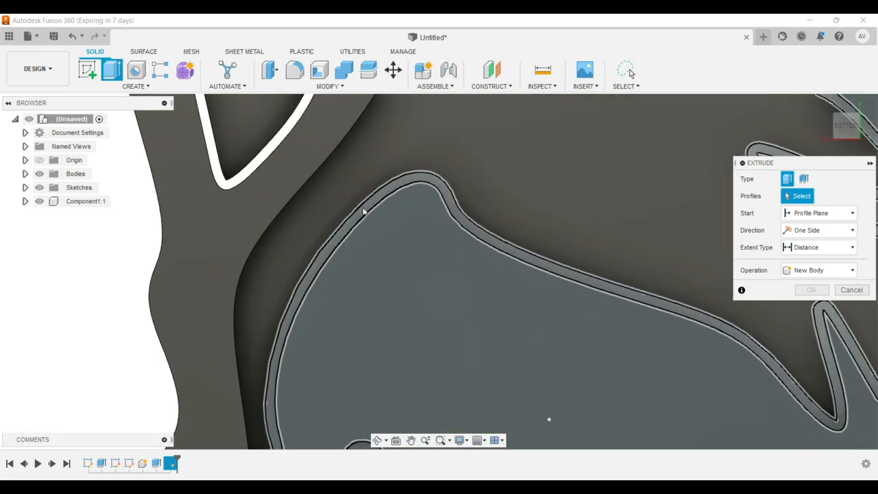
# Extrude the thin eye ring profile -35 mm as a cut through the plaque.
pyautogui.click(363, 209)
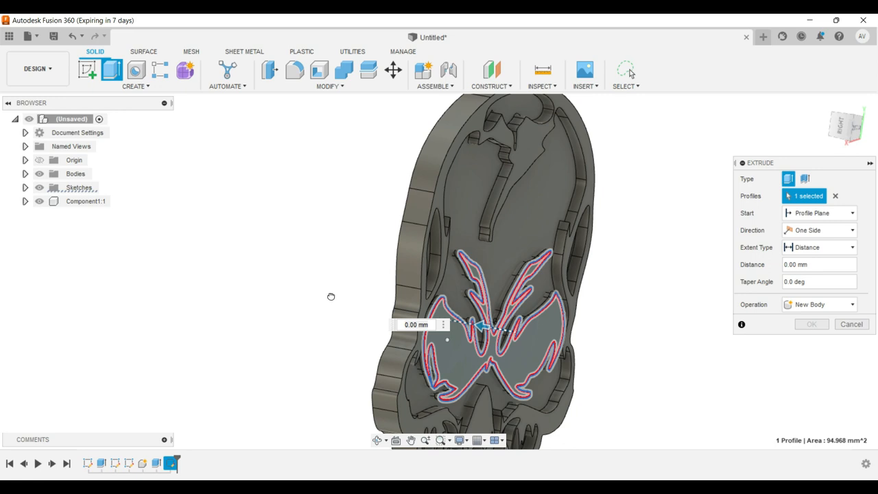
pyautogui.moveTo(488, 326); pyautogui.dragTo(310, 295)
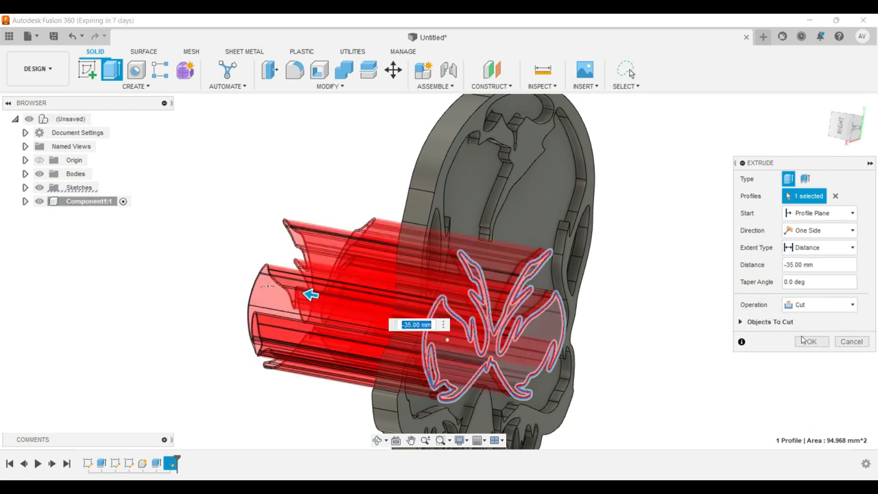
pyautogui.click(811, 342)
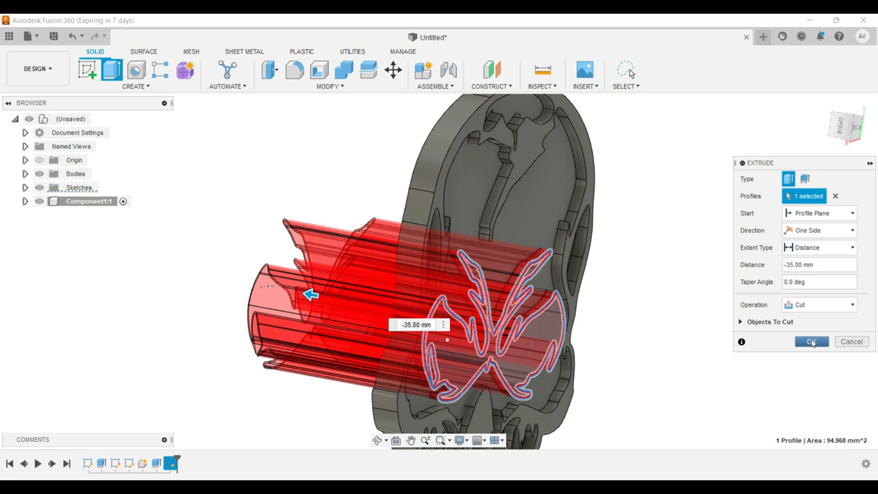
pyautogui.click(812, 342)
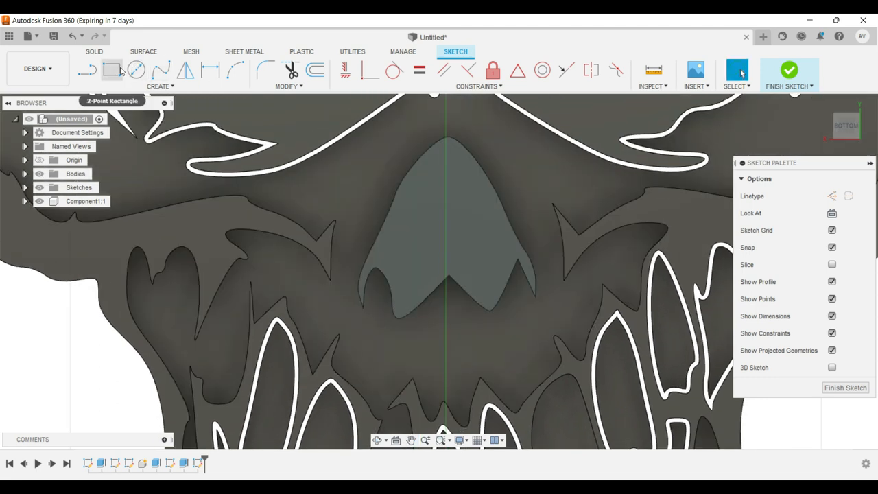
# Offset the nose outline by 0.3 mm and cut that ring 30 mm deep.
pyautogui.click(314, 70)
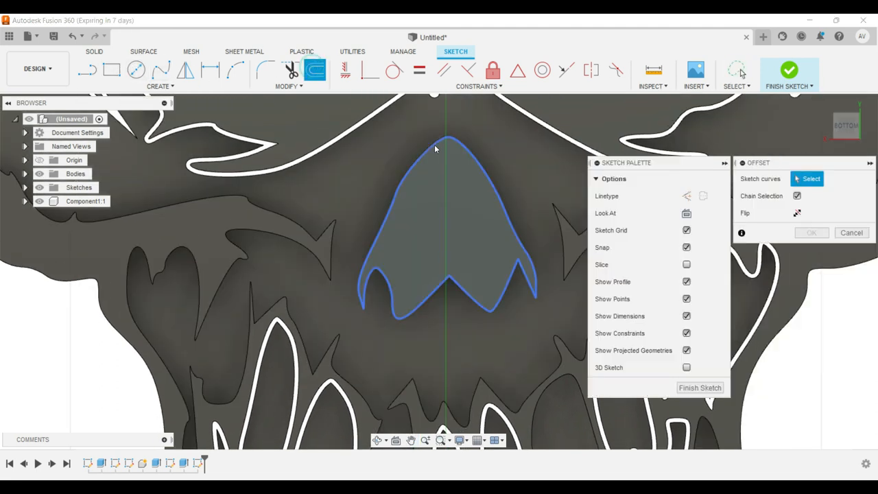
pyautogui.click(434, 147)
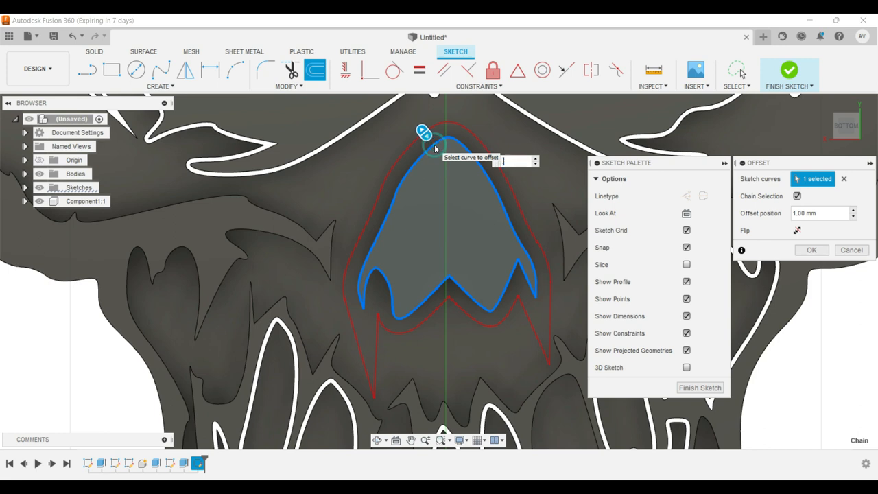
pyautogui.write('0.3')
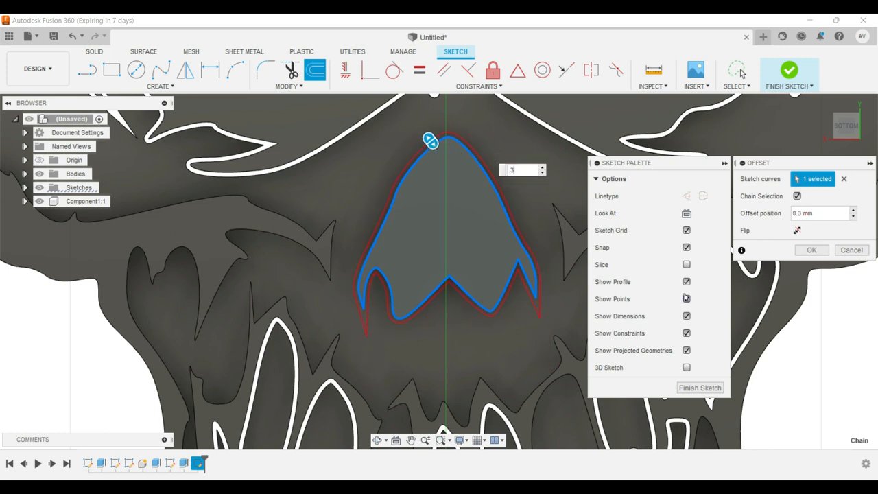
pyautogui.click(812, 250)
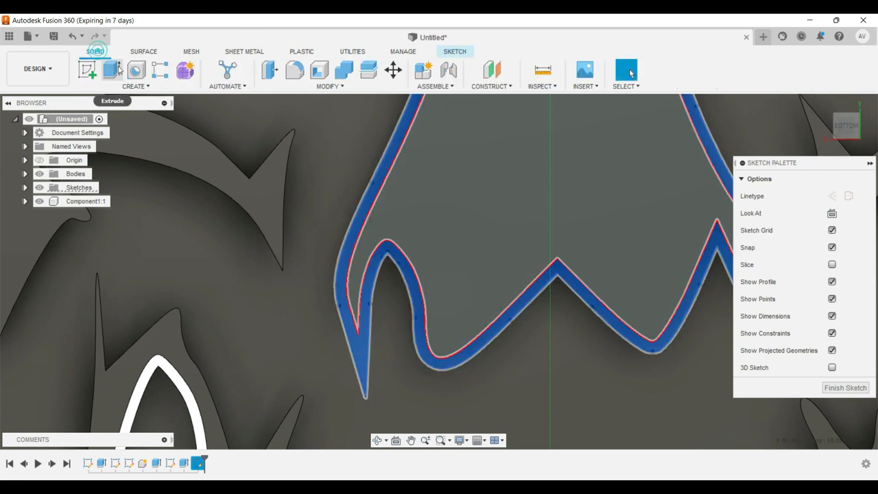
pyautogui.click(88, 70)
pyautogui.write('-30')
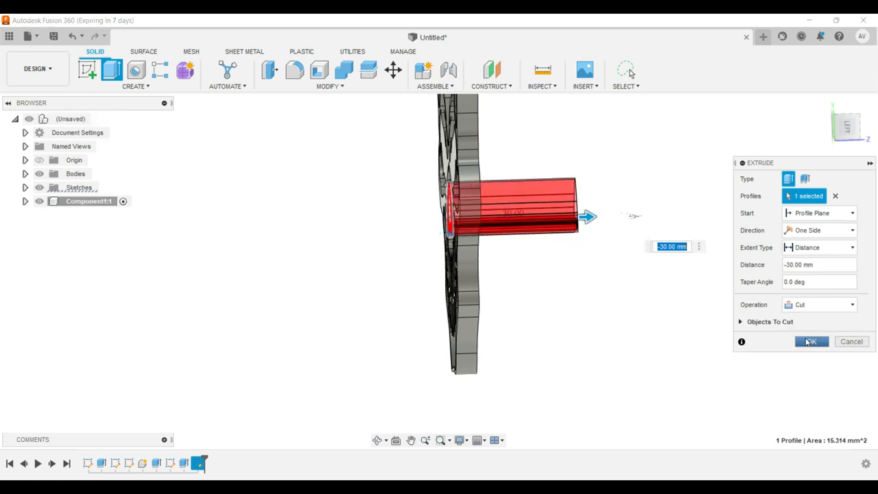
pyautogui.click(811, 341)
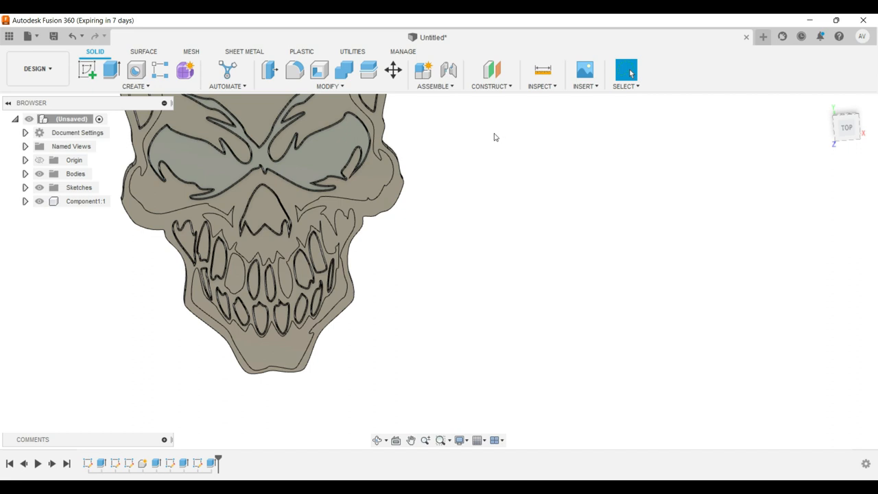
pyautogui.moveTo(629, 159)
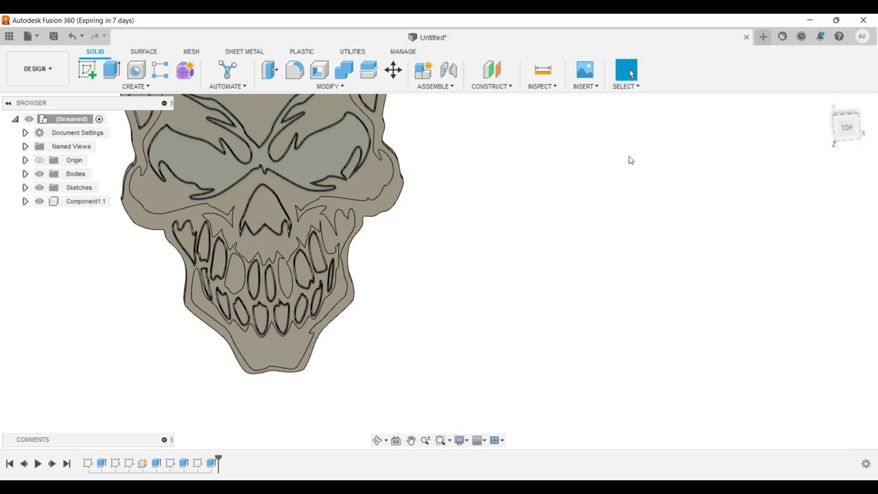
pyautogui.click(411, 440)
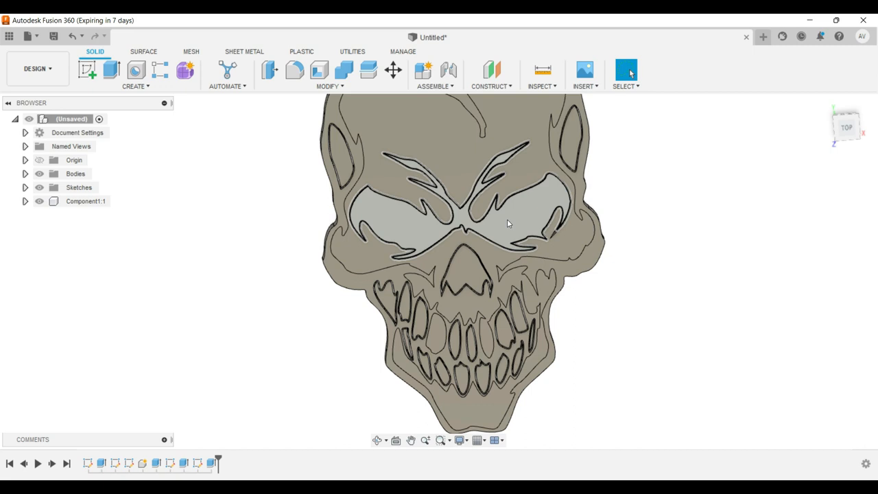
pyautogui.moveTo(517, 206)
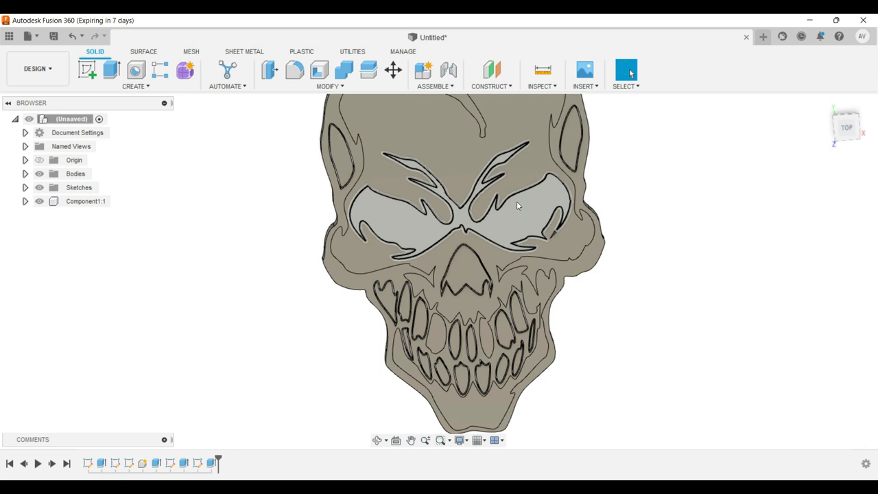
pyautogui.click(156, 463)
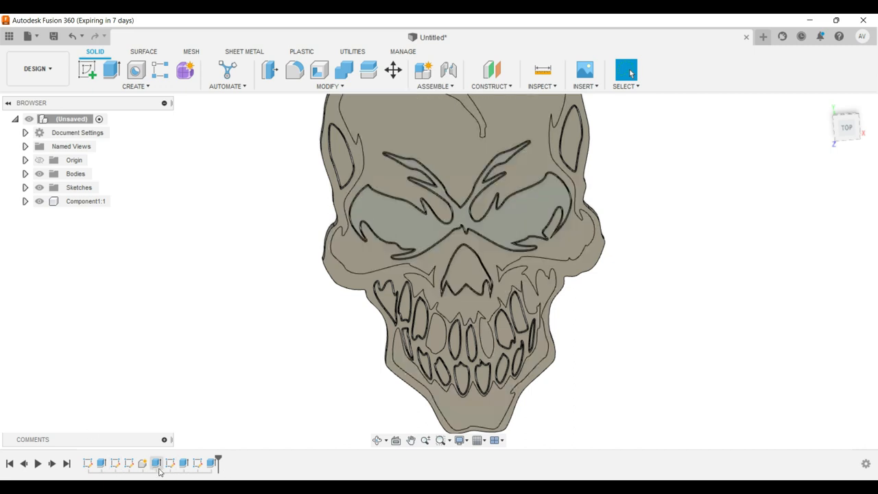
pyautogui.click(156, 463)
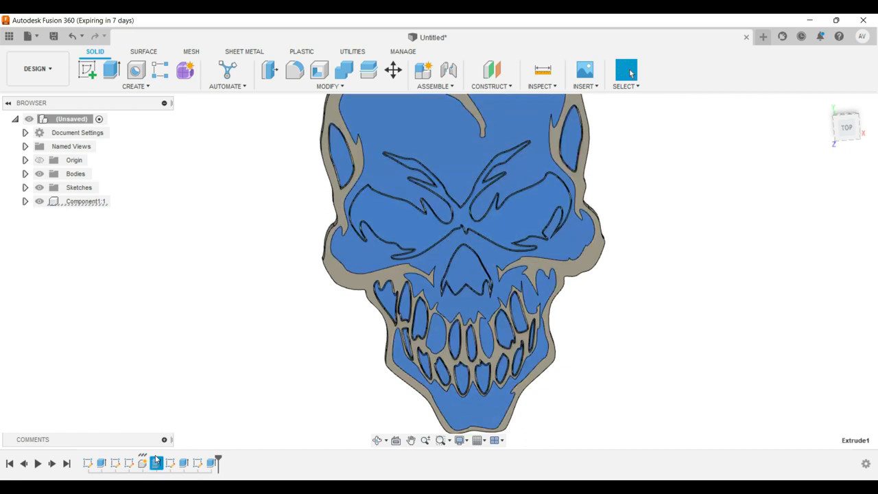
pyautogui.rightClick(155, 463)
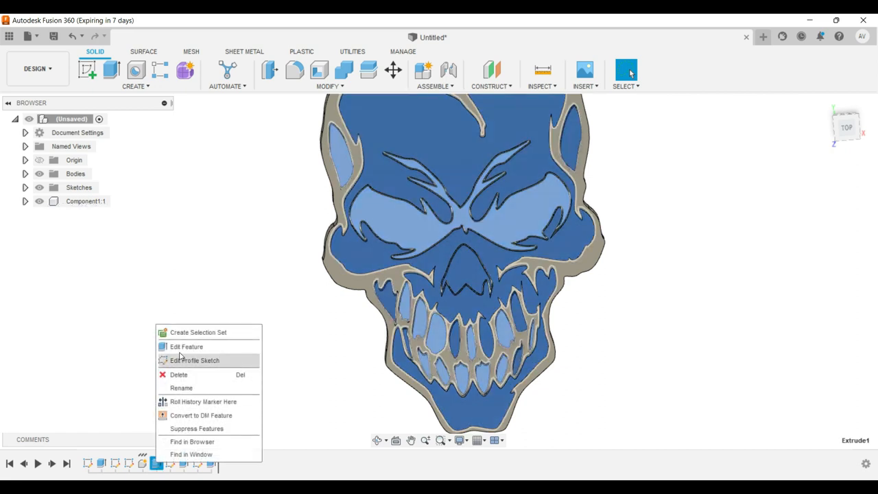
pyautogui.click(180, 346)
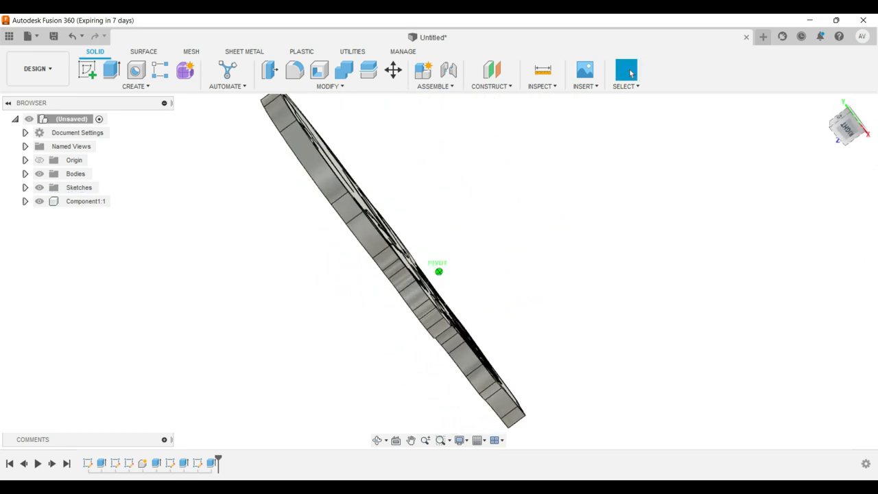
pyautogui.moveTo(438, 271); pyautogui.dragTo(438, 206)
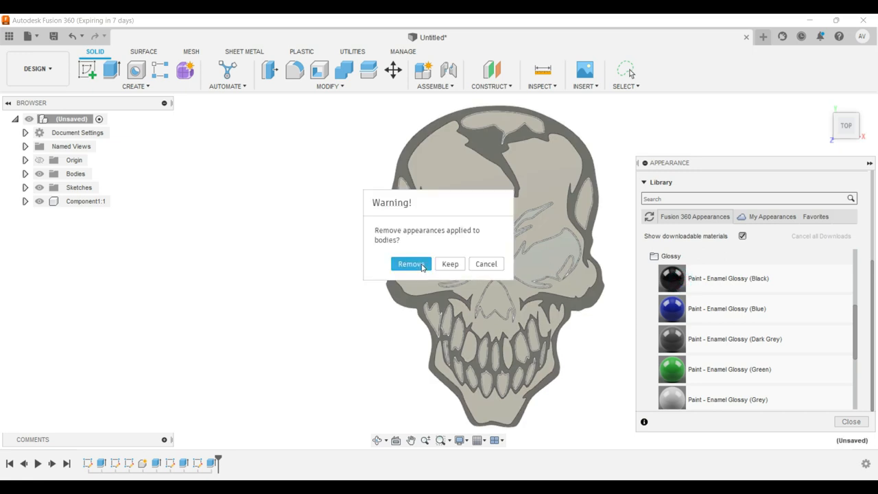
pyautogui.moveTo(430, 267)
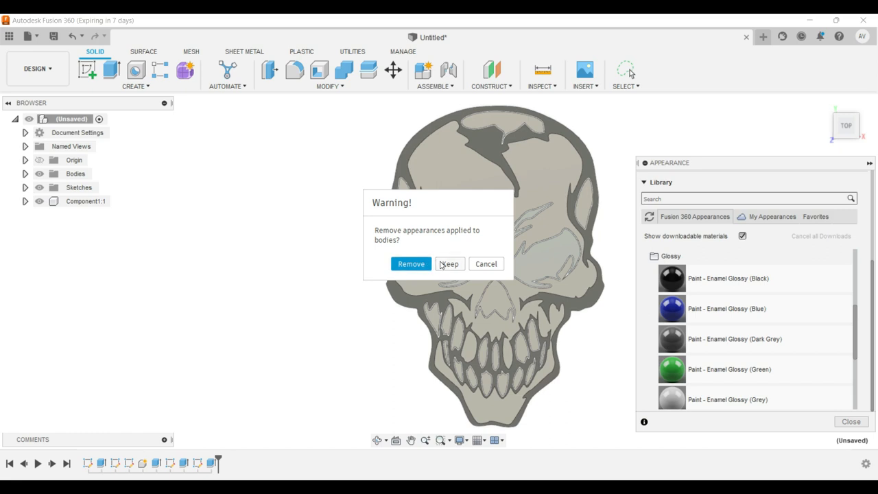
# Keep existing appearances and apply glossy red and dark grey enamel paint to the skull bodies.
pyautogui.click(410, 264)
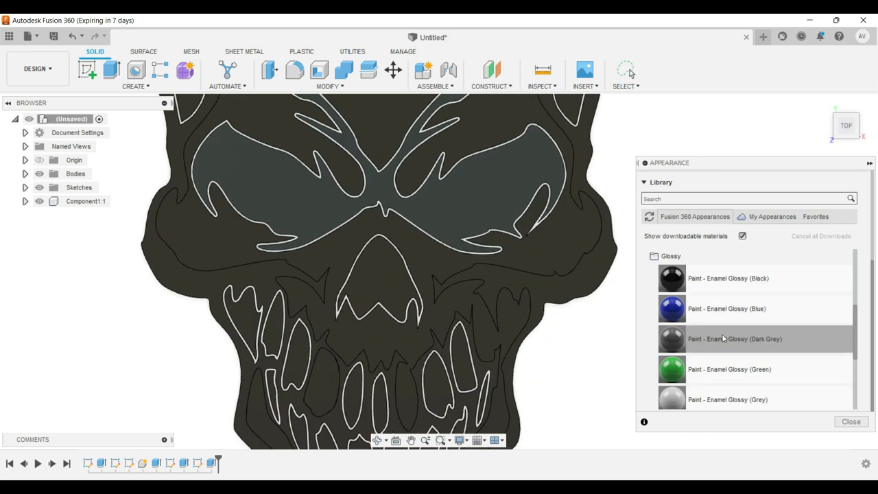
pyautogui.scroll(-3)
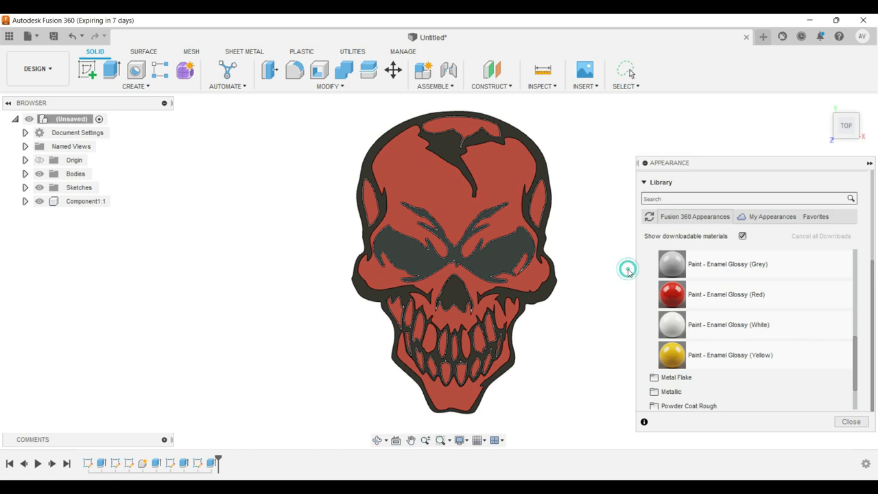
pyautogui.click(626, 72)
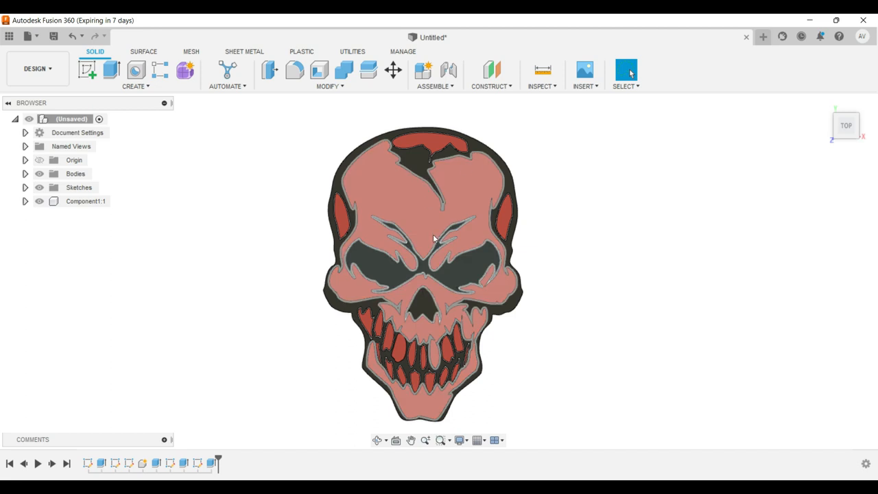
pyautogui.moveTo(382, 199)
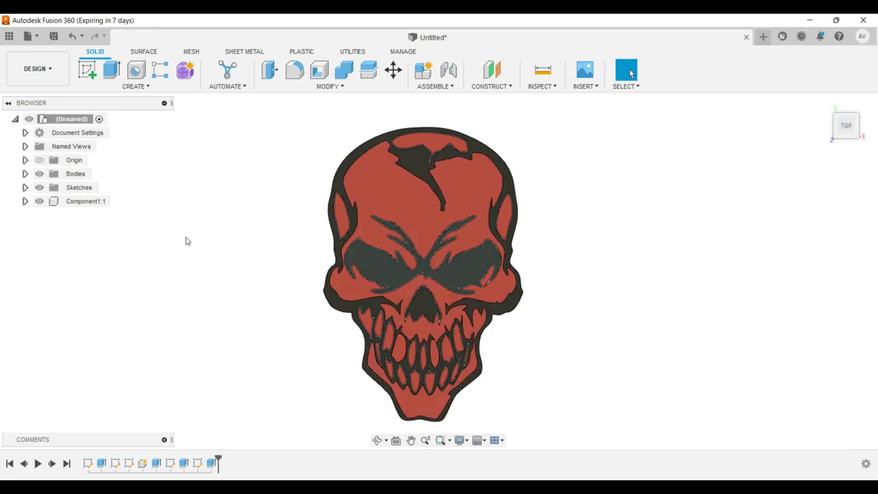
pyautogui.moveTo(135, 205)
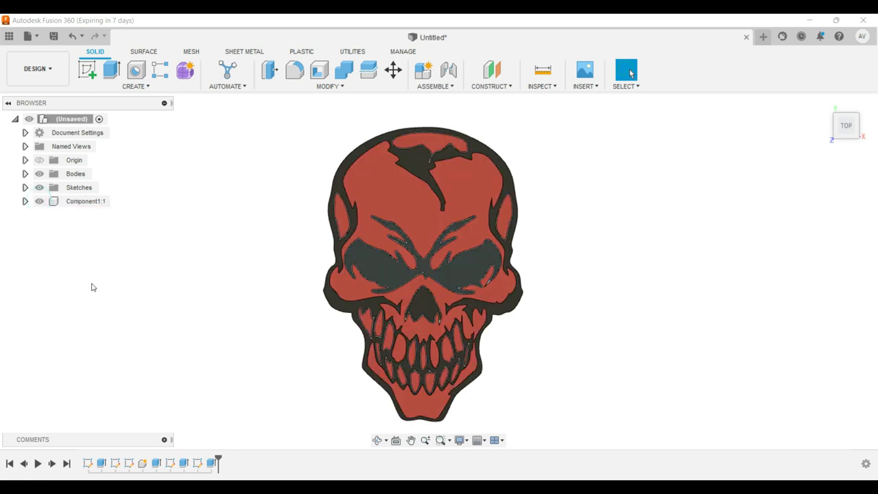
pyautogui.moveTo(846, 126)
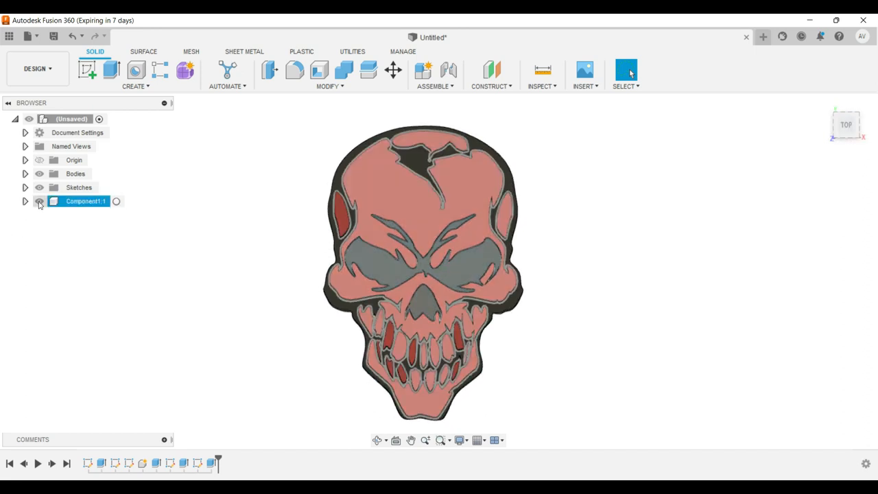
# Hide Component1:1, edit the skull sketch, and offset its outer outline by 1 mm.
pyautogui.click(39, 201)
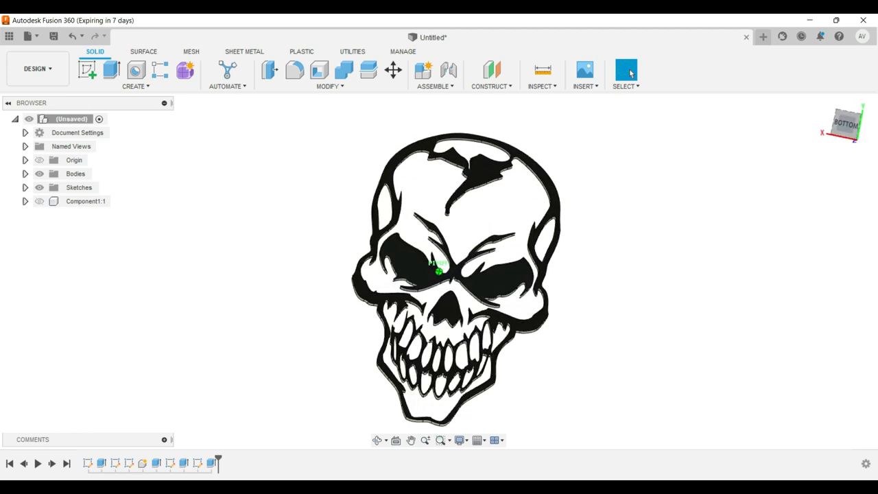
pyautogui.click(439, 267)
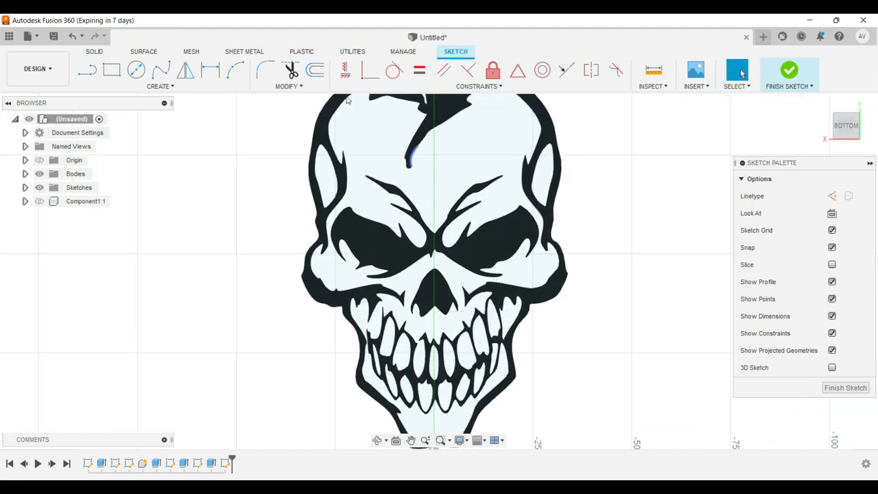
pyautogui.click(315, 71)
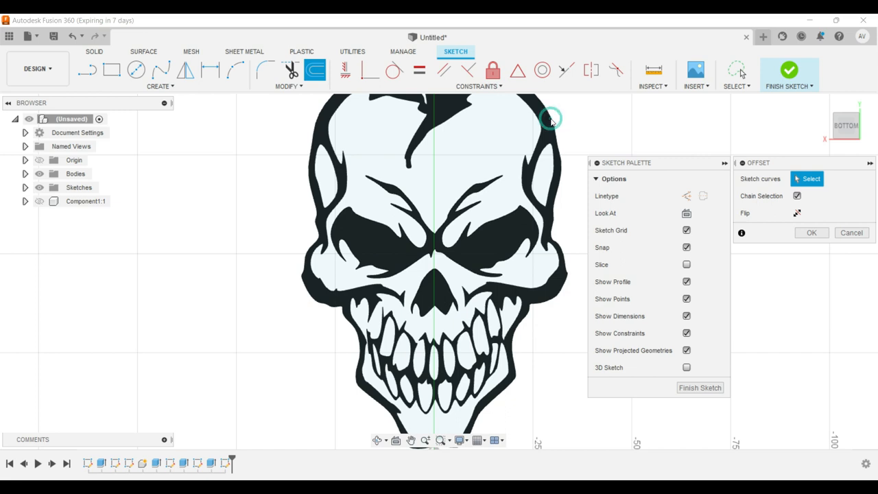
pyautogui.click(554, 115)
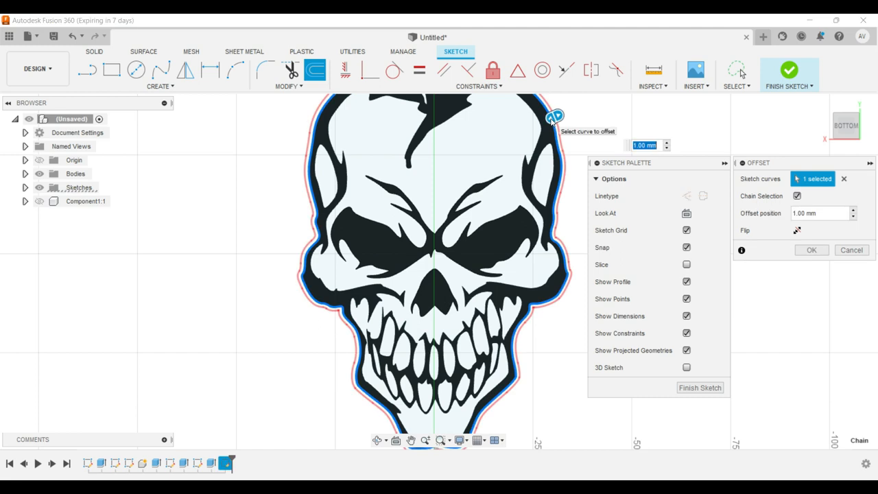
pyautogui.write('0')
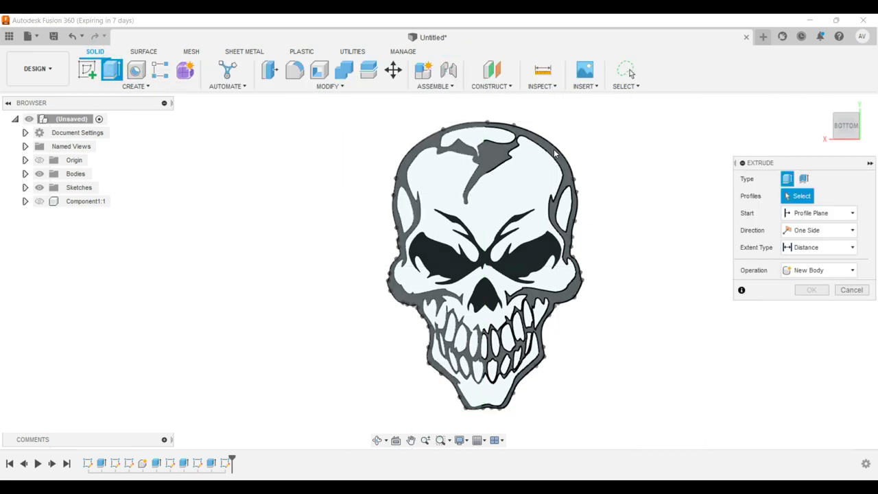
# Extrude the outer band, inner region and tooth gap profiles 2 mm into a new body.
pyautogui.click(472, 135)
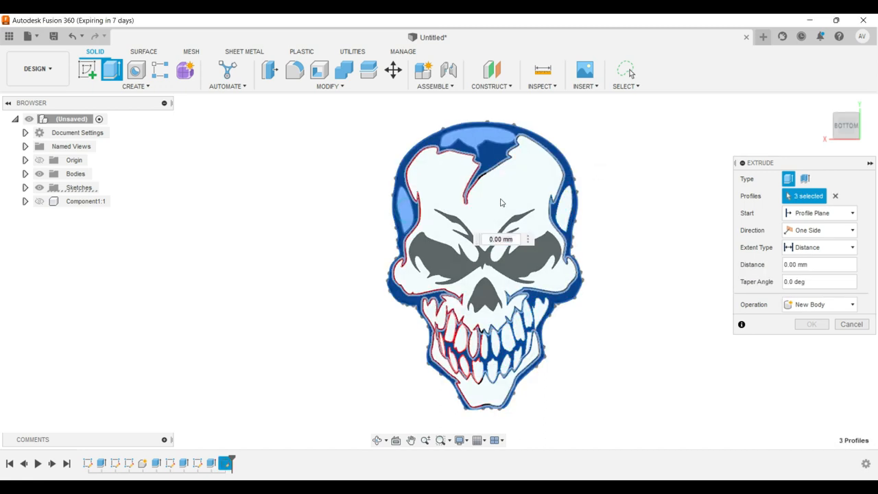
pyautogui.click(460, 333)
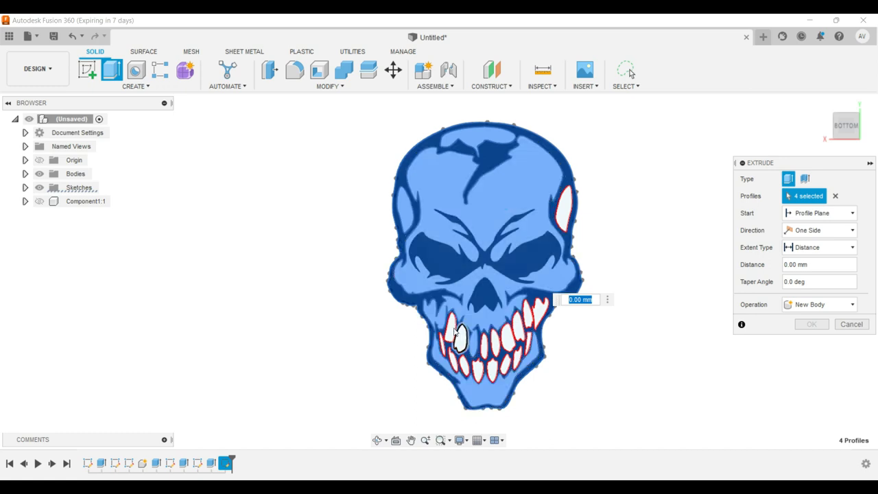
pyautogui.click(460, 336)
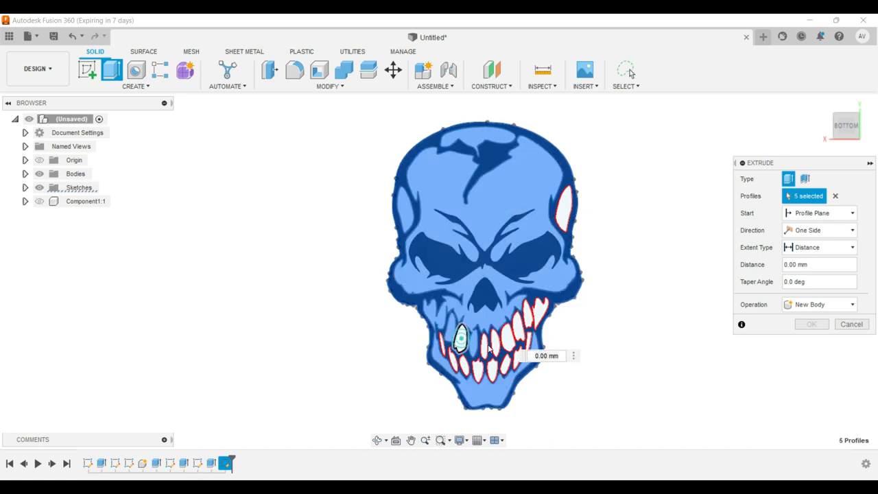
pyautogui.click(483, 346)
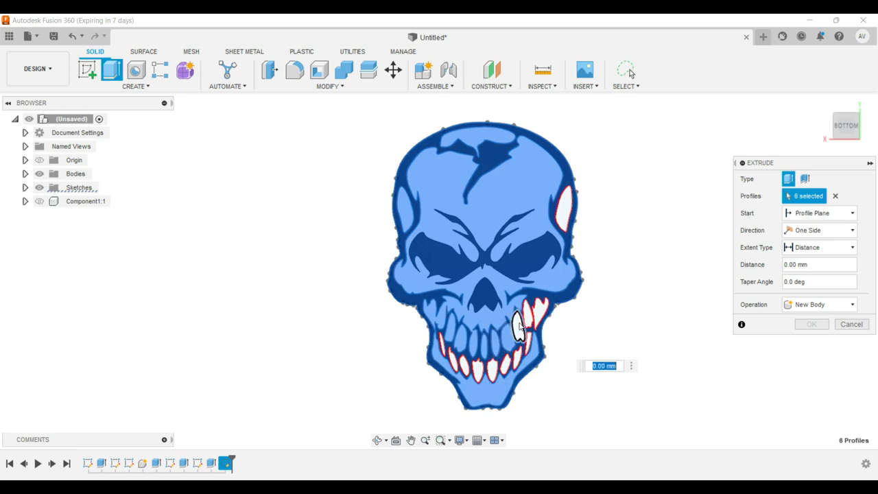
pyautogui.click(532, 312)
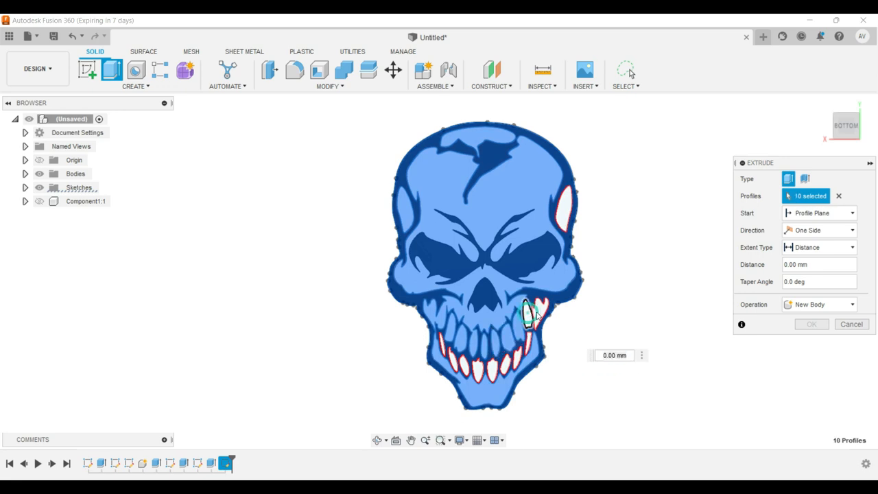
pyautogui.click(564, 203)
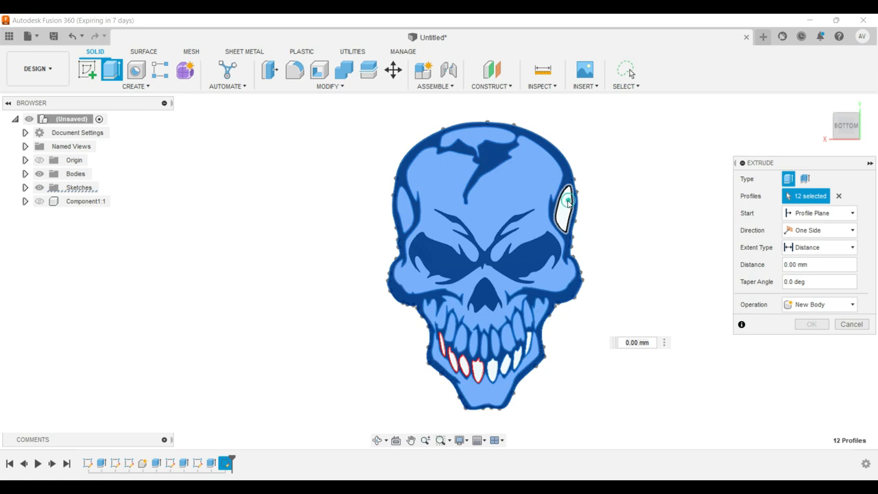
pyautogui.click(565, 206)
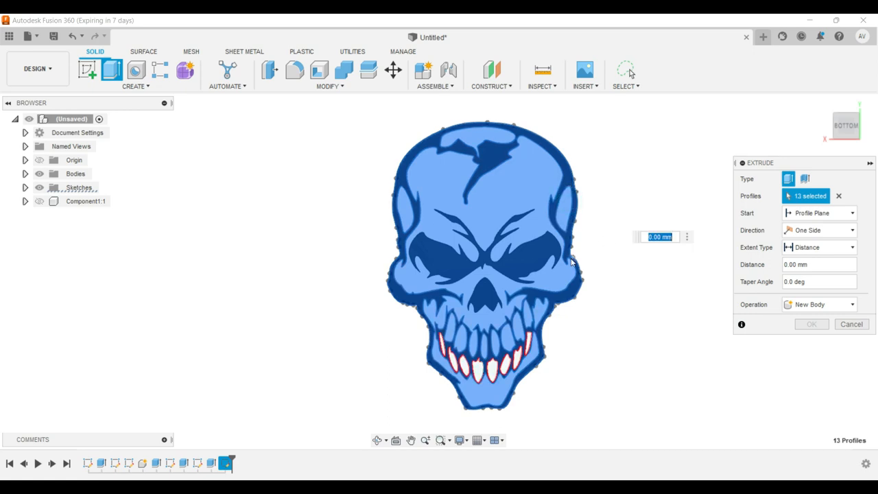
pyautogui.moveTo(436, 369)
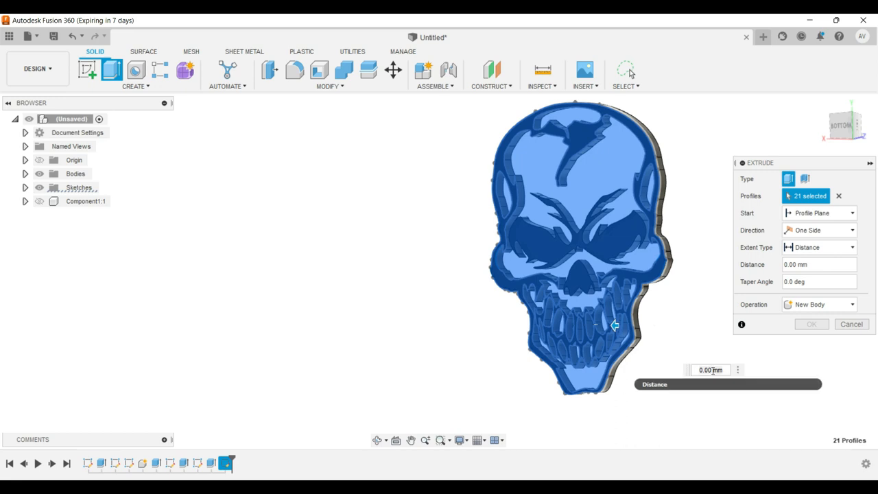
pyautogui.click(710, 370)
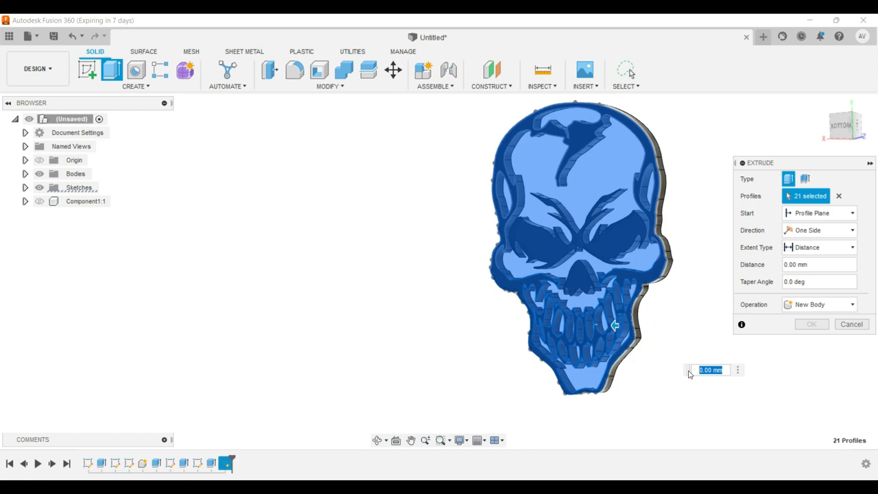
pyautogui.write('2')
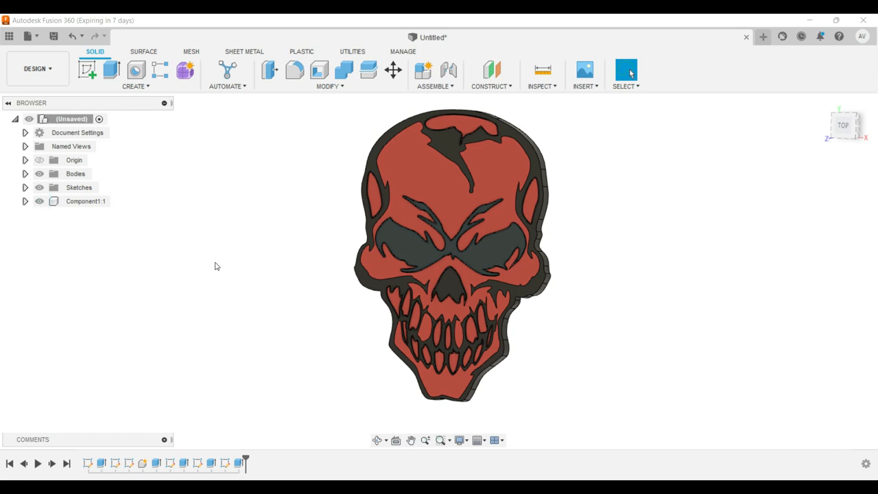
pyautogui.moveTo(288, 218)
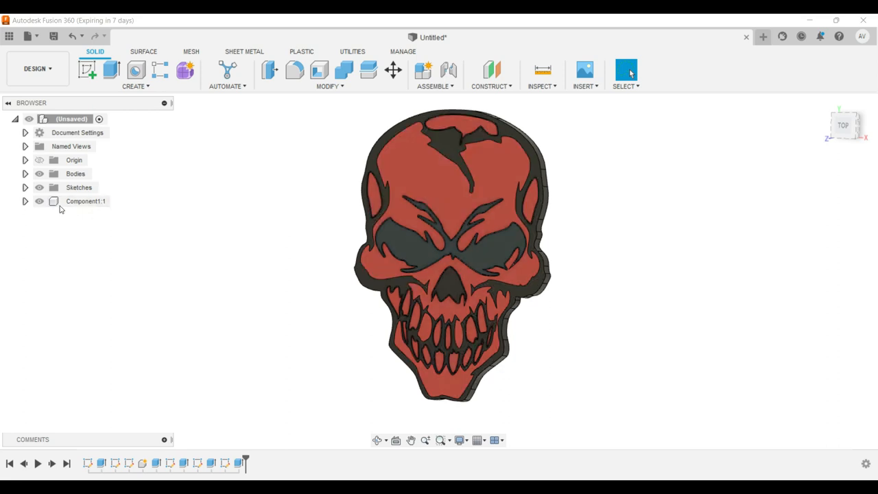
pyautogui.click(85, 201)
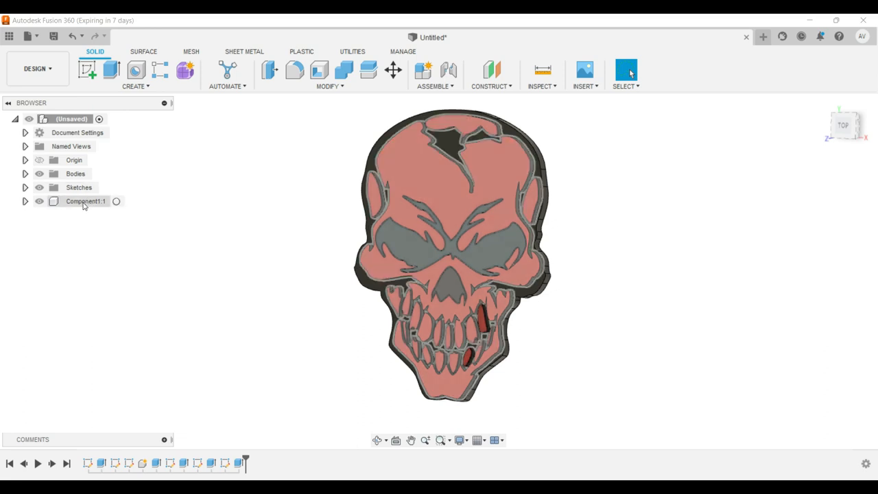
pyautogui.click(86, 201)
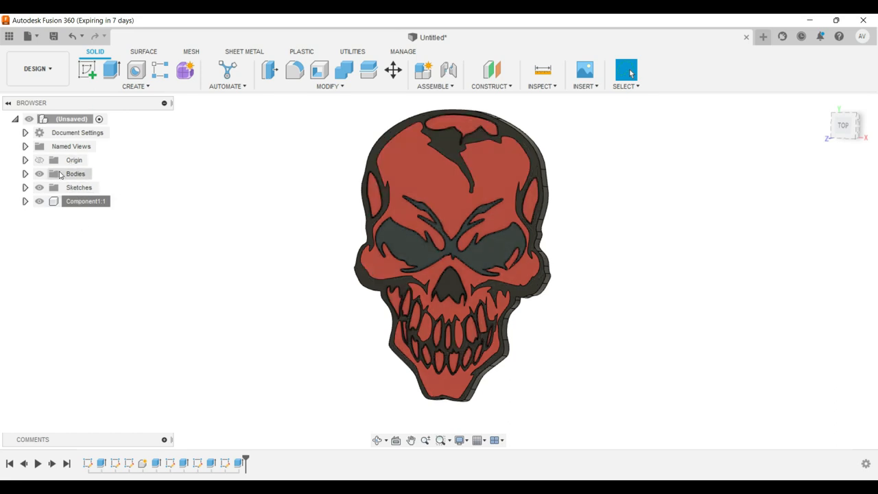
pyautogui.click(25, 174)
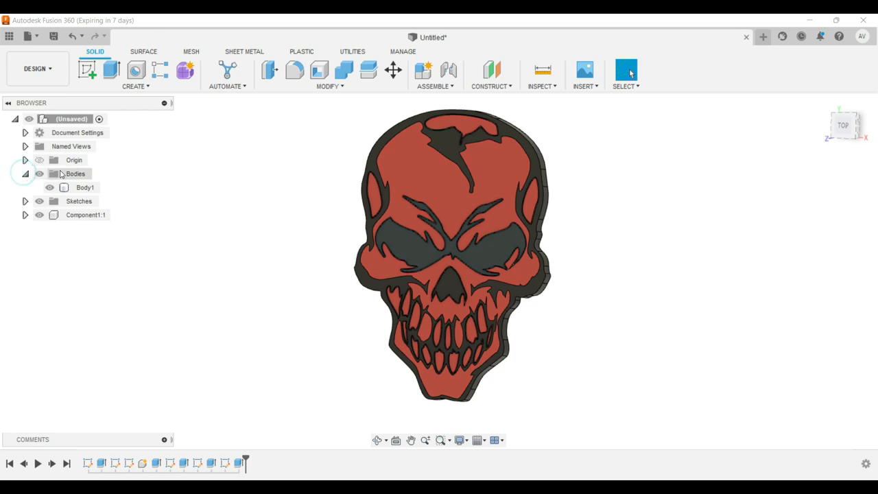
pyautogui.rightClick(85, 187)
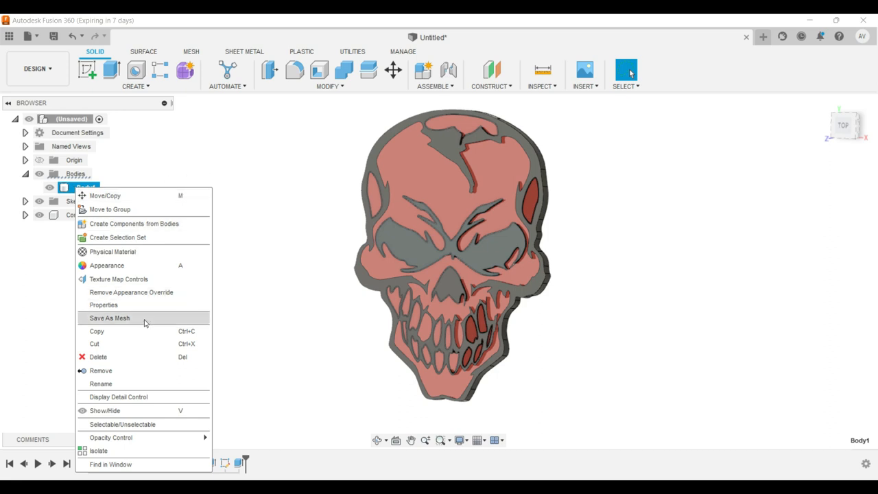
pyautogui.click(109, 317)
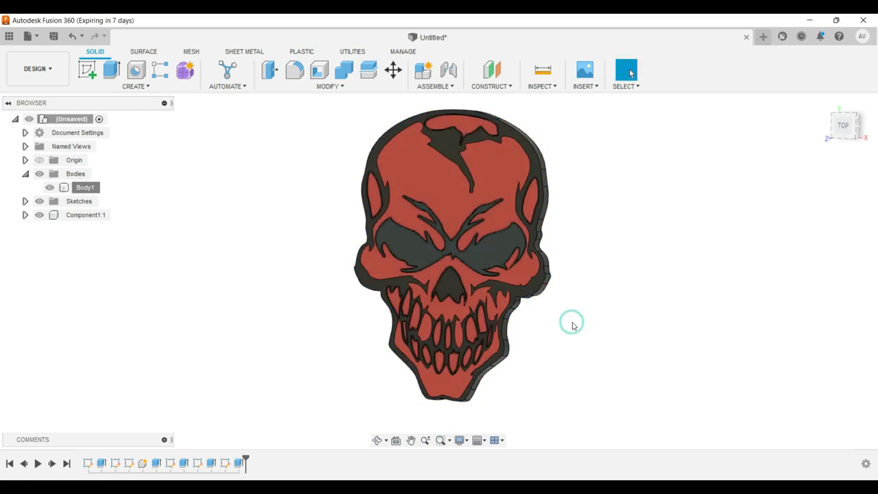
pyautogui.click(86, 215)
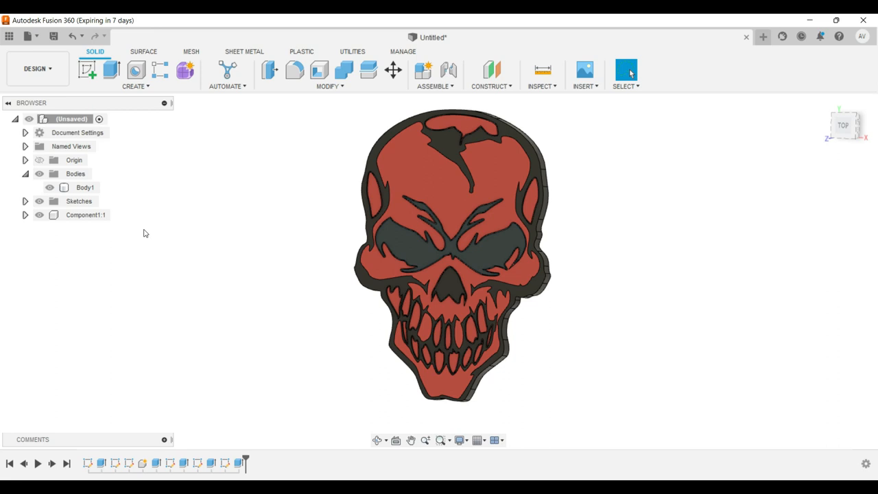
pyautogui.moveTo(94, 239)
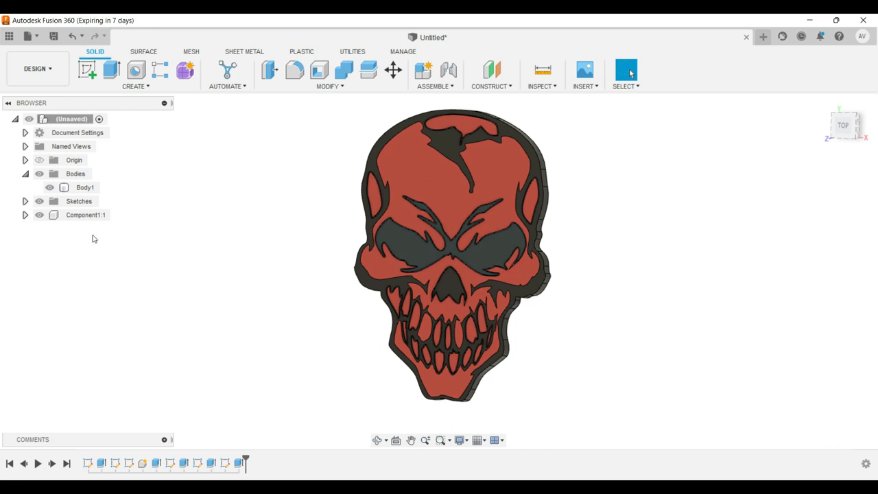
pyautogui.moveTo(78, 274)
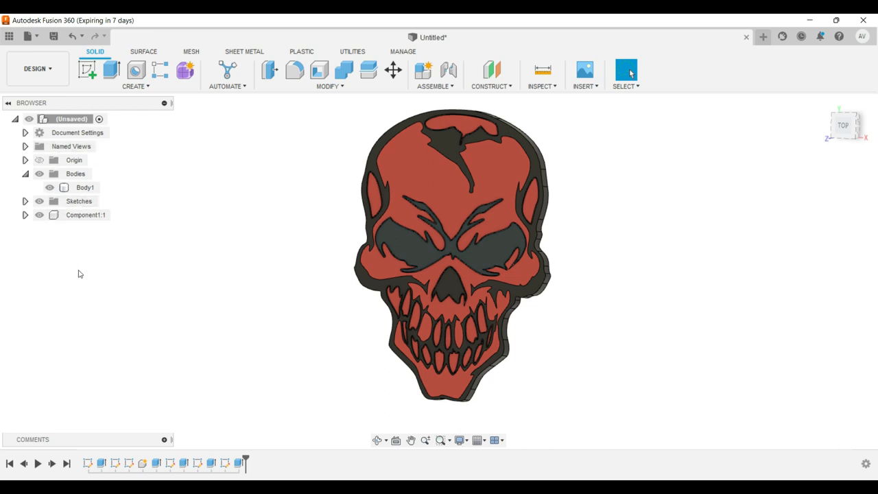
pyautogui.click(85, 187)
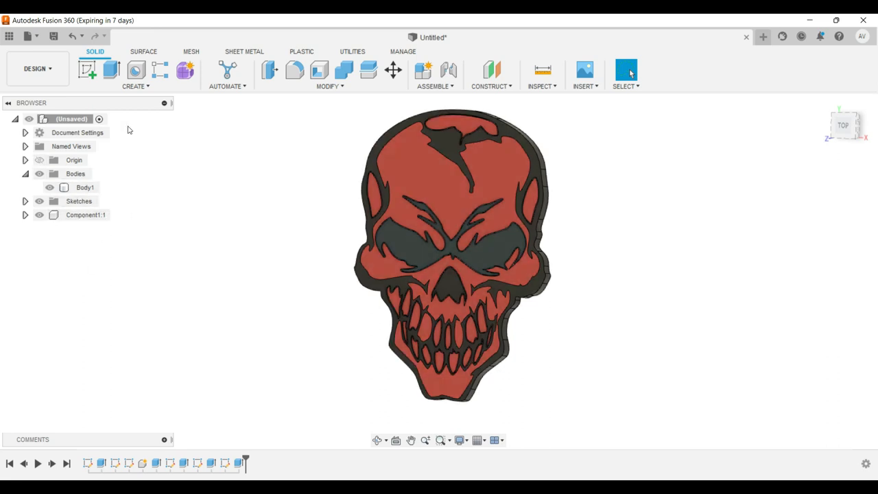
pyautogui.click(85, 215)
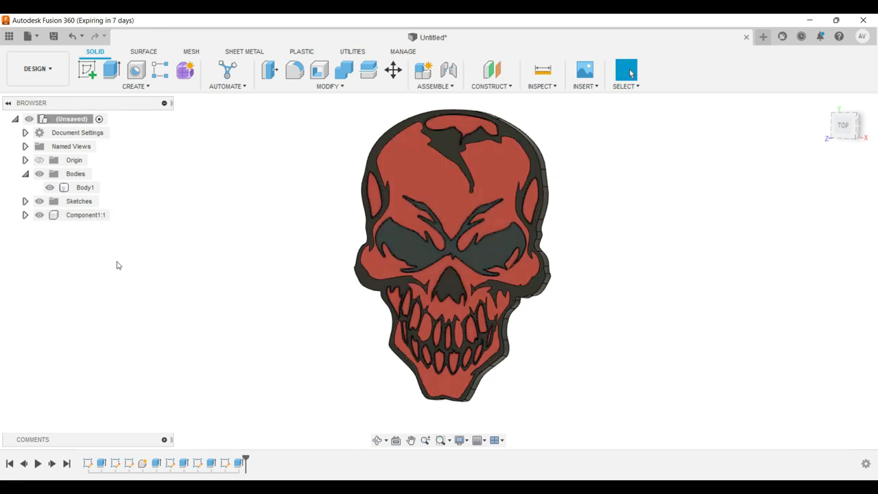
pyautogui.moveTo(127, 271)
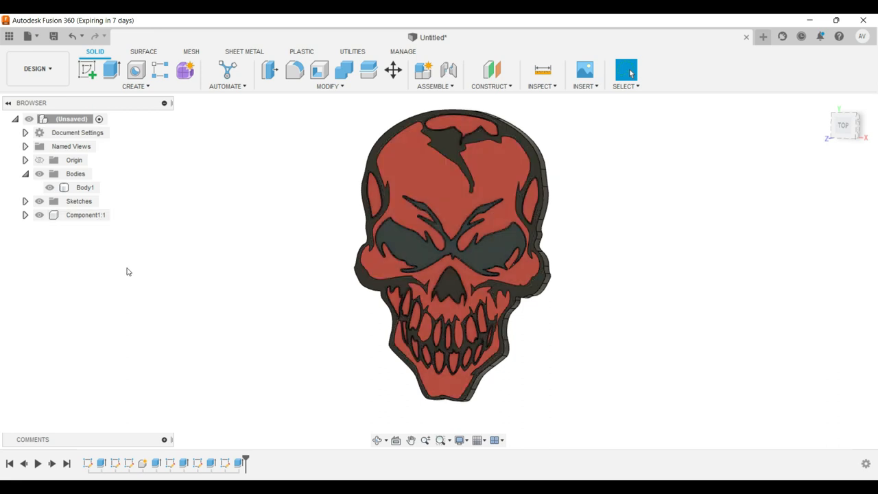
pyautogui.click(329, 86)
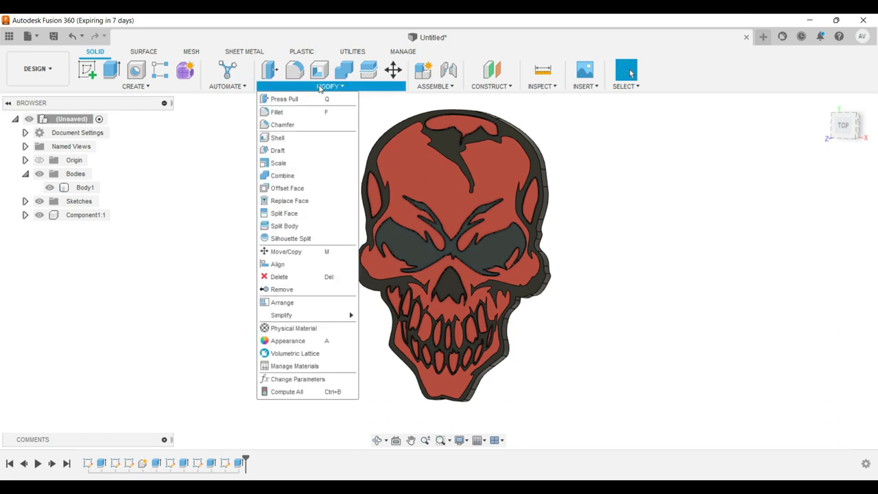
pyautogui.moveTo(289, 200)
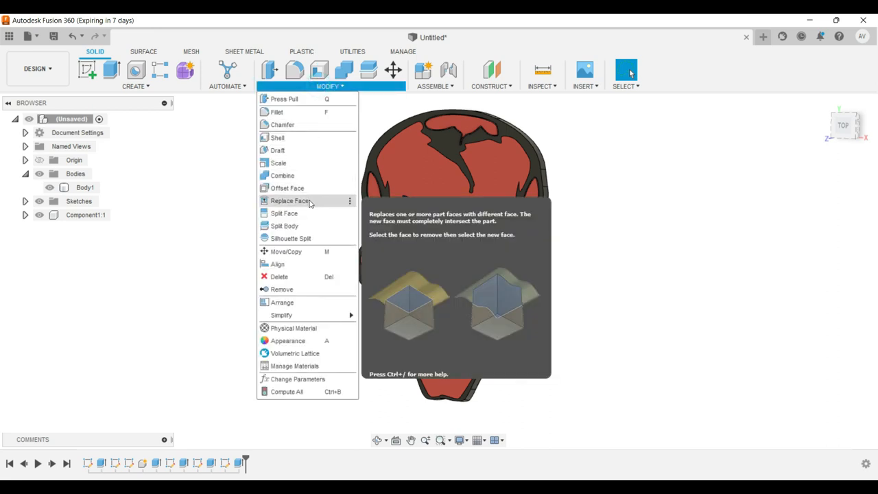
pyautogui.moveTo(282, 175)
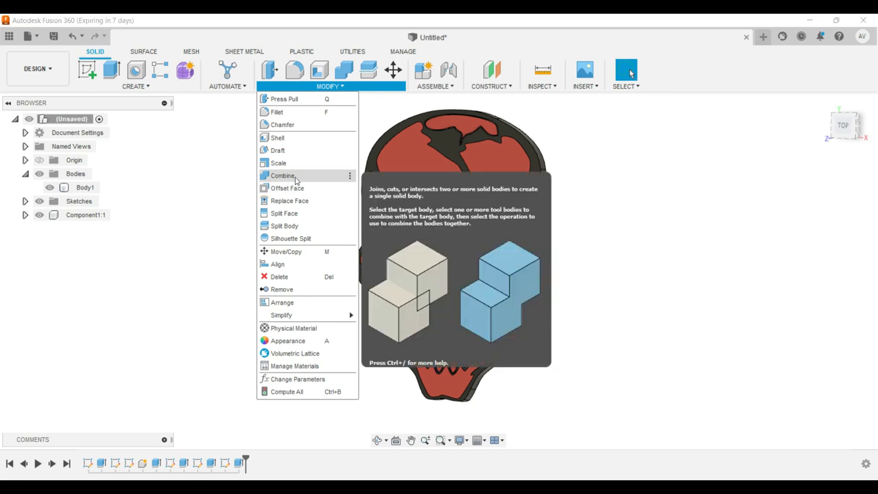
pyautogui.click(283, 175)
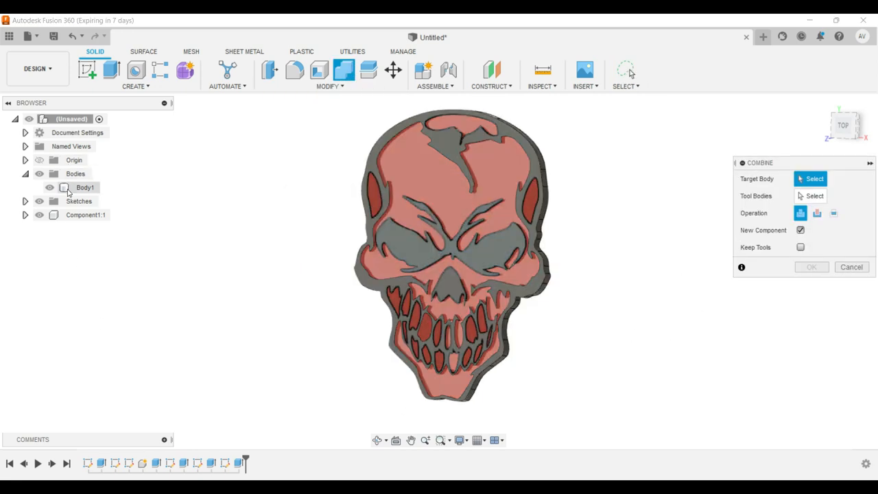
pyautogui.click(49, 188)
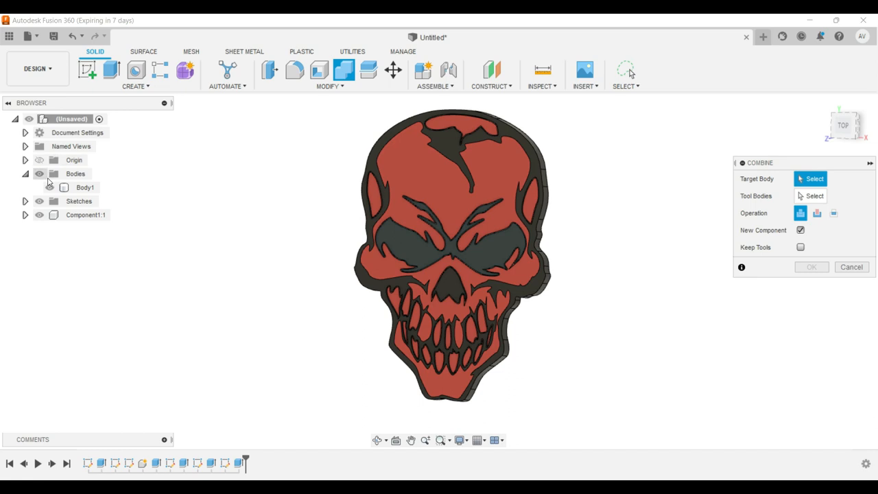
pyautogui.click(85, 187)
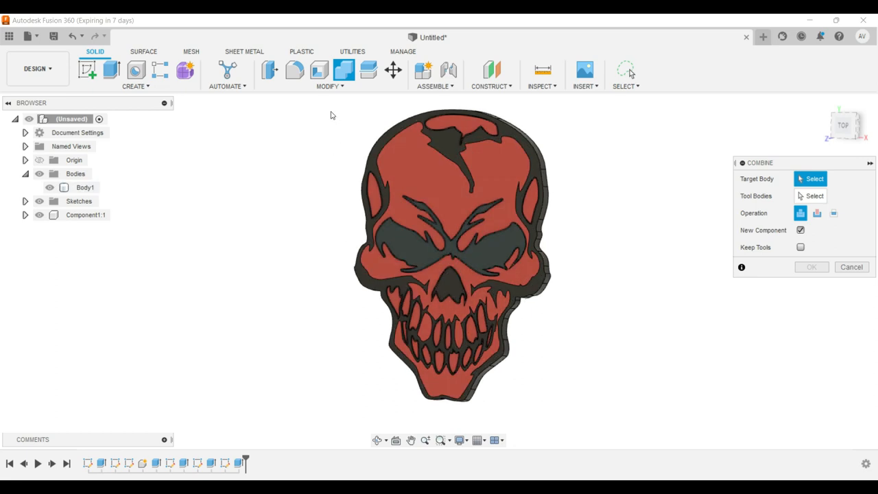
pyautogui.click(330, 86)
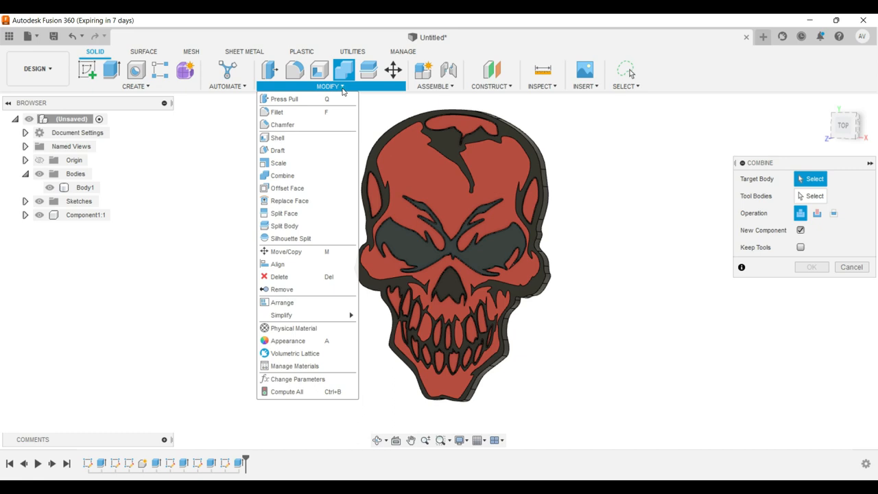
pyautogui.moveTo(309, 353)
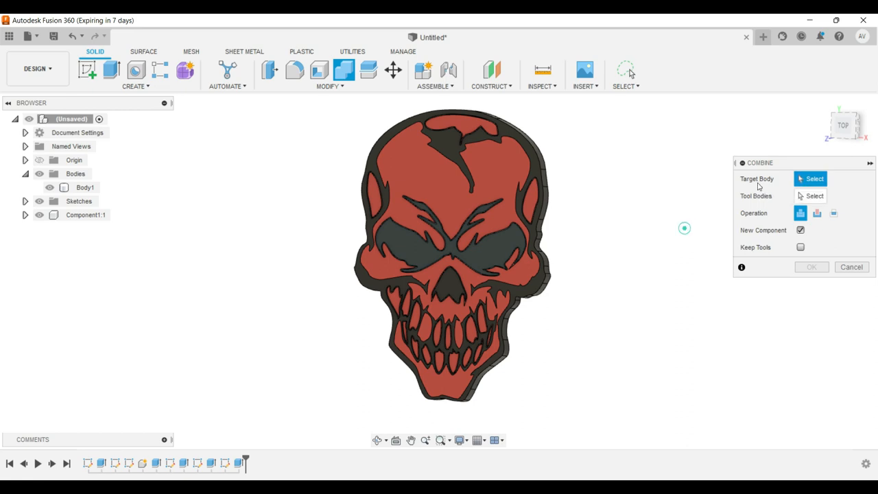
pyautogui.click(85, 187)
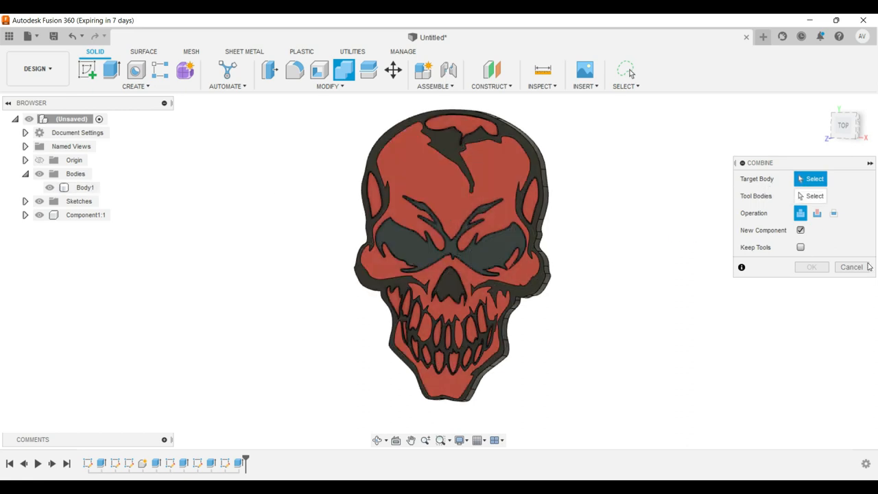
pyautogui.moveTo(800, 213)
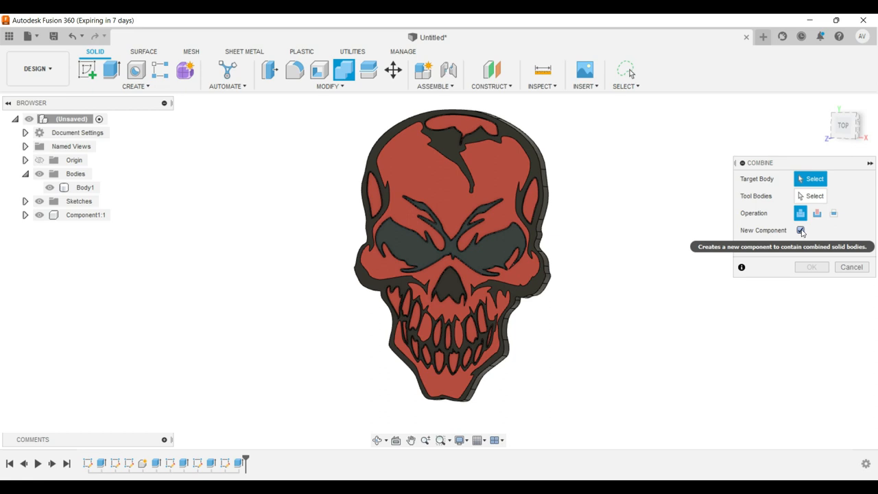
pyautogui.click(800, 229)
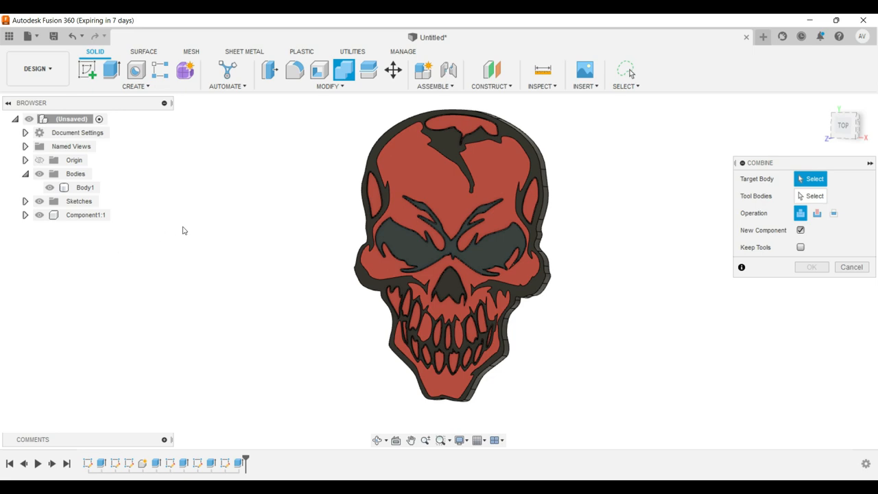
pyautogui.moveTo(2, 281)
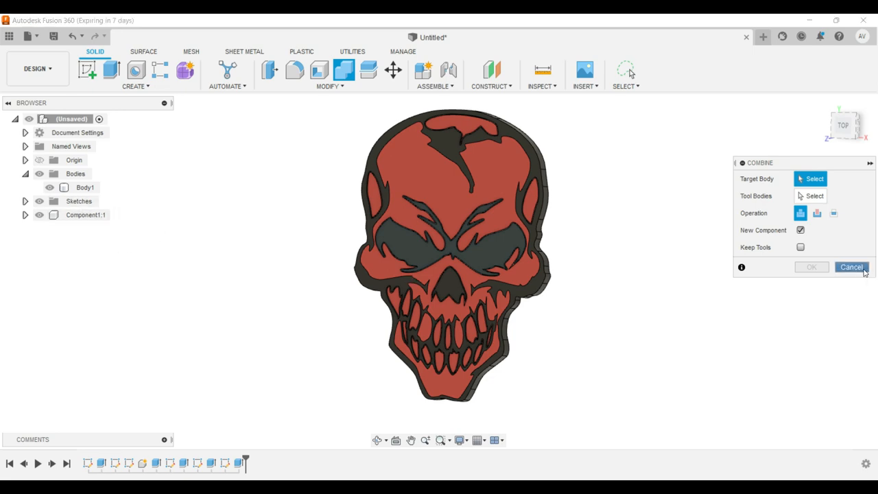
pyautogui.click(851, 267)
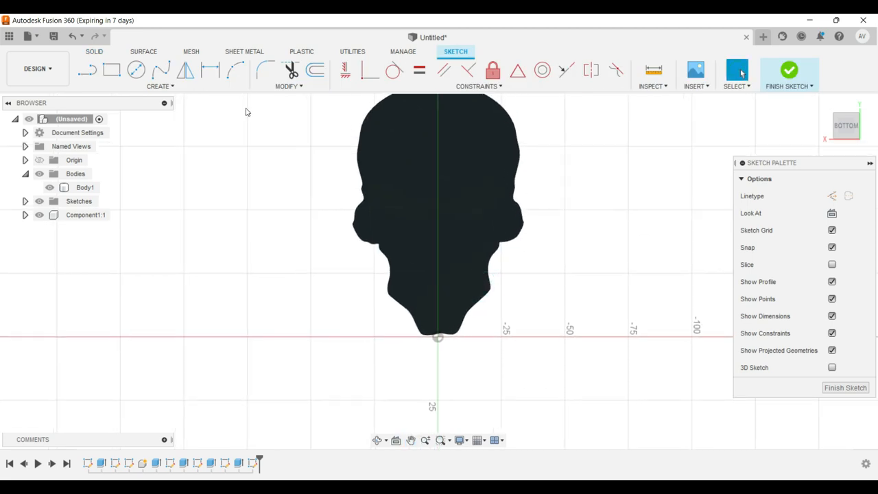
# Extrude the rectangle sketch profile on the skull's bottom face into the arm bar.
pyautogui.click(112, 69)
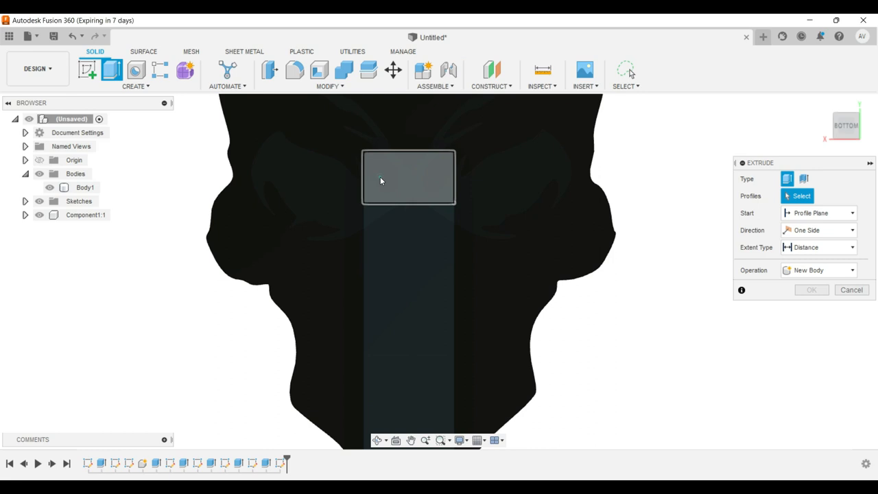
pyautogui.click(408, 177)
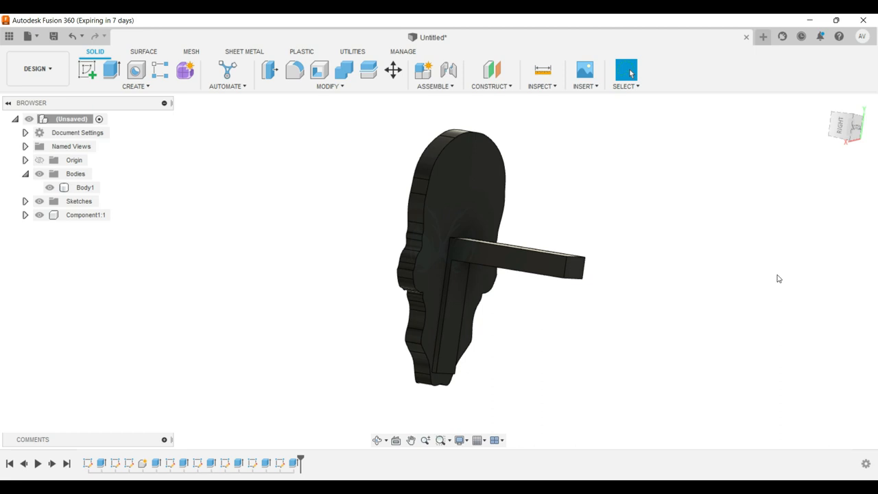
pyautogui.moveTo(745, 309)
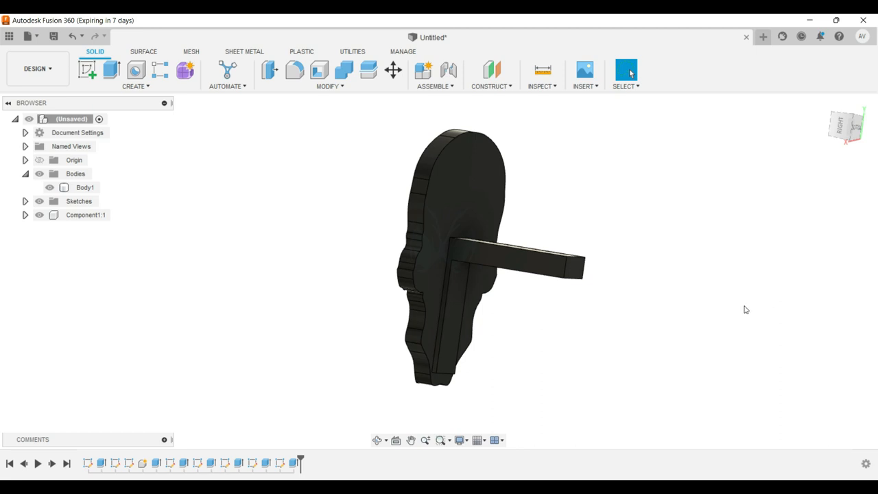
pyautogui.moveTo(491, 344)
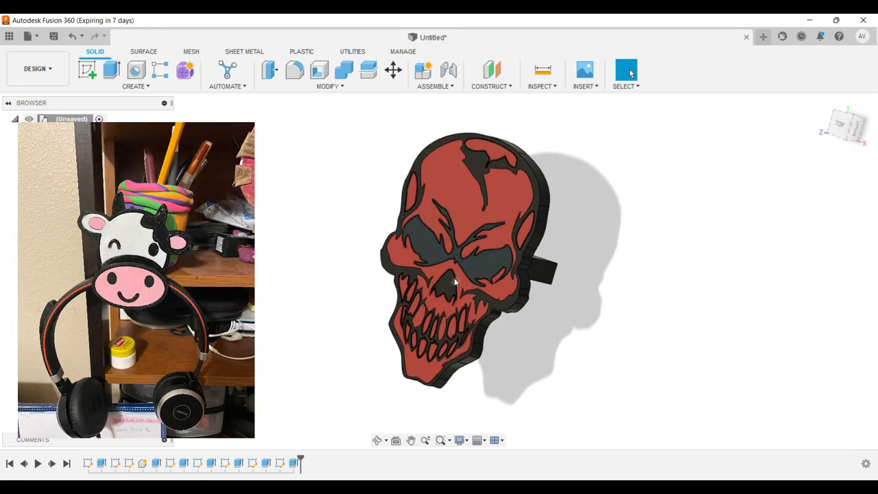
pyautogui.moveTo(612, 299)
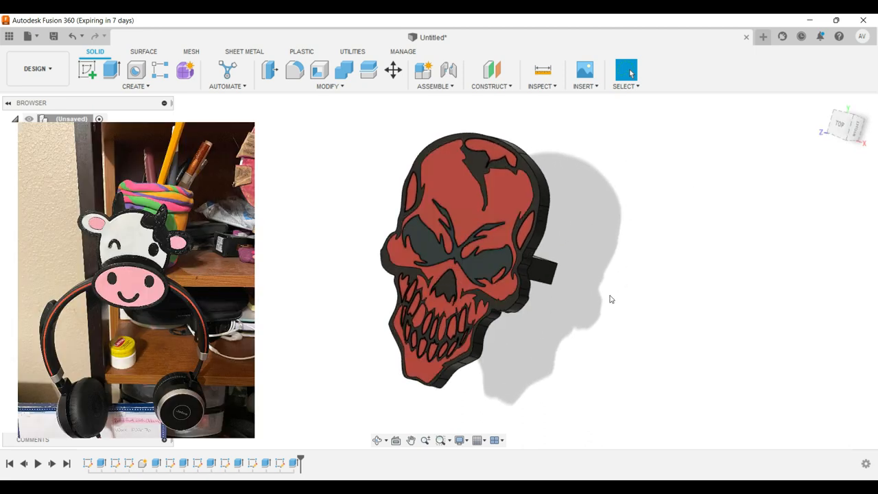